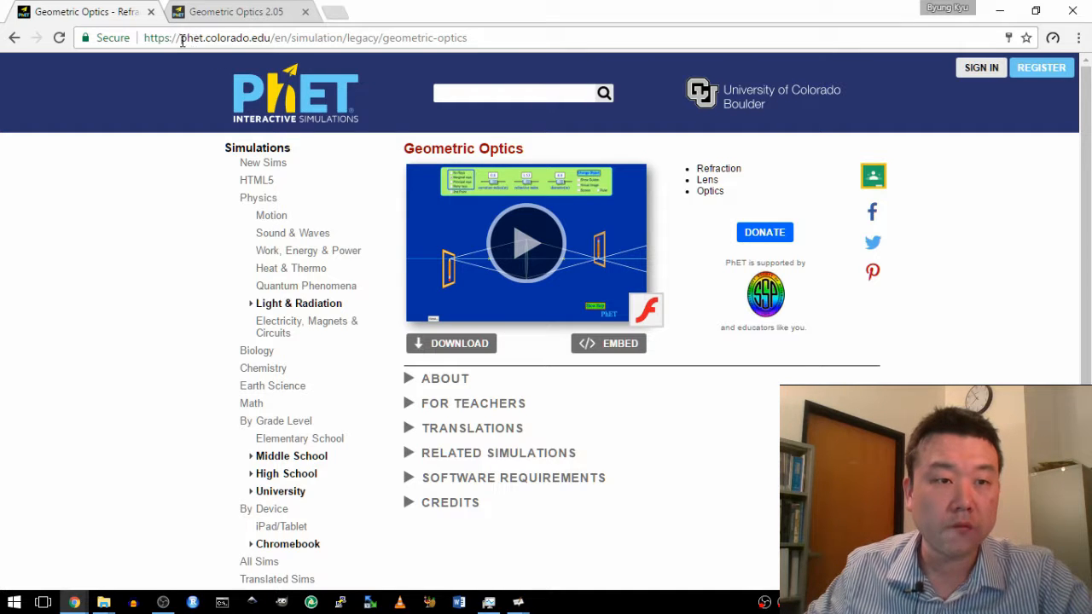
Switch to the running simulation and turn on the projection screen behind the lens.
{"action": "double_click", "coordinate": [191, 38]}
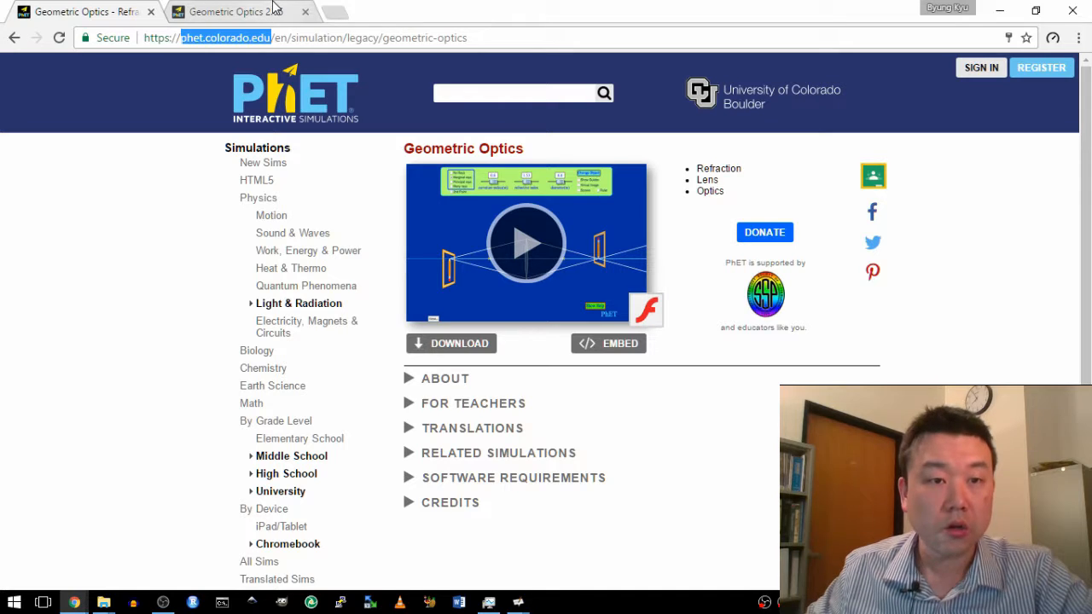
{"action": "left_click", "coordinate": [525, 243]}
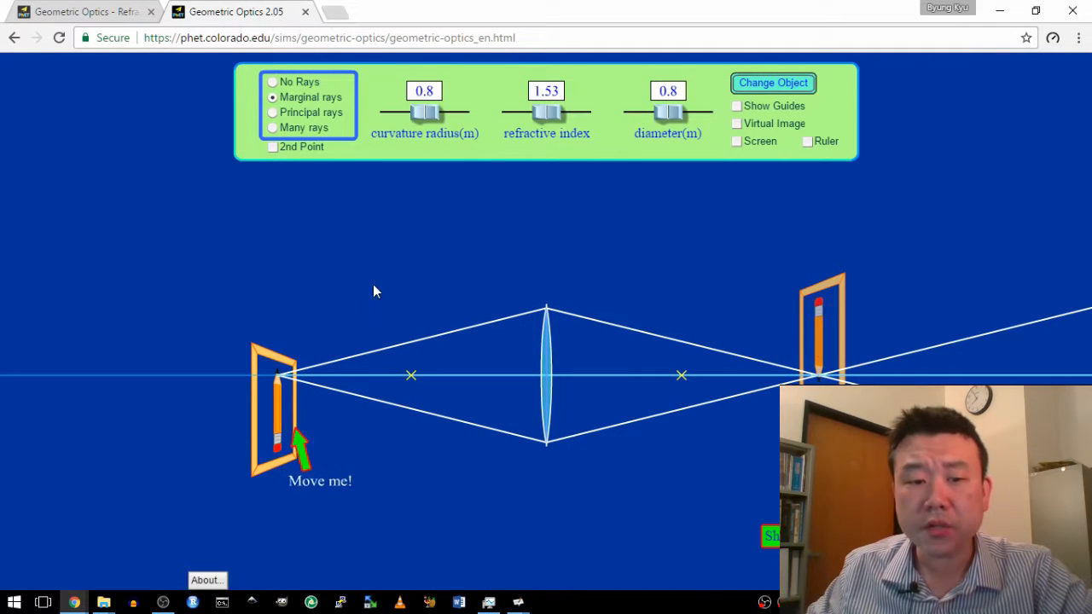
{"action": "mouse_move", "coordinate": [698, 297]}
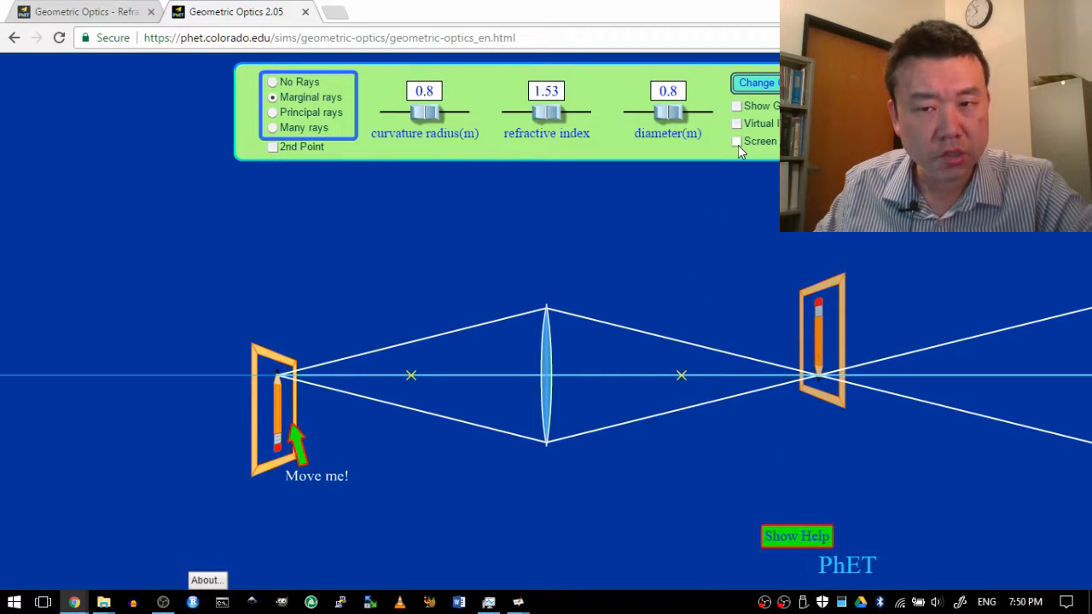
{"action": "left_click", "coordinate": [737, 141]}
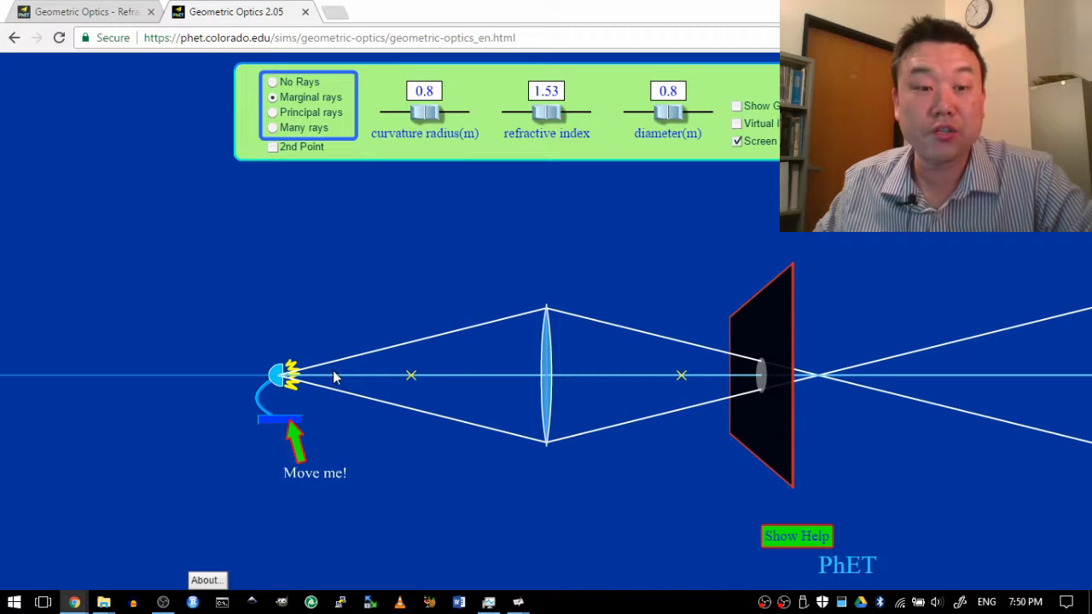
{"action": "mouse_move", "coordinate": [282, 380]}
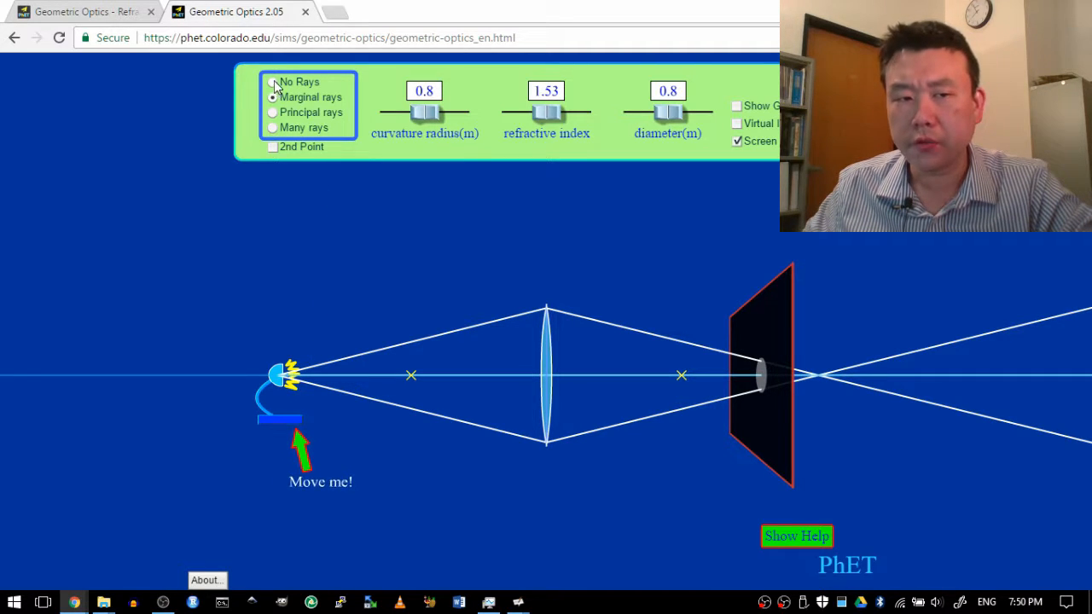
Select No Rays, nudge the lamp right, set diameter 1.3 m, and slide the screen to focus.
{"action": "left_click", "coordinate": [273, 82]}
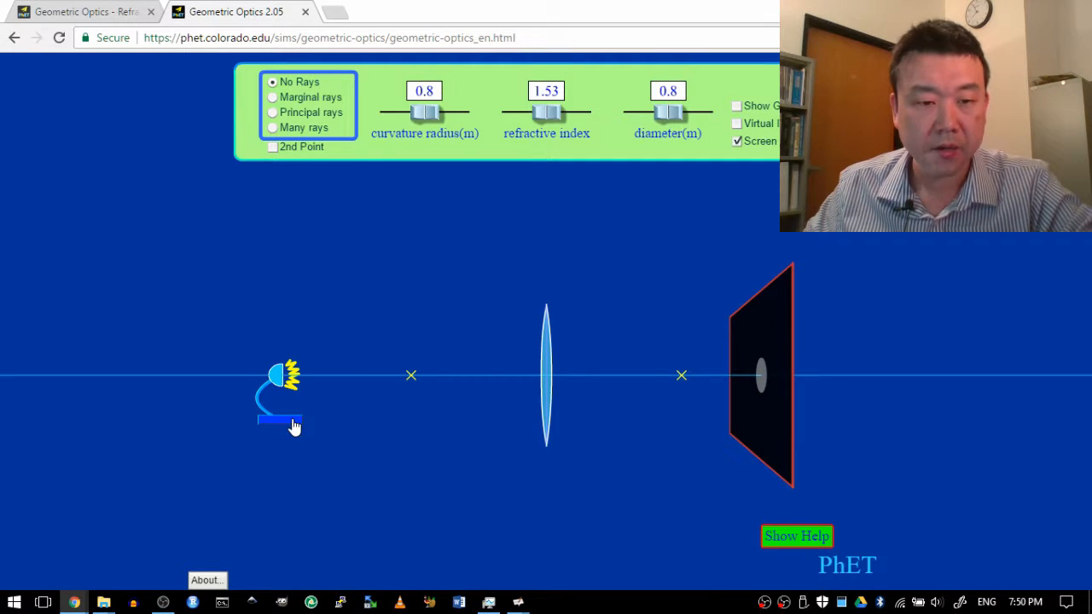
{"action": "left_click_drag", "start_coordinate": [282, 396], "coordinate": [297, 392]}
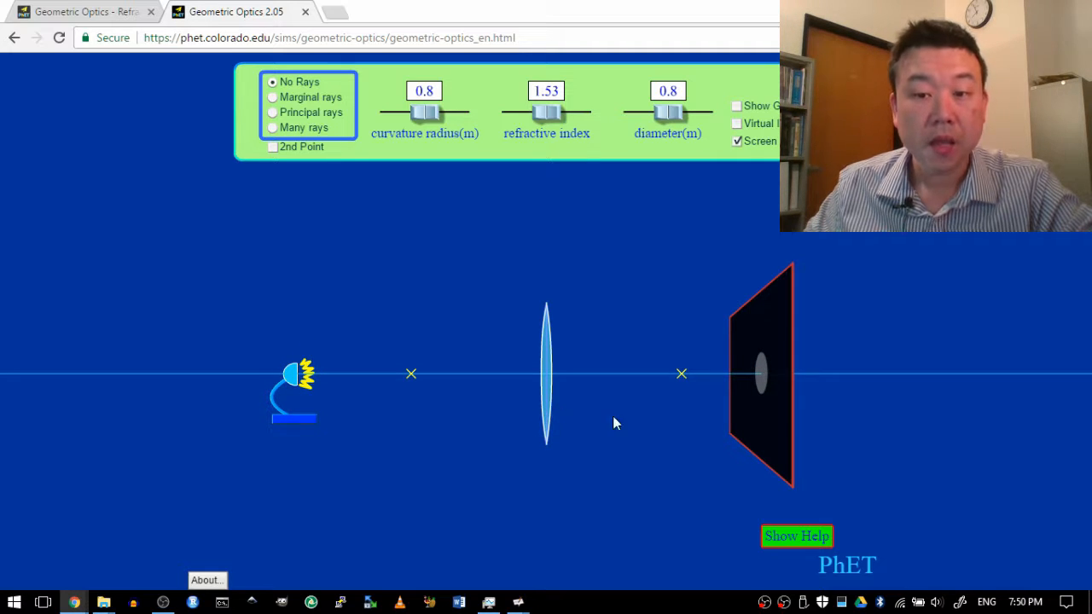
{"action": "mouse_move", "coordinate": [305, 363]}
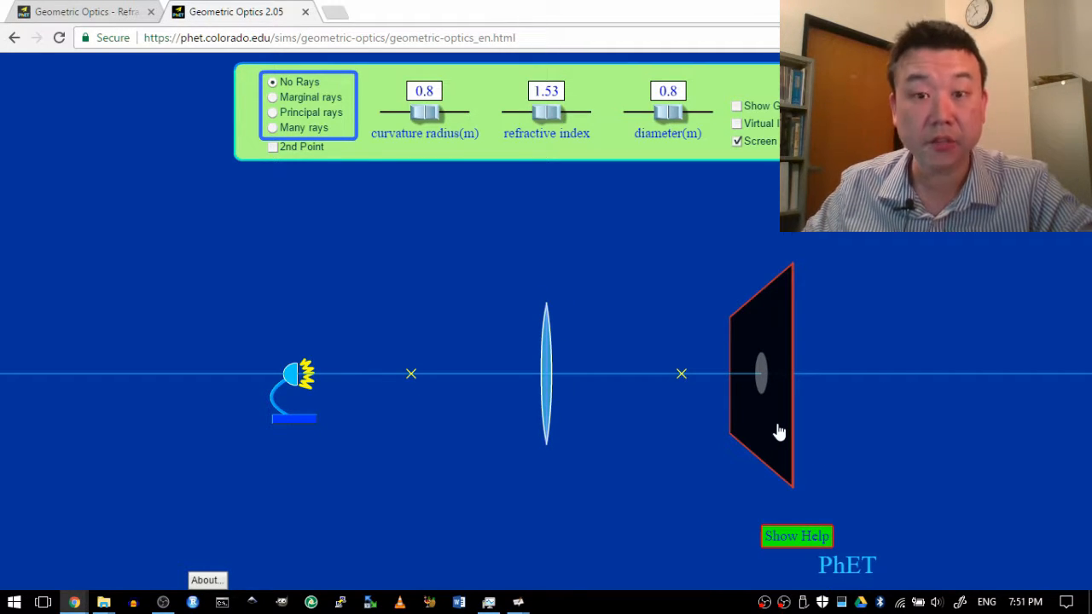
{"action": "mouse_move", "coordinate": [770, 373]}
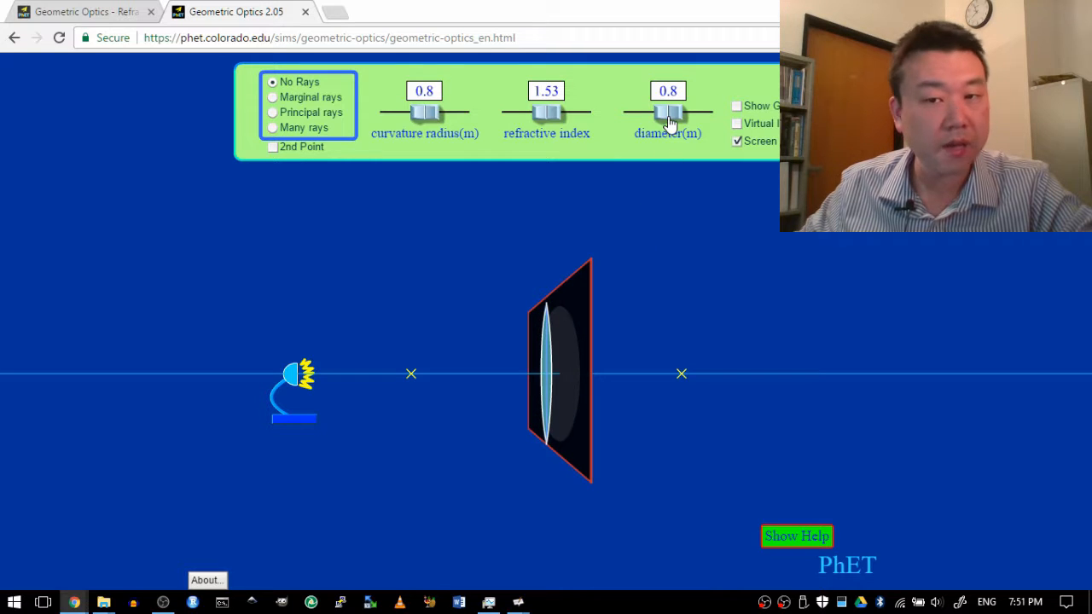
{"action": "left_click_drag", "start_coordinate": [667, 114], "coordinate": [714, 114]}
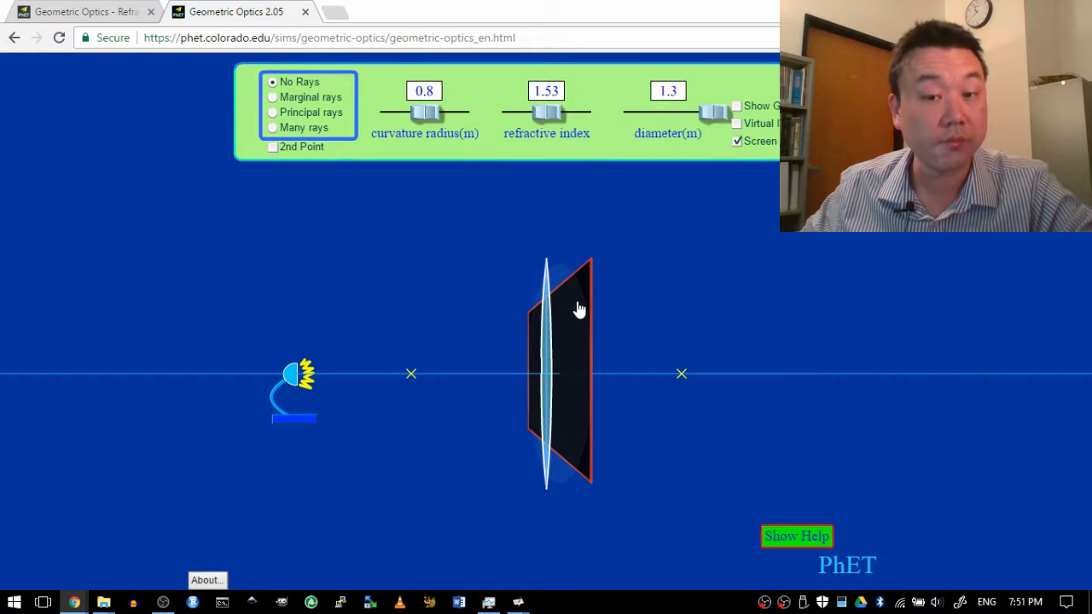
{"action": "left_click_drag", "start_coordinate": [579, 309], "coordinate": [597, 302]}
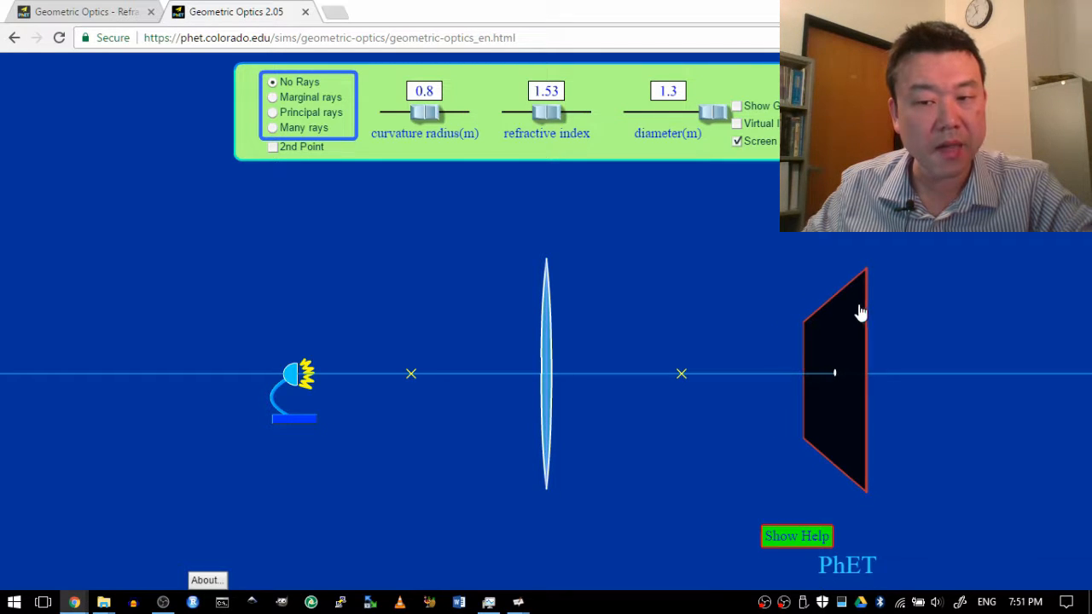
{"action": "mouse_move", "coordinate": [840, 435]}
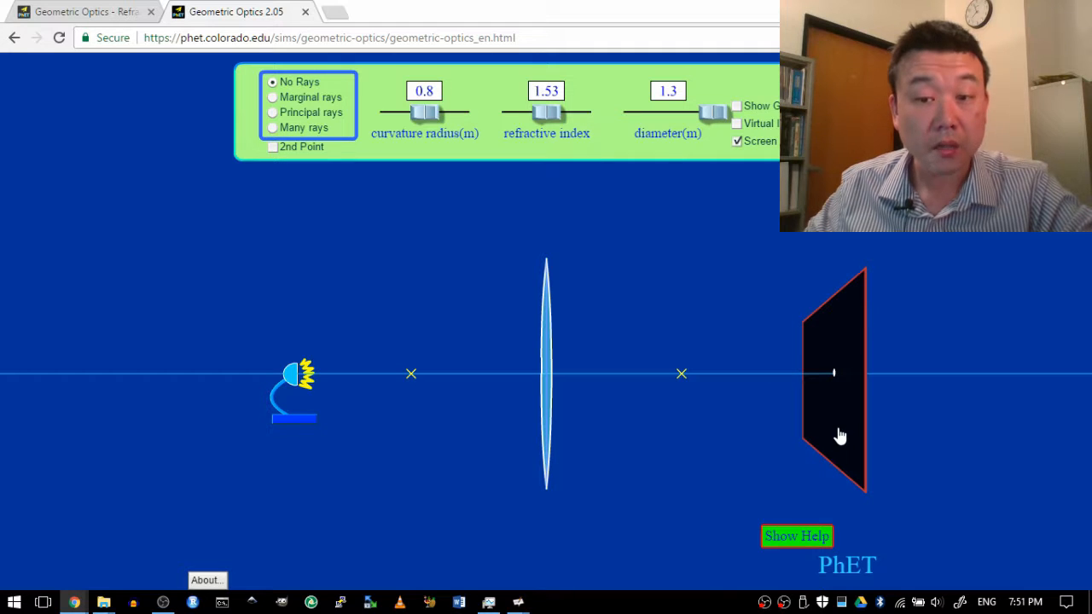
{"action": "left_click_drag", "start_coordinate": [835, 373], "coordinate": [863, 372]}
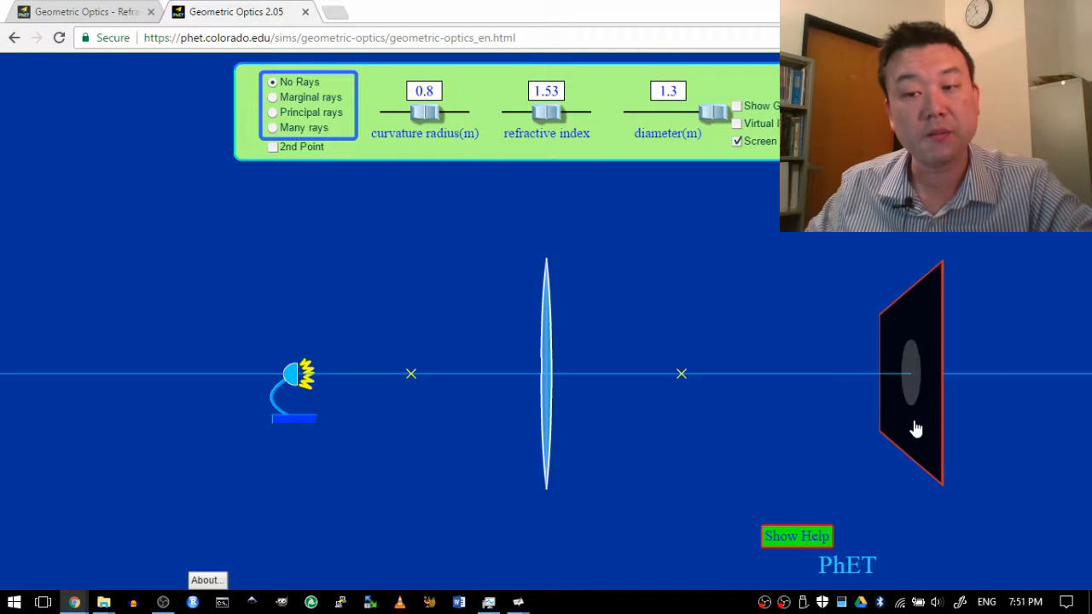
{"action": "left_click_drag", "start_coordinate": [915, 428], "coordinate": [817, 424]}
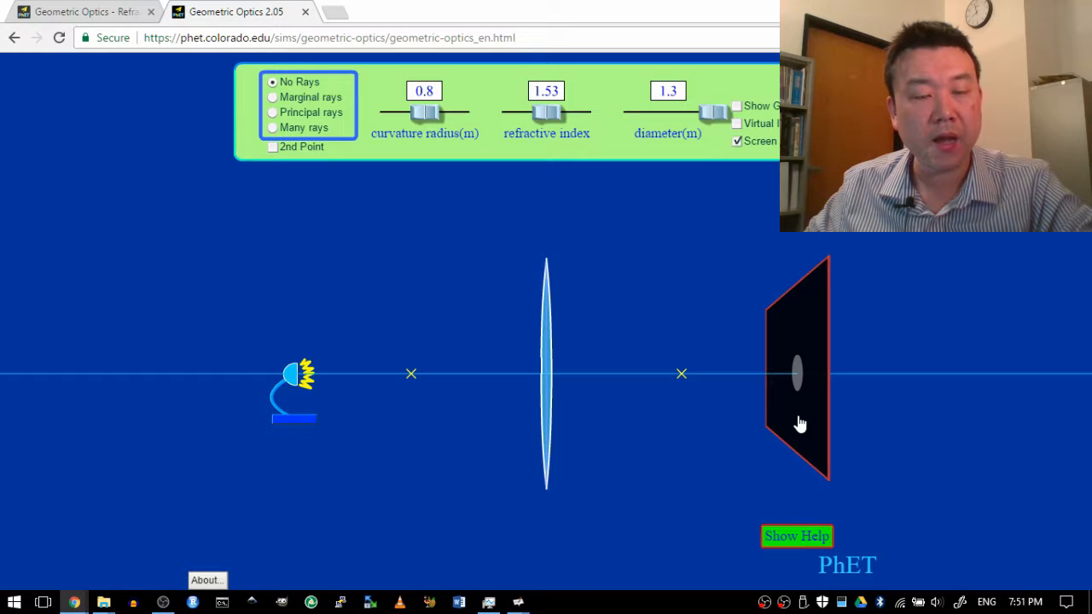
{"action": "mouse_move", "coordinate": [502, 275]}
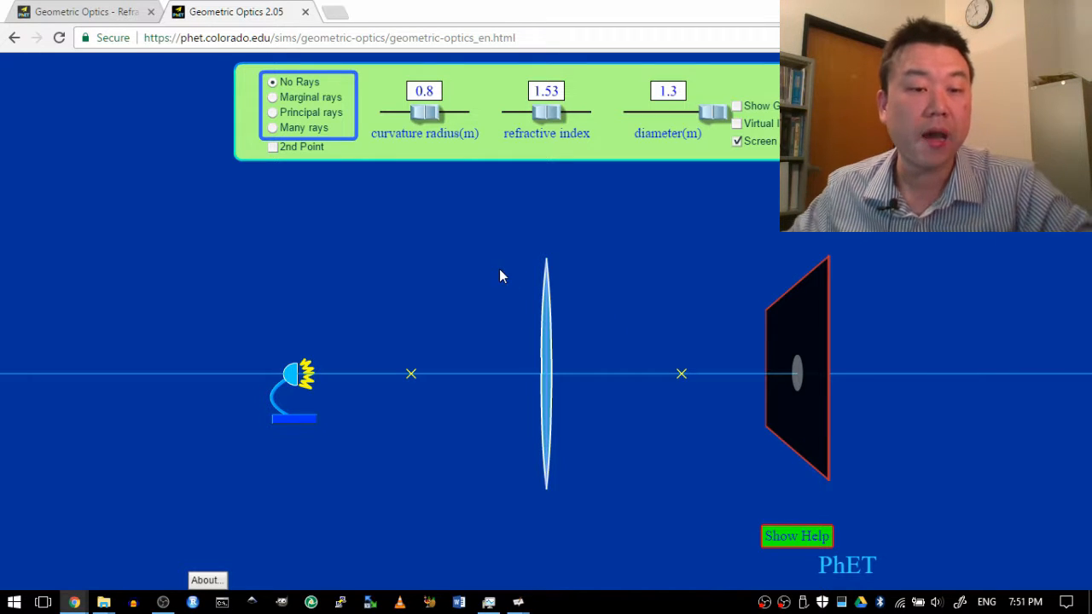
{"action": "mouse_move", "coordinate": [327, 275]}
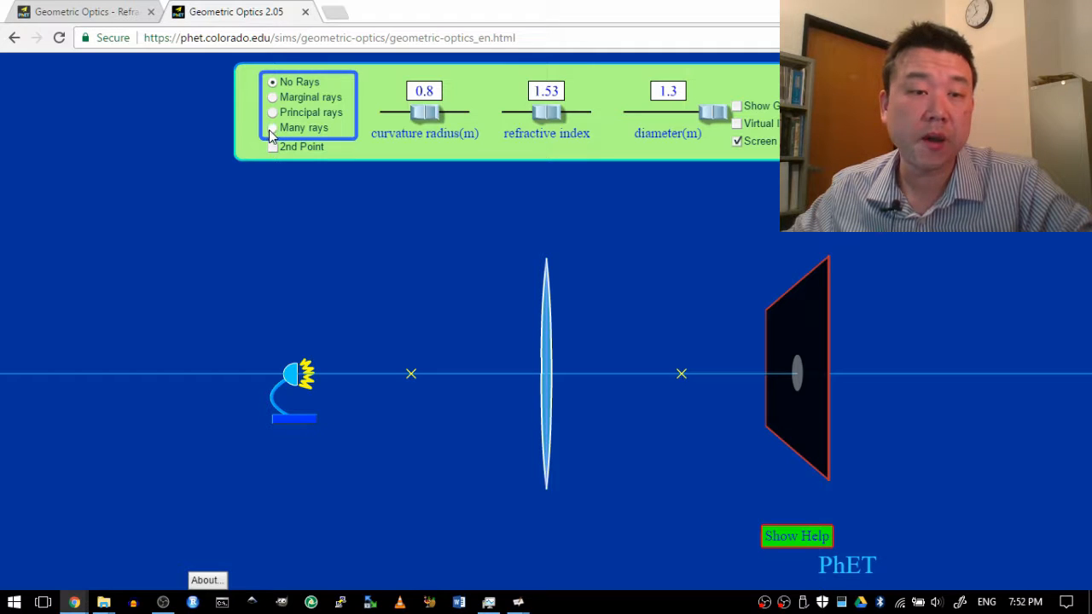
Select the Many rays option to trace light from the lamp through the lens.
{"action": "left_click", "coordinate": [272, 127]}
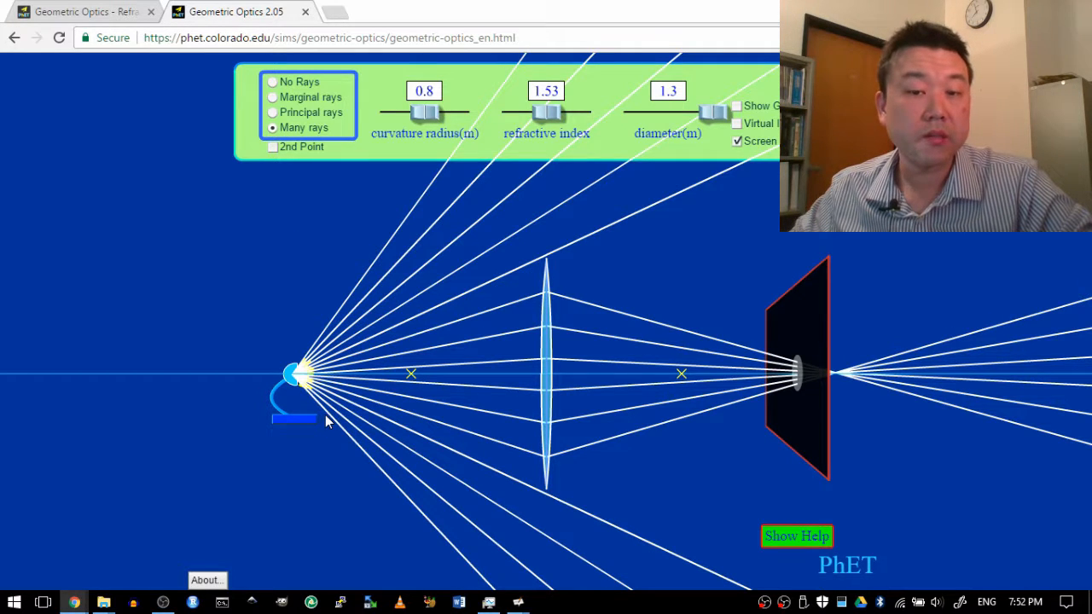
{"action": "mouse_move", "coordinate": [412, 205]}
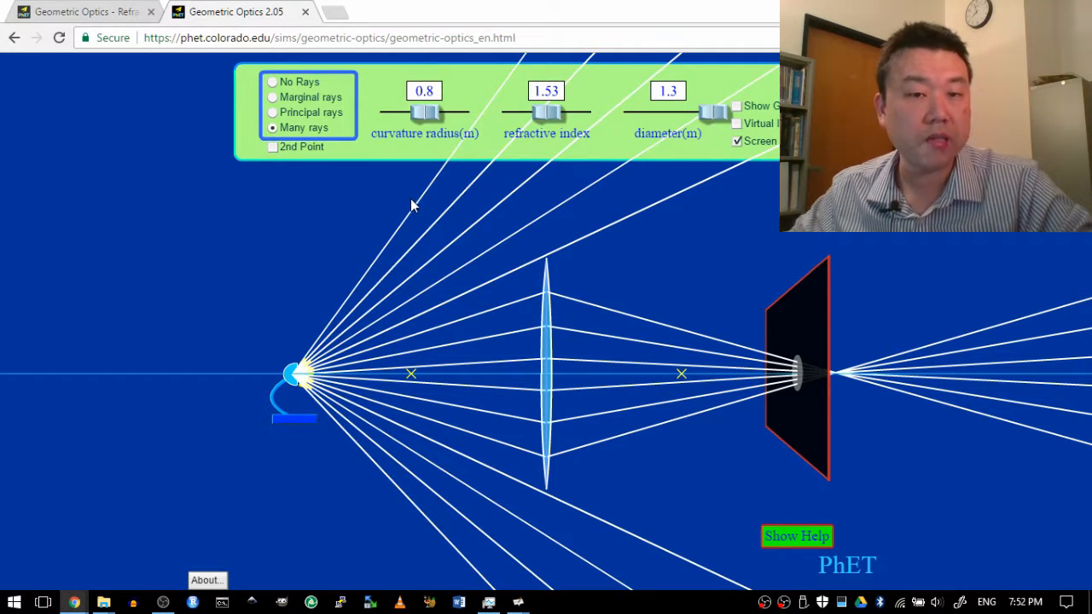
{"action": "mouse_move", "coordinate": [479, 455]}
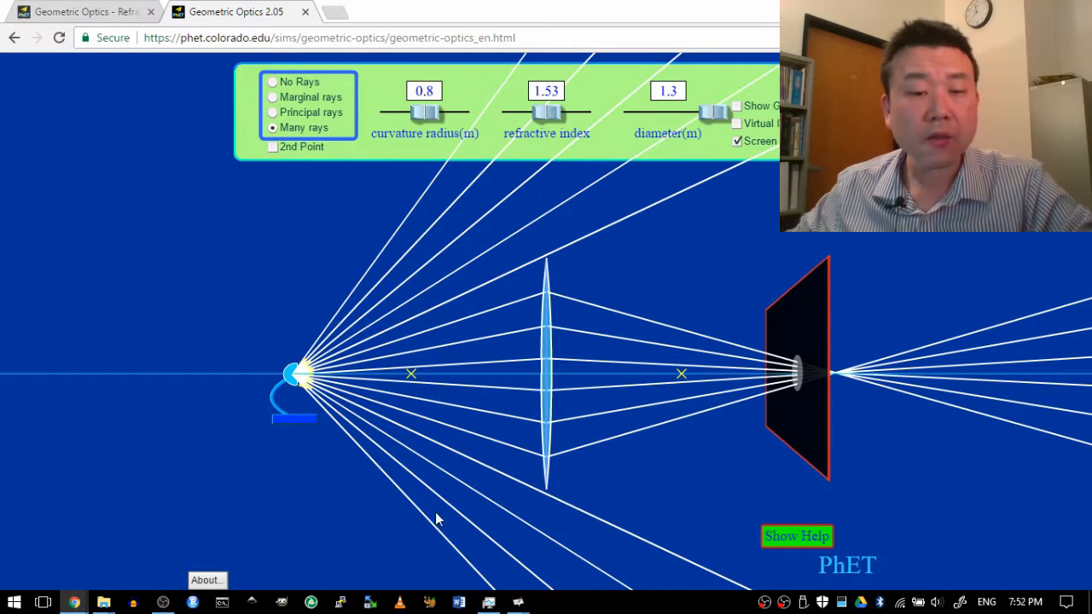
{"action": "mouse_move", "coordinate": [555, 301]}
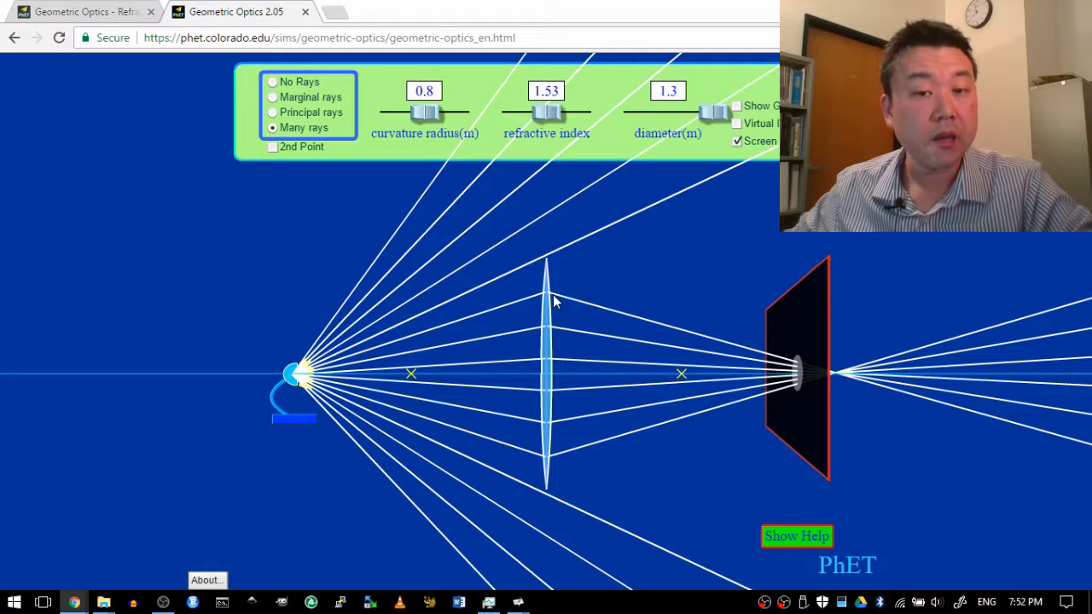
{"action": "mouse_move", "coordinate": [524, 470]}
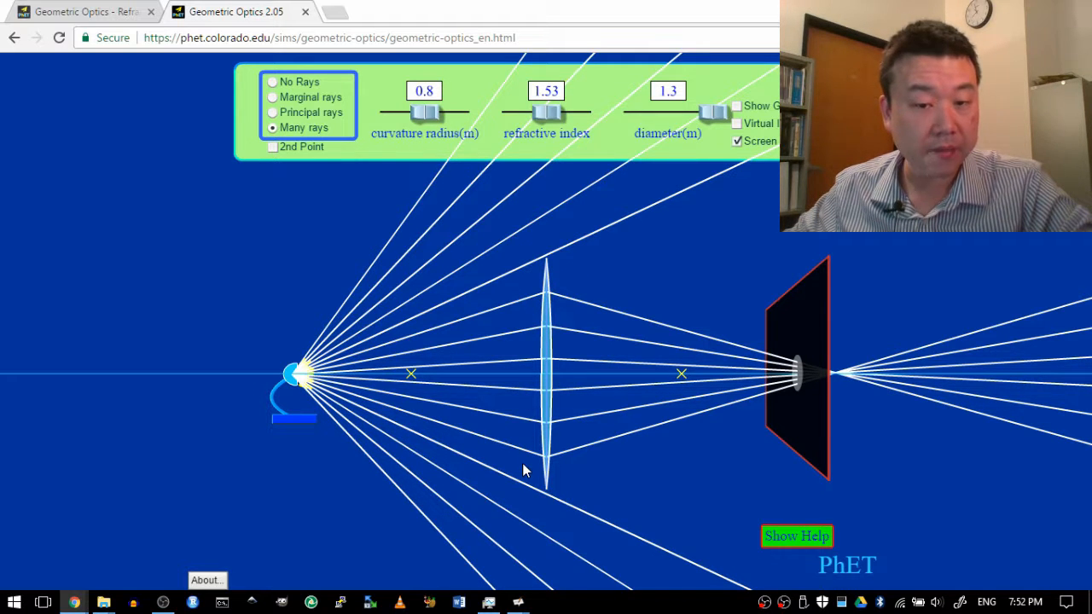
{"action": "mouse_move", "coordinate": [554, 291]}
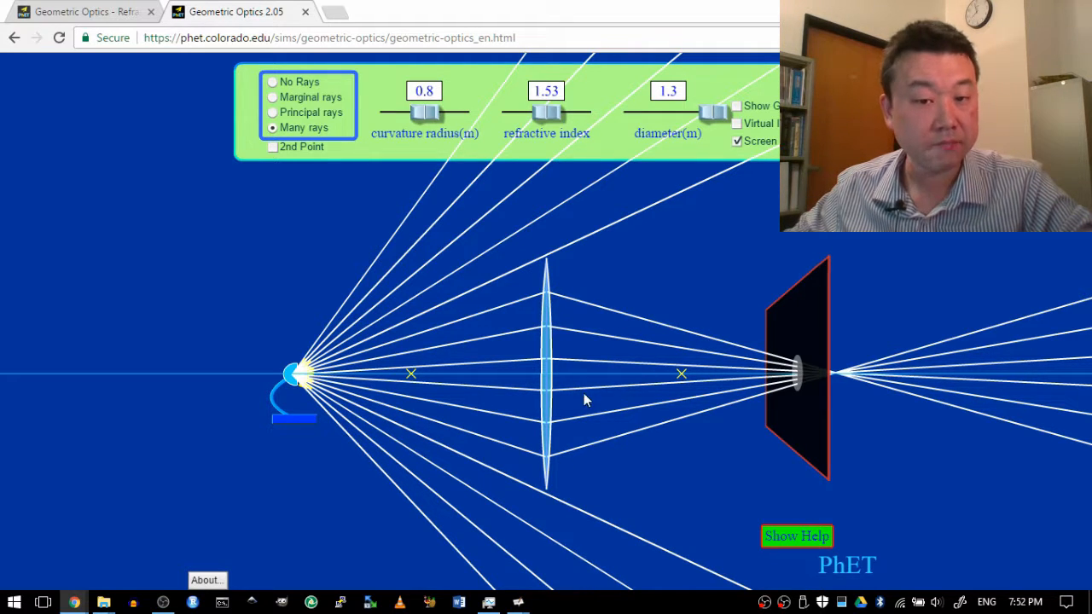
{"action": "mouse_move", "coordinate": [616, 435]}
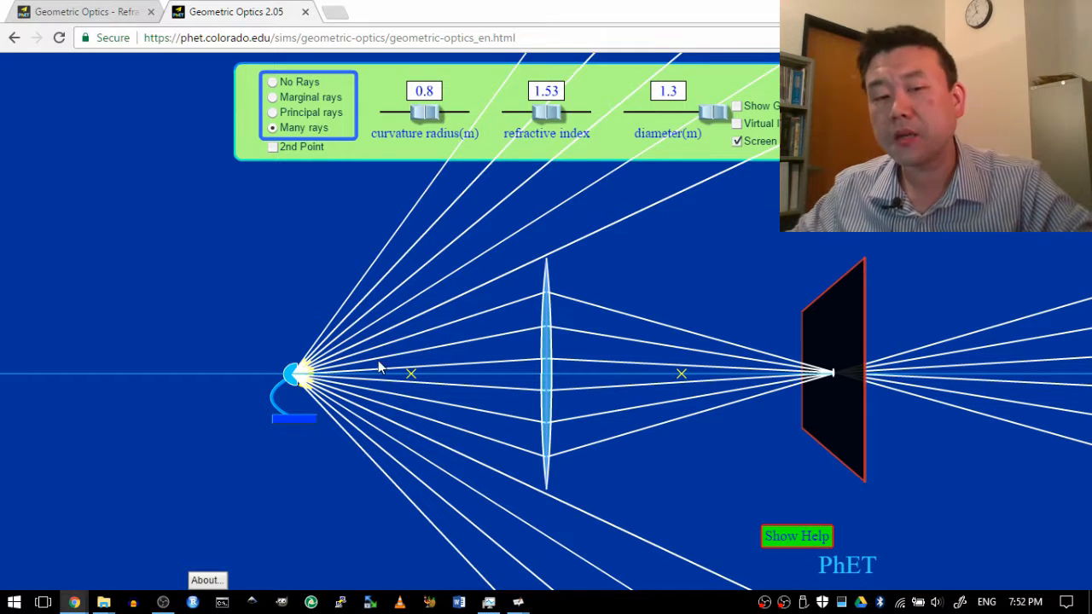
{"action": "mouse_move", "coordinate": [450, 328]}
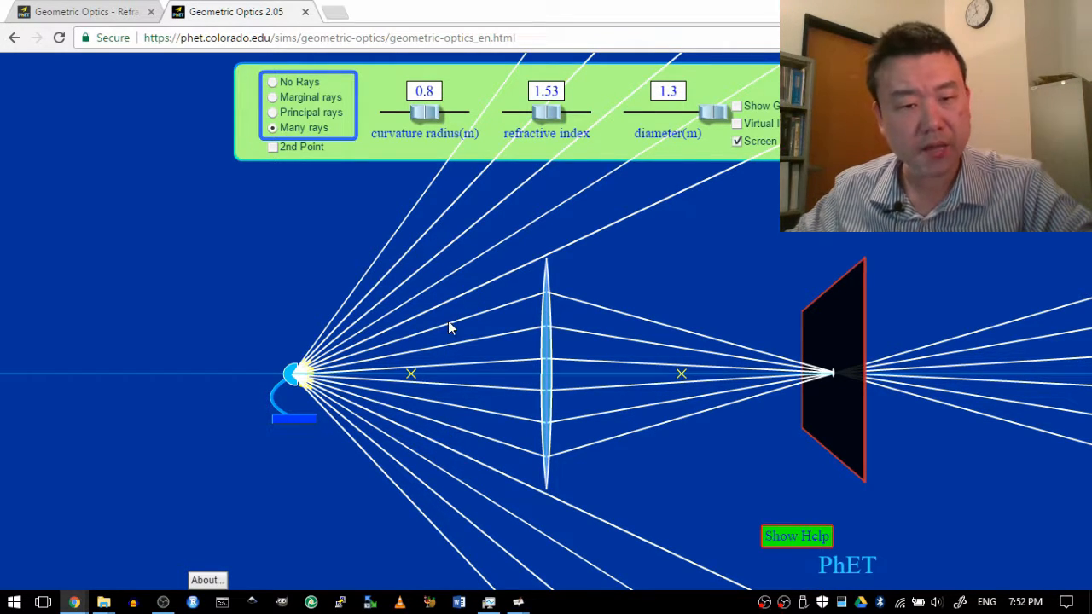
{"action": "mouse_move", "coordinate": [435, 365]}
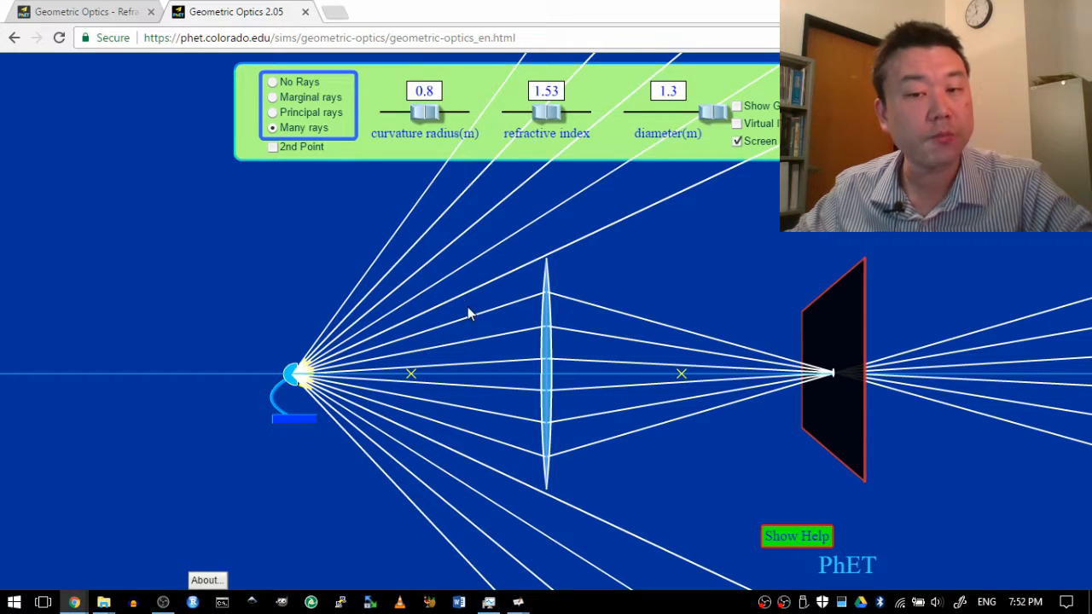
{"action": "mouse_move", "coordinate": [674, 406]}
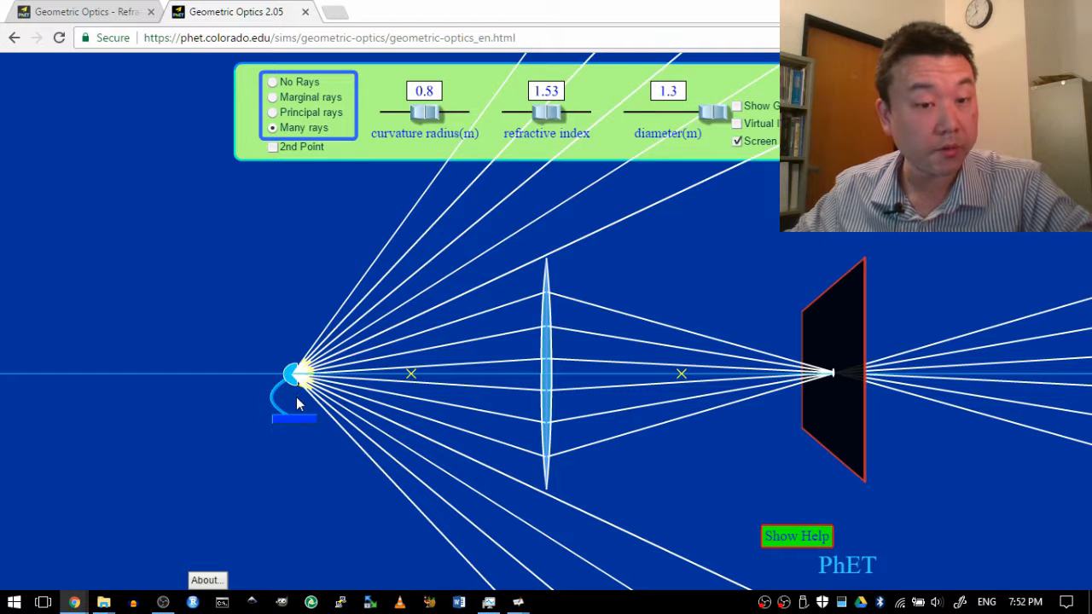
Drag the light source farther left and shift the lens back into position.
{"action": "left_click_drag", "start_coordinate": [294, 375], "coordinate": [218, 375]}
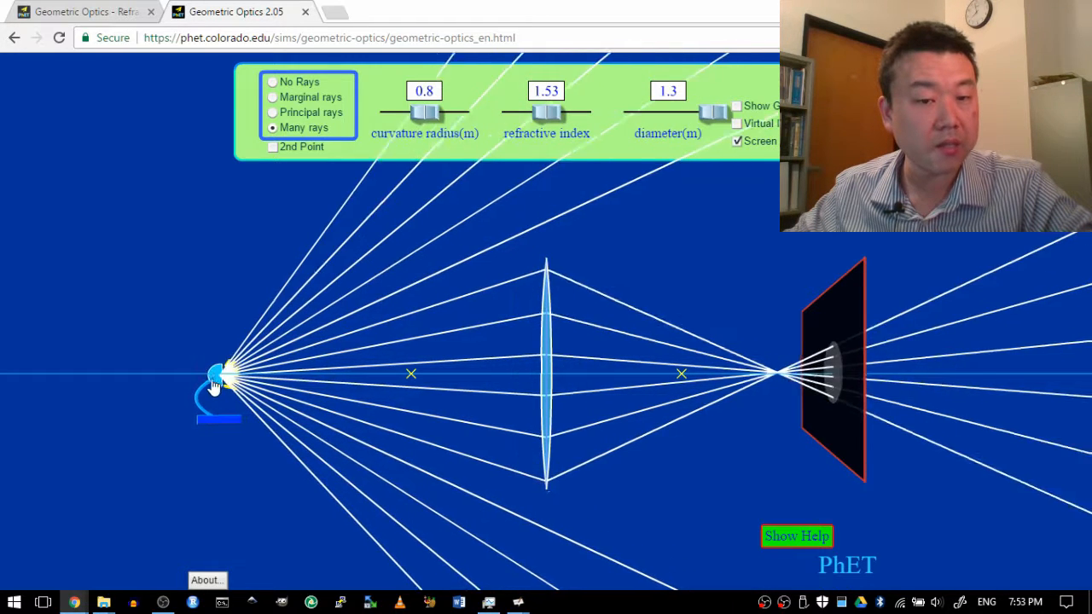
{"action": "left_click_drag", "start_coordinate": [220, 376], "coordinate": [62, 374]}
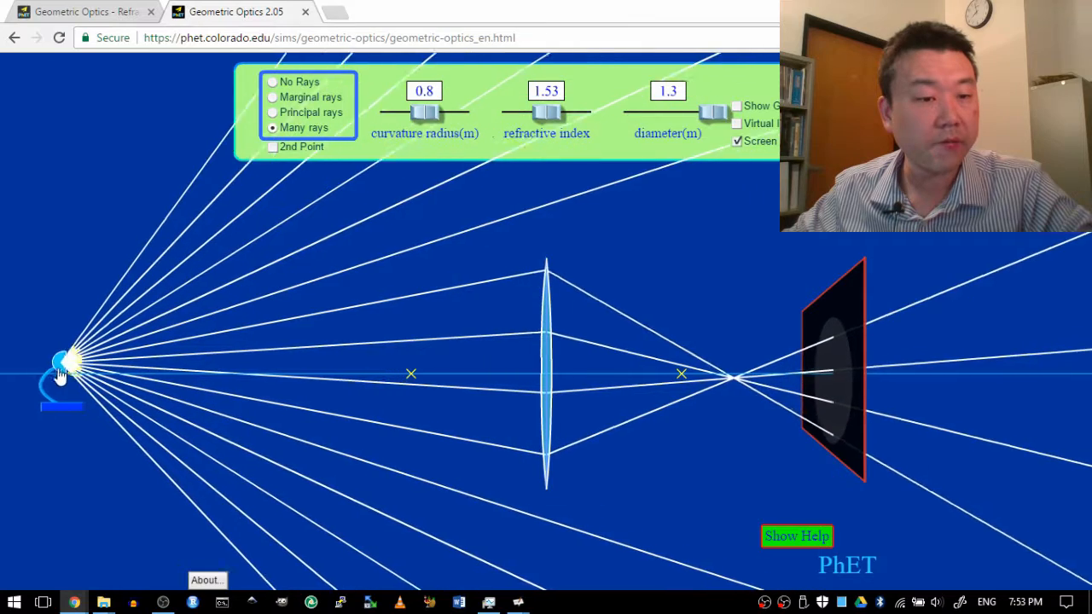
{"action": "left_click_drag", "start_coordinate": [61, 358], "coordinate": [111, 384]}
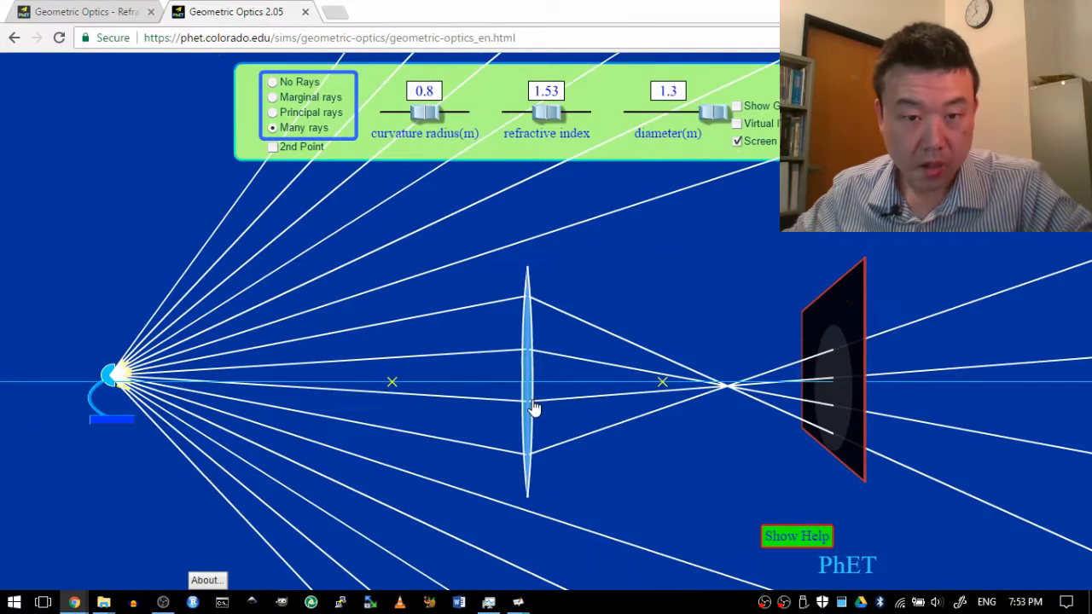
{"action": "left_click_drag", "start_coordinate": [528, 405], "coordinate": [543, 405]}
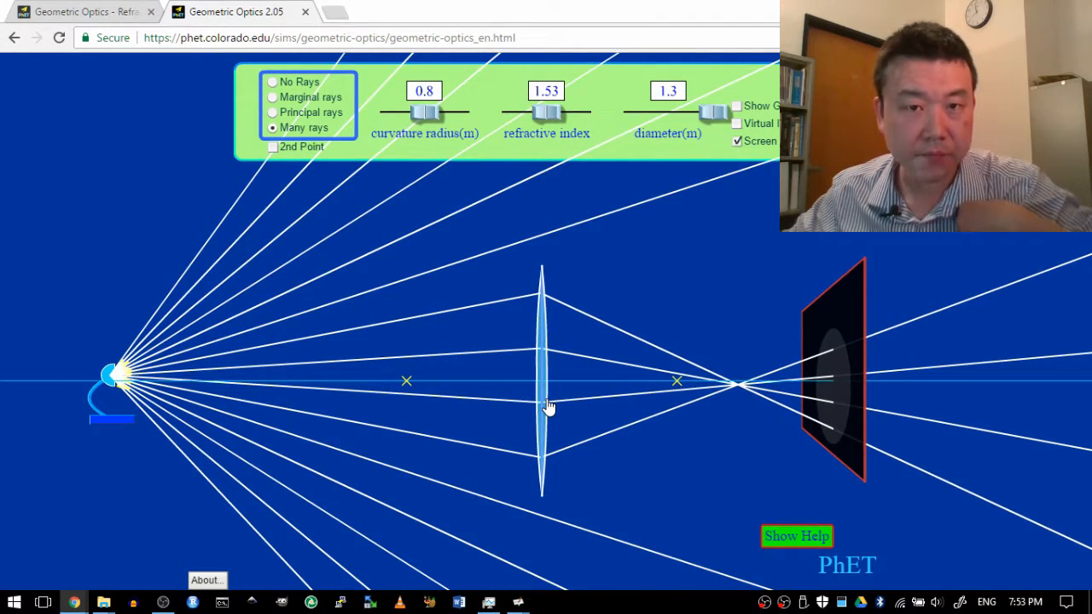
{"action": "mouse_move", "coordinate": [82, 443]}
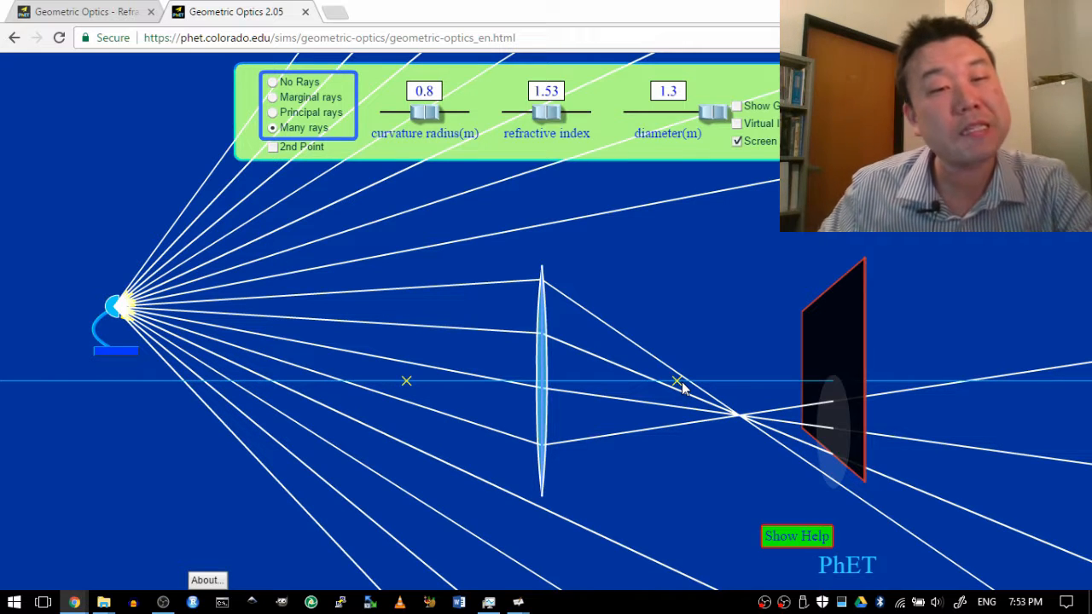
{"action": "mouse_move", "coordinate": [551, 197]}
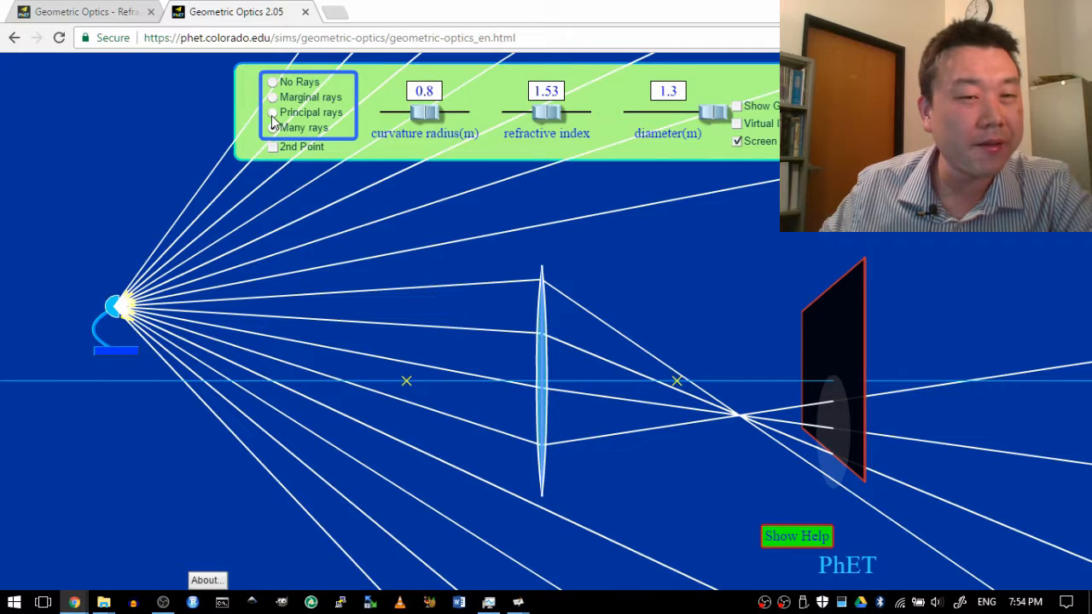
{"action": "left_click", "coordinate": [272, 112]}
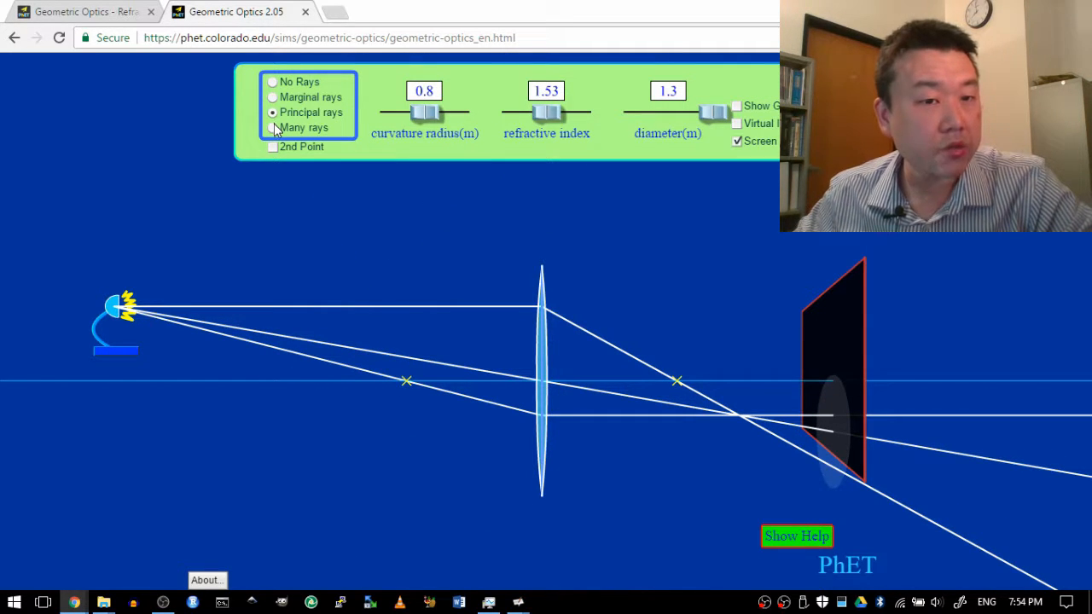
{"action": "left_click", "coordinate": [272, 127]}
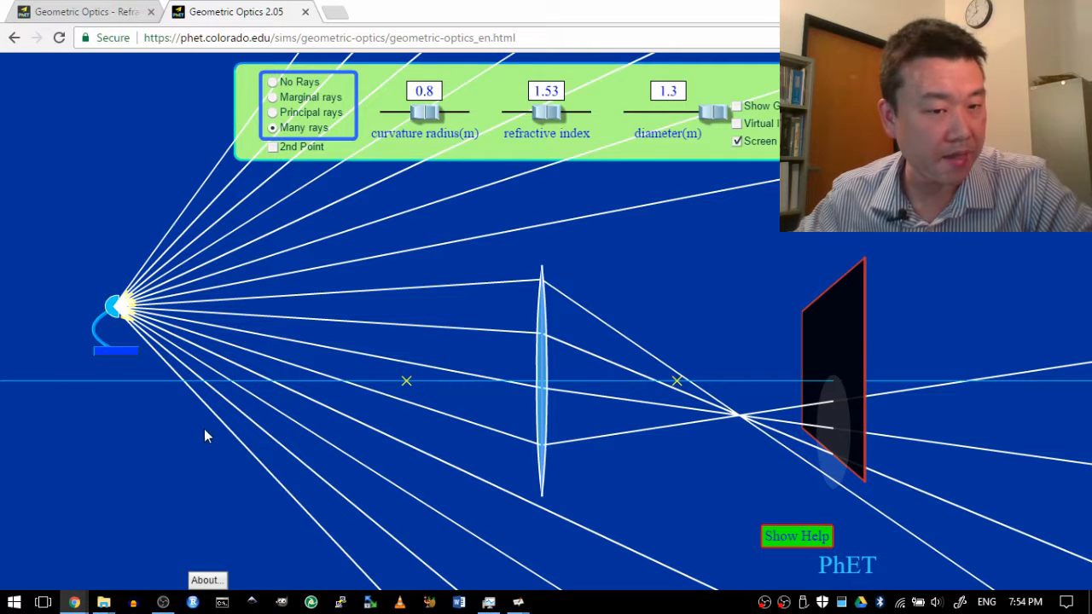
{"action": "mouse_move", "coordinate": [552, 537]}
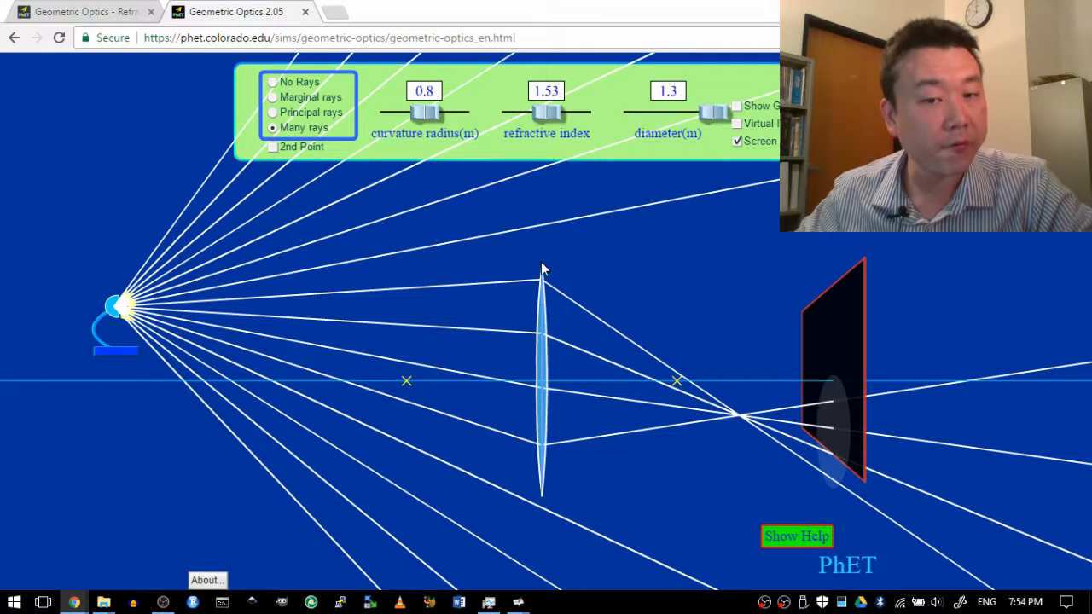
{"action": "mouse_move", "coordinate": [555, 419]}
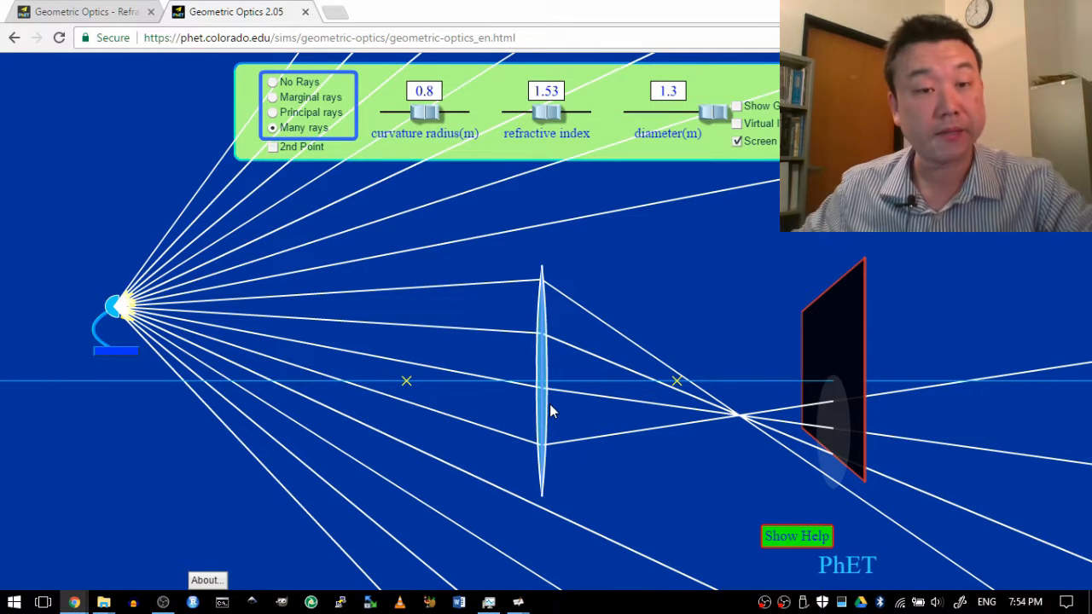
{"action": "mouse_move", "coordinate": [511, 287]}
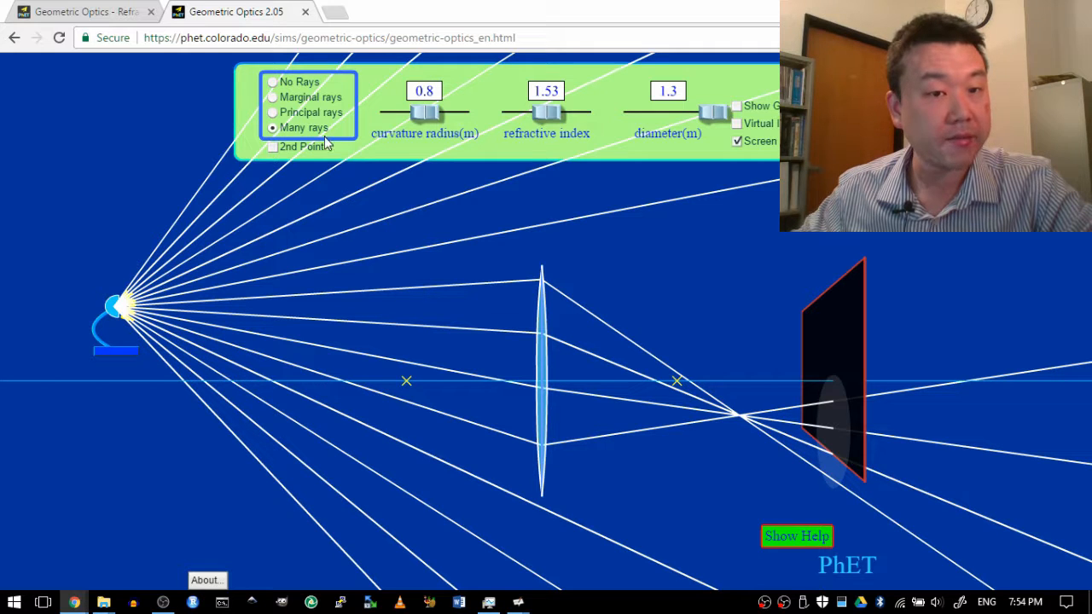
Switch the ray display to Principal rays from the raised lamp.
{"action": "left_click", "coordinate": [273, 111]}
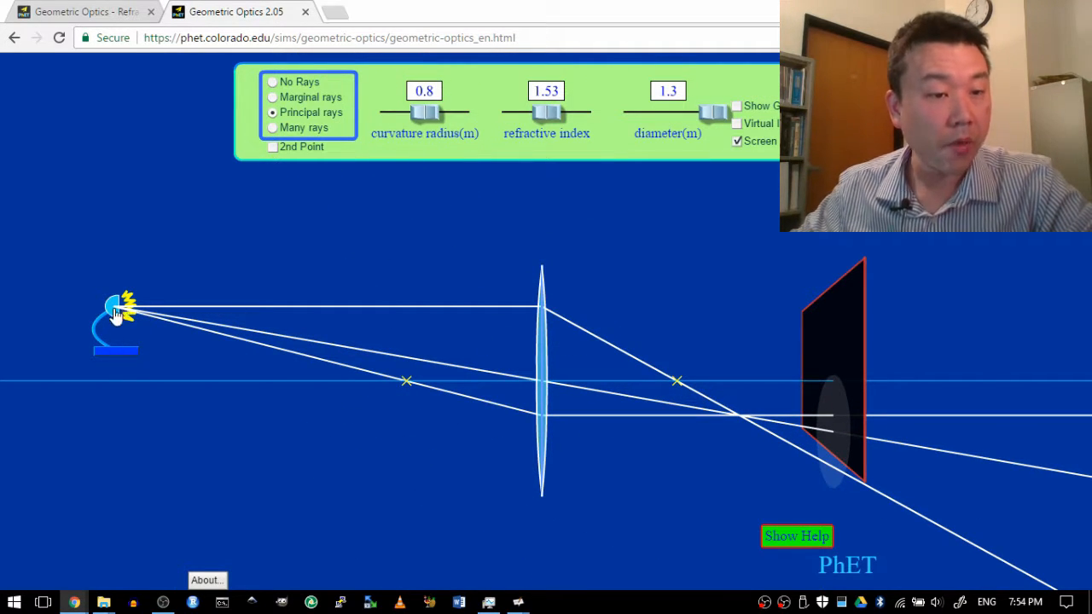
{"action": "mouse_move", "coordinate": [230, 310]}
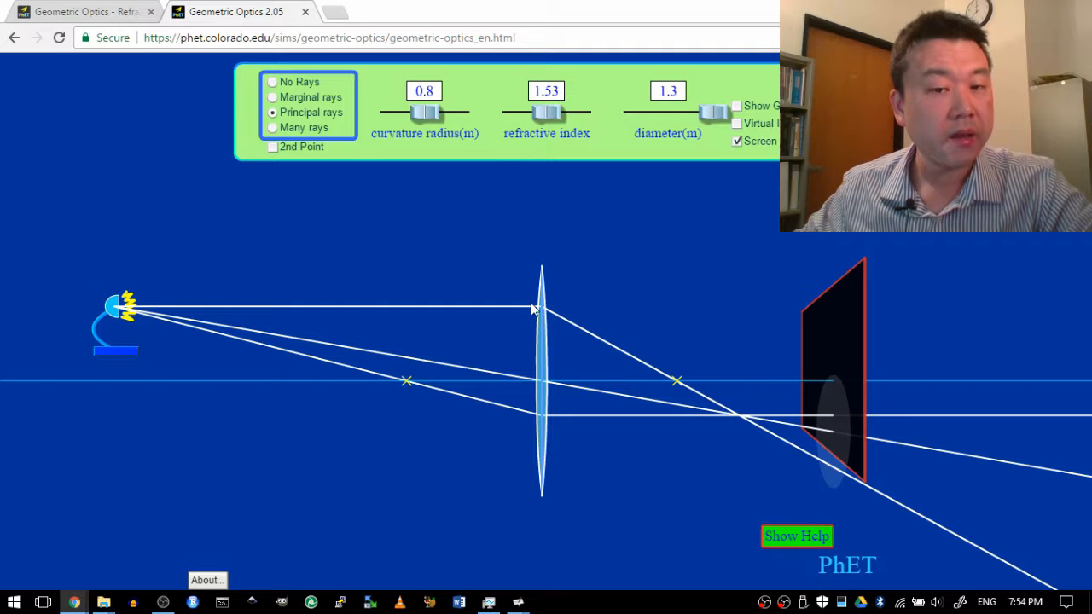
{"action": "mouse_move", "coordinate": [616, 386]}
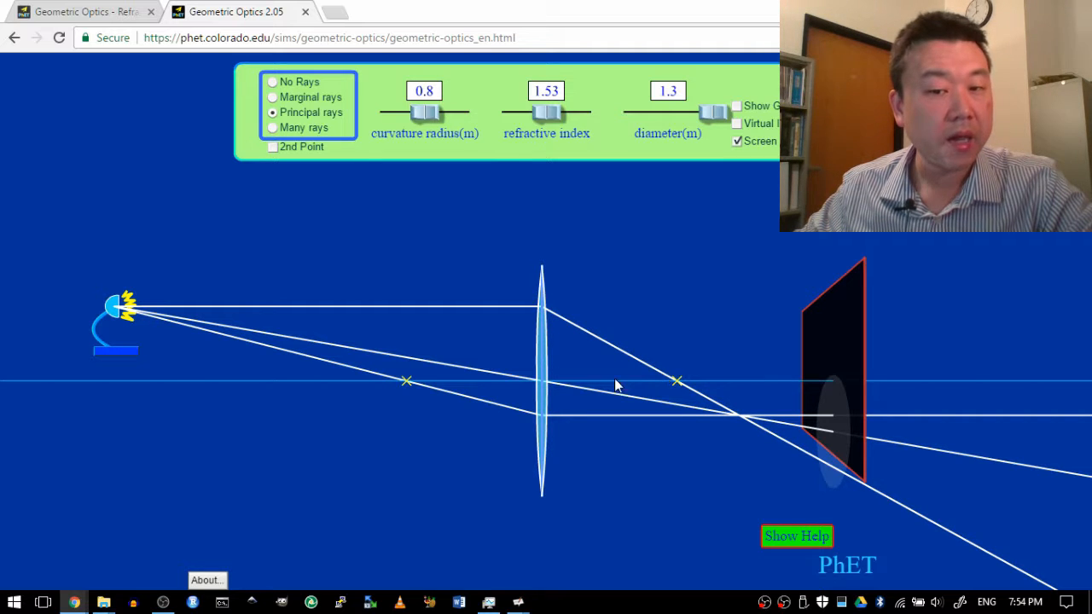
{"action": "mouse_move", "coordinate": [516, 297]}
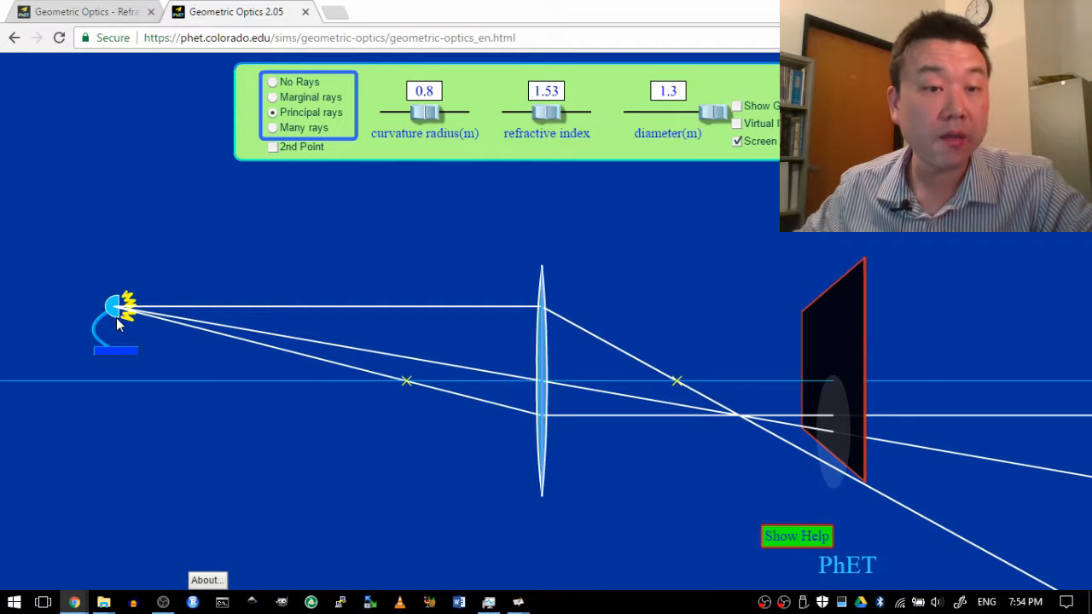
{"action": "mouse_move", "coordinate": [502, 380]}
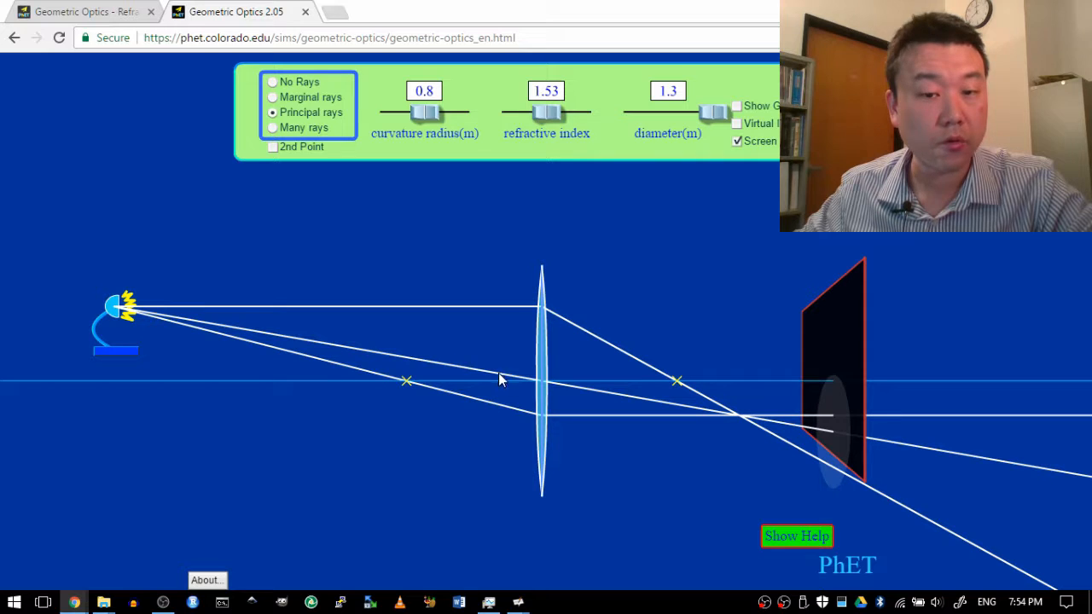
{"action": "mouse_move", "coordinate": [544, 388]}
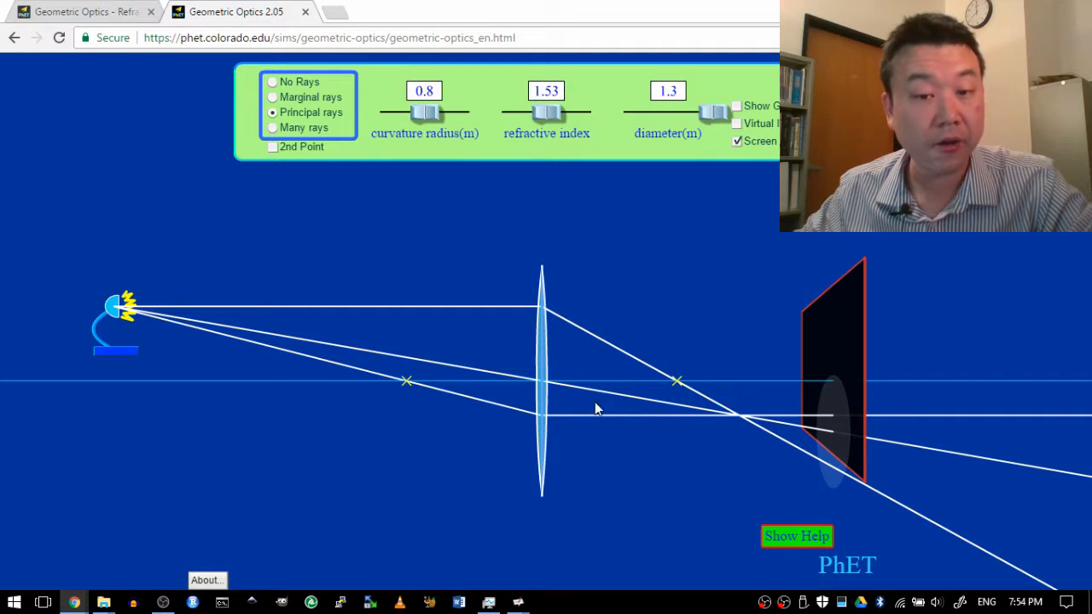
{"action": "mouse_move", "coordinate": [550, 370]}
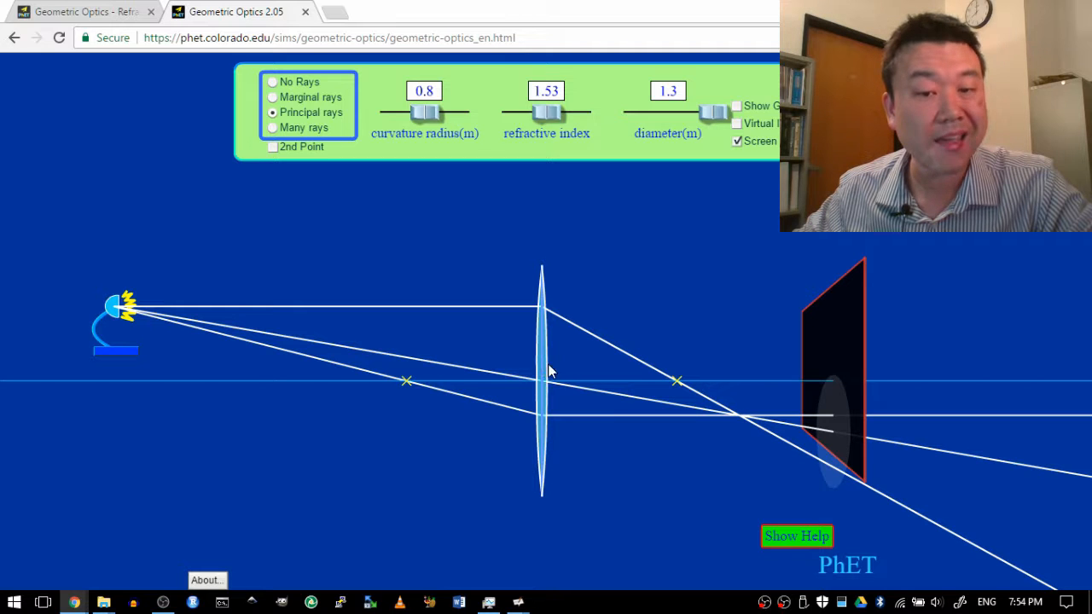
{"action": "mouse_move", "coordinate": [491, 370]}
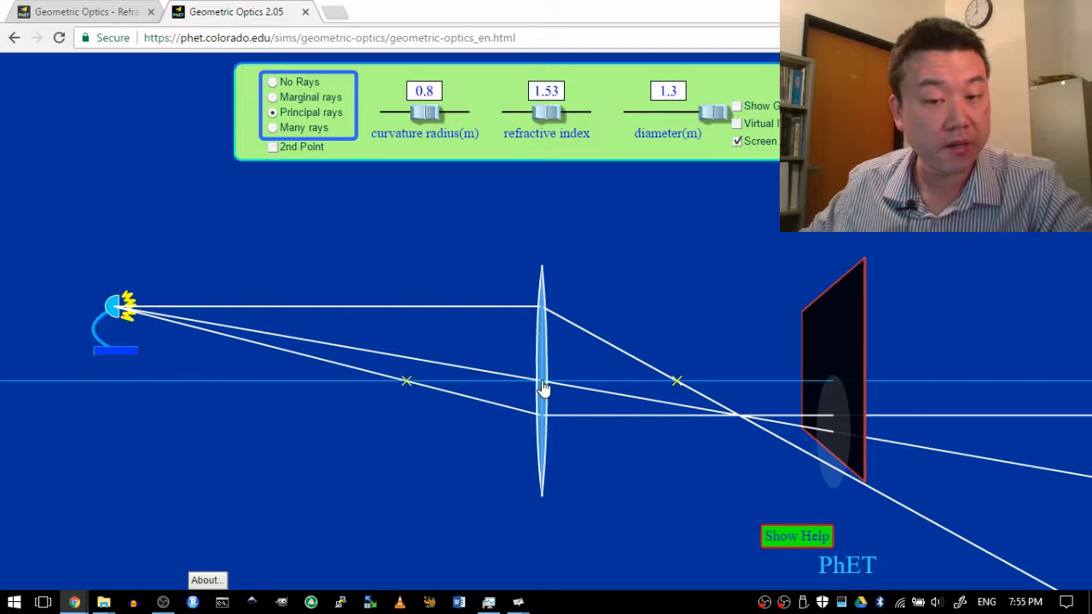
{"action": "mouse_move", "coordinate": [562, 394]}
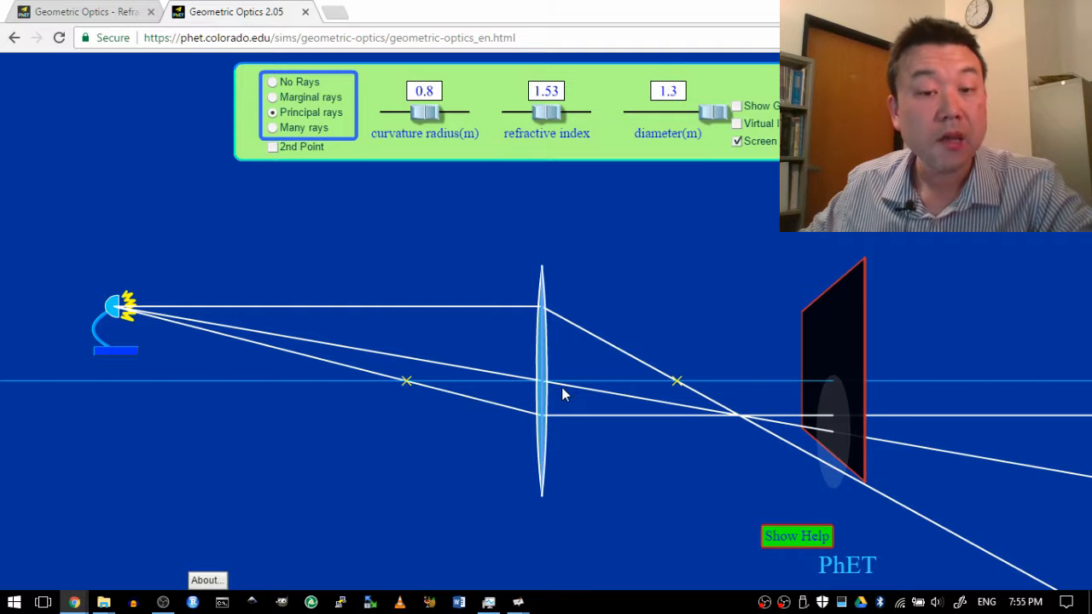
{"action": "mouse_move", "coordinate": [600, 392]}
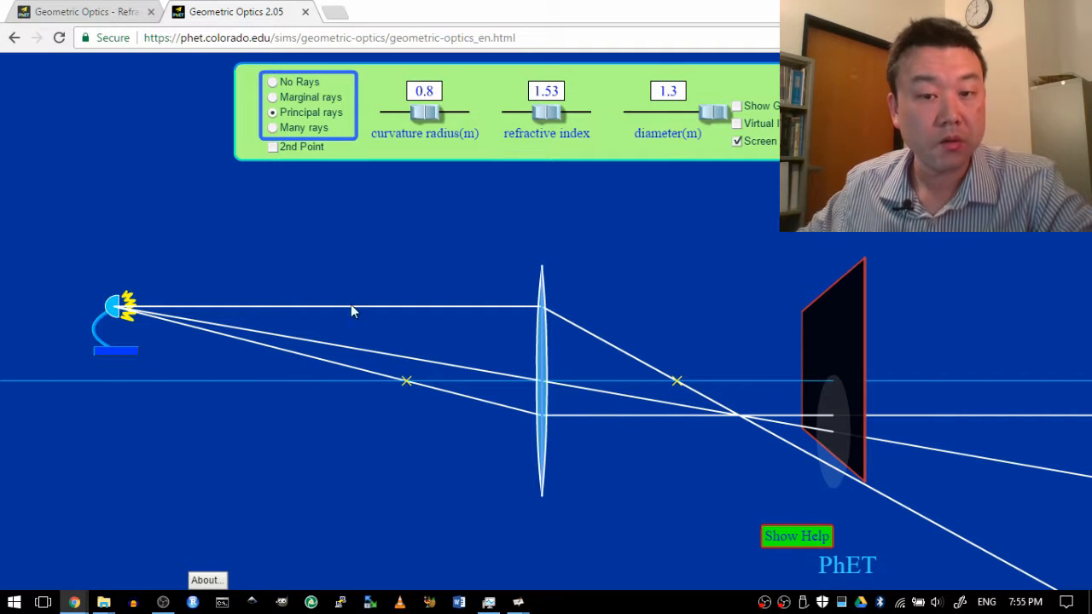
{"action": "mouse_move", "coordinate": [686, 413]}
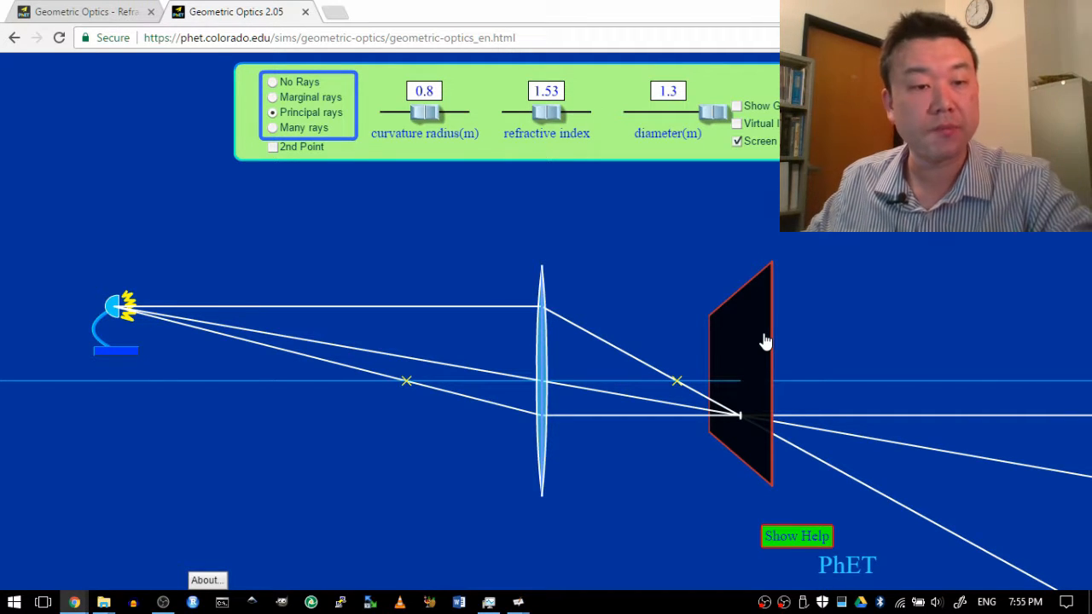
{"action": "mouse_move", "coordinate": [117, 283]}
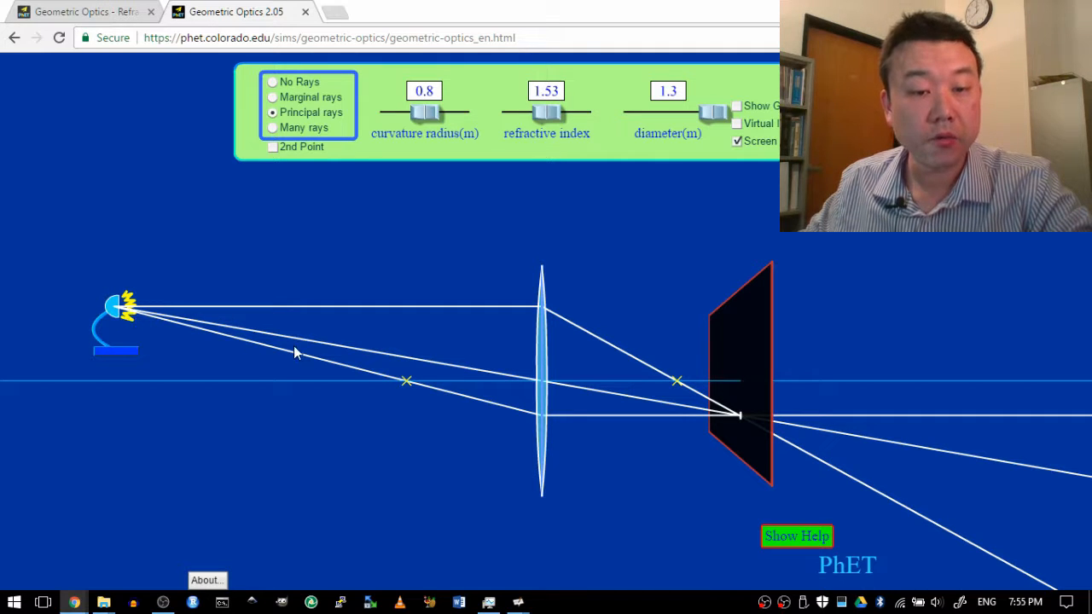
{"action": "mouse_move", "coordinate": [587, 361]}
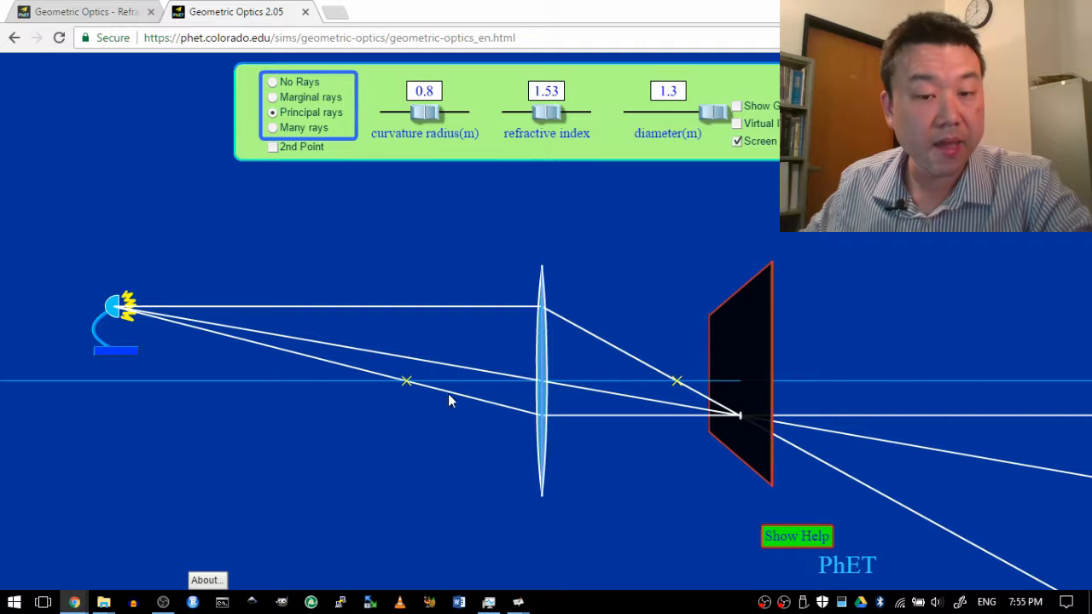
{"action": "mouse_move", "coordinate": [512, 418]}
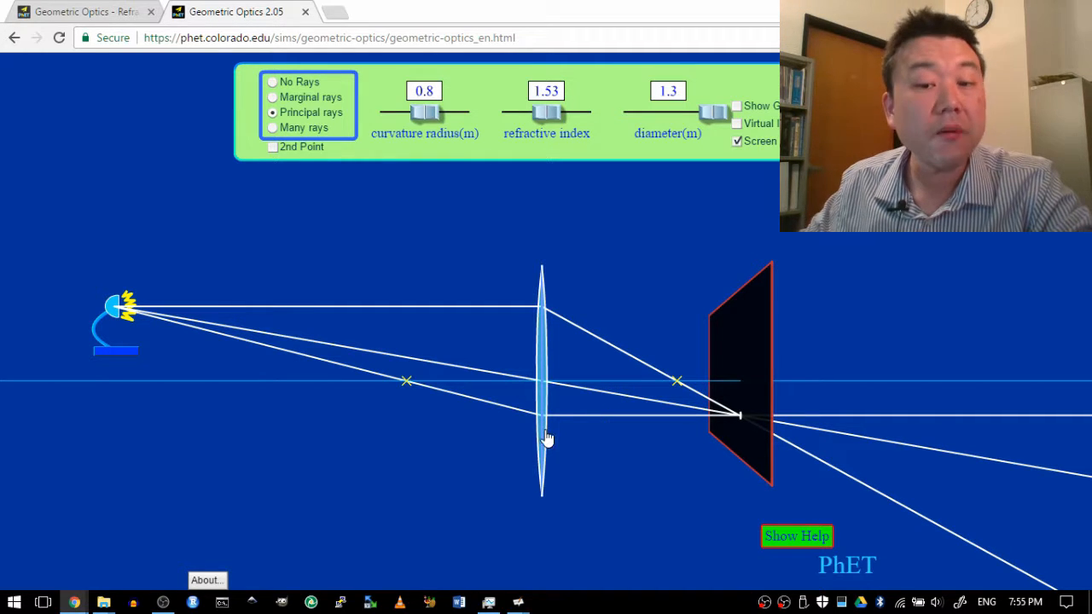
{"action": "mouse_move", "coordinate": [561, 418]}
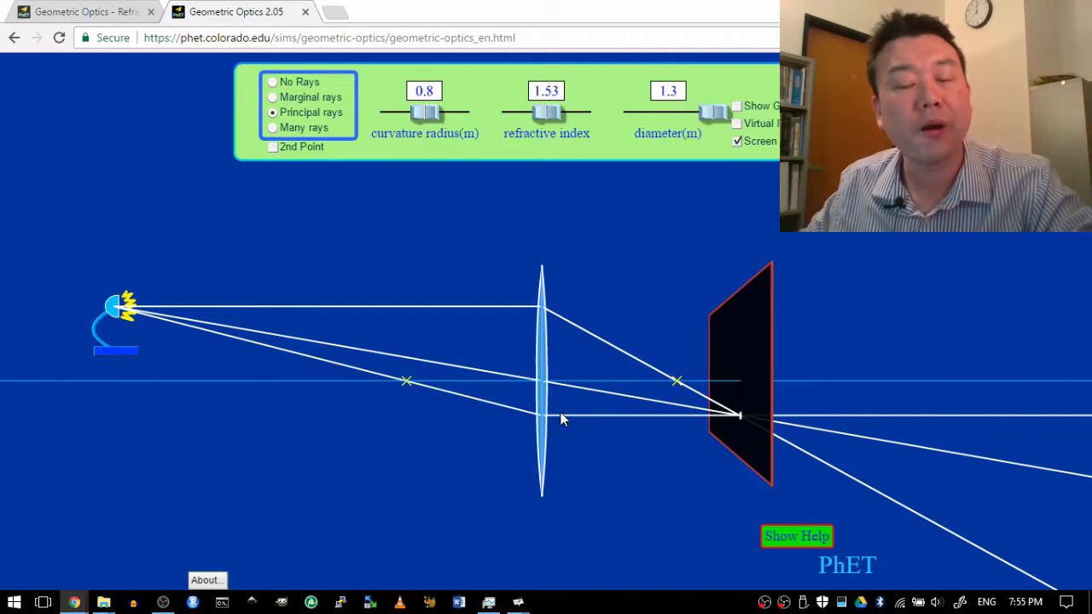
{"action": "mouse_move", "coordinate": [509, 312]}
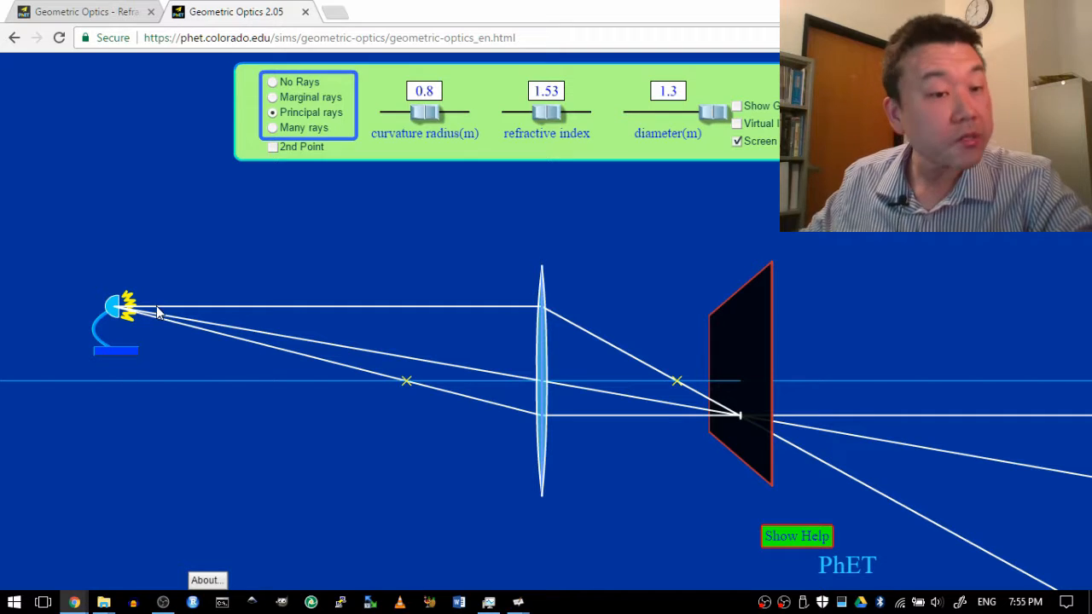
{"action": "mouse_move", "coordinate": [192, 350]}
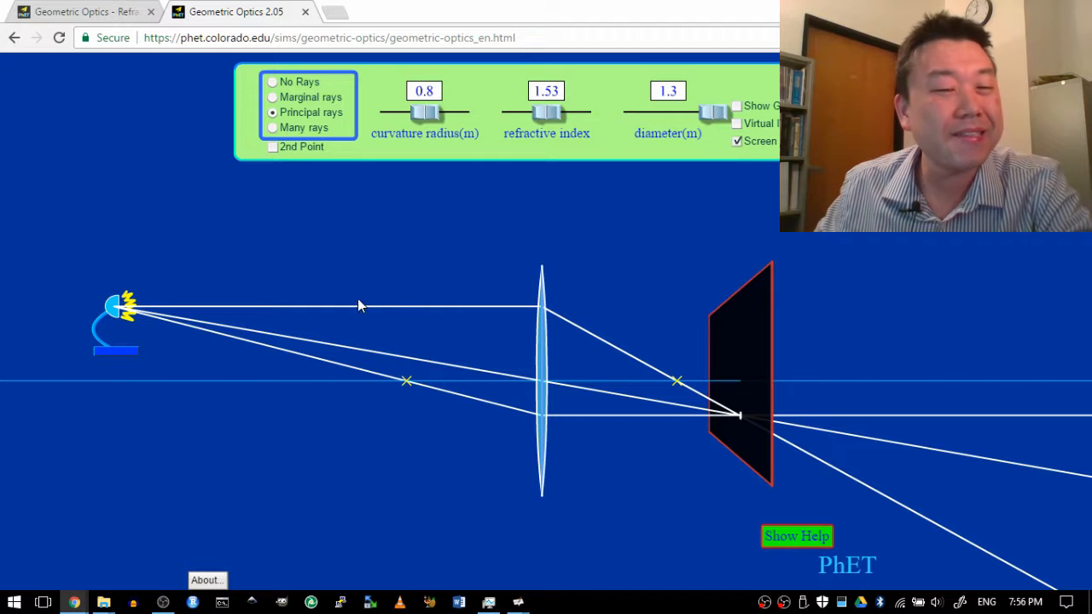
{"action": "mouse_move", "coordinate": [449, 318]}
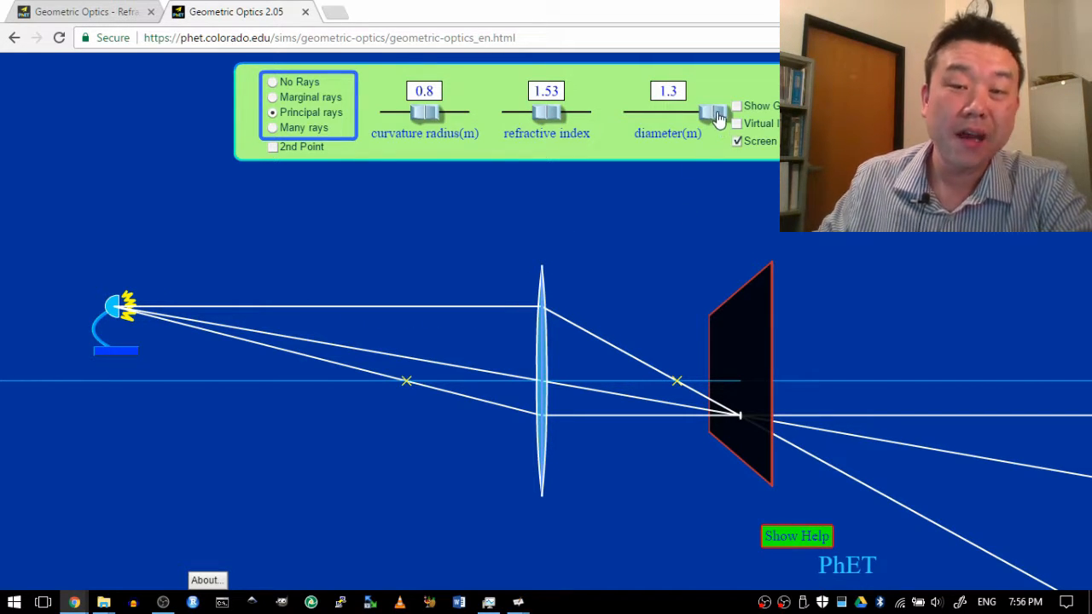
Narrow the lens diameter slider from 0.5 down to 0.3 m.
{"action": "left_click_drag", "start_coordinate": [712, 112], "coordinate": [641, 113]}
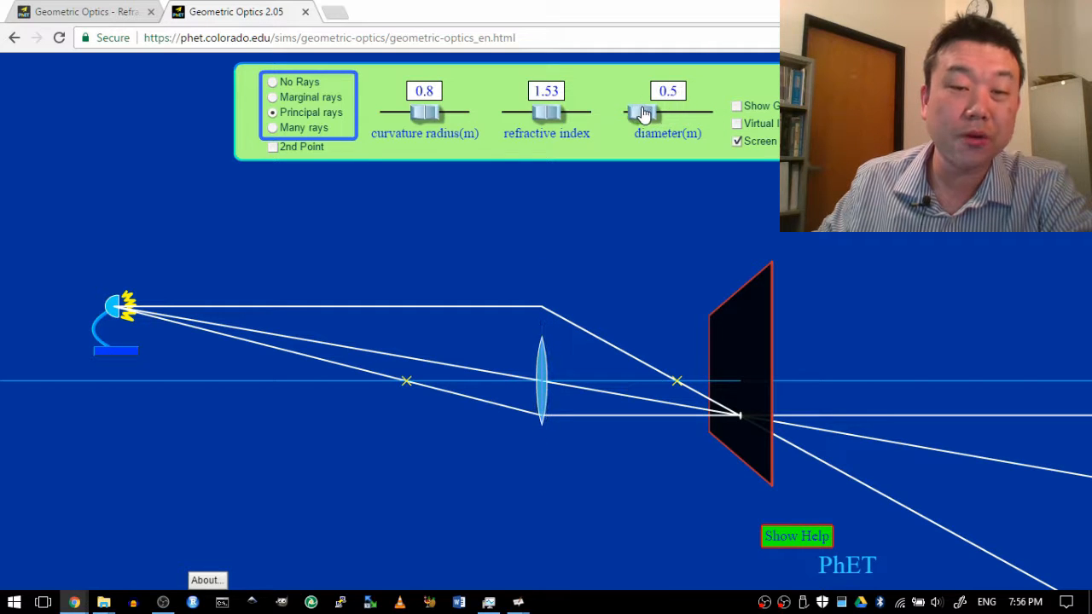
{"action": "left_click_drag", "start_coordinate": [644, 113], "coordinate": [625, 113]}
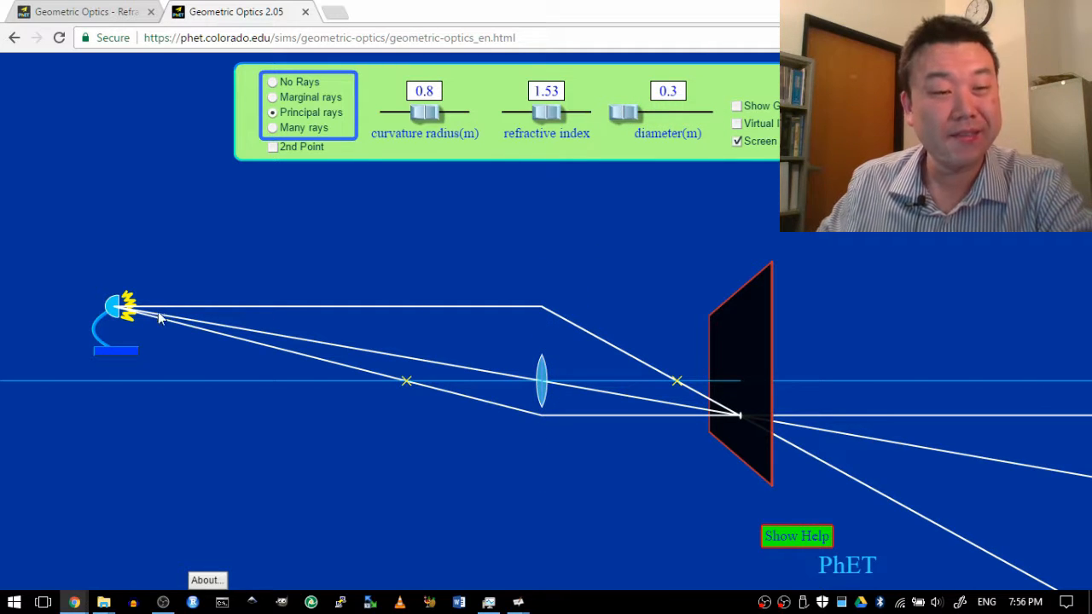
{"action": "mouse_move", "coordinate": [518, 308]}
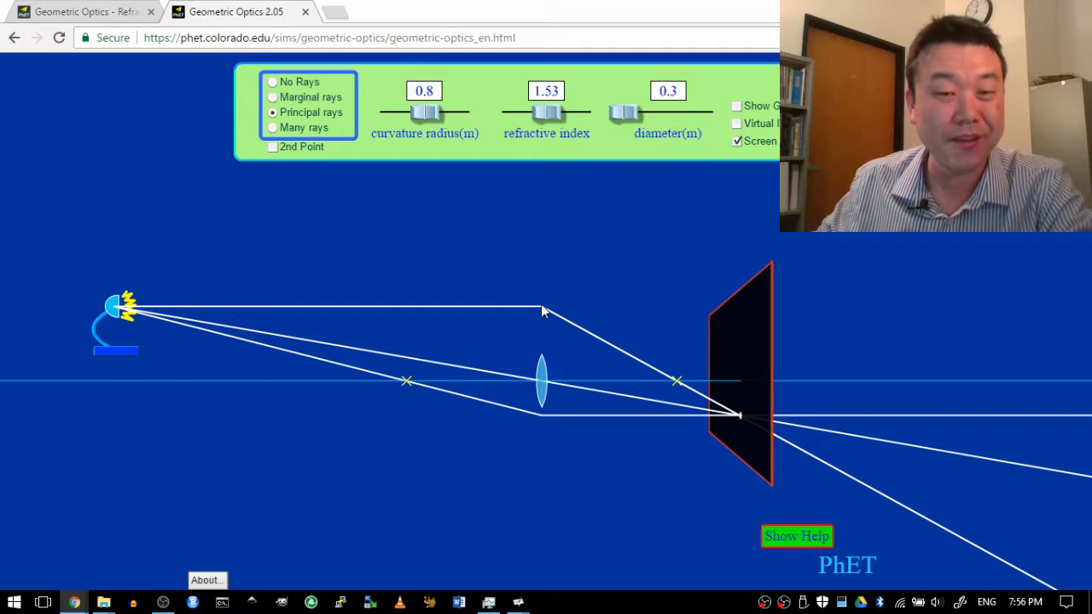
{"action": "mouse_move", "coordinate": [549, 313]}
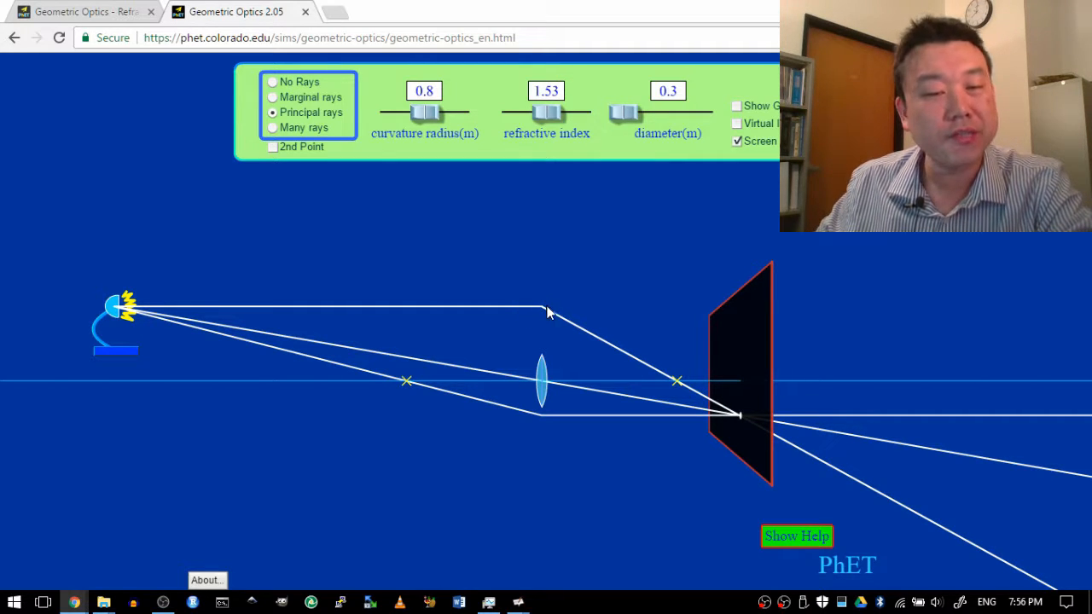
{"action": "mouse_move", "coordinate": [537, 460]}
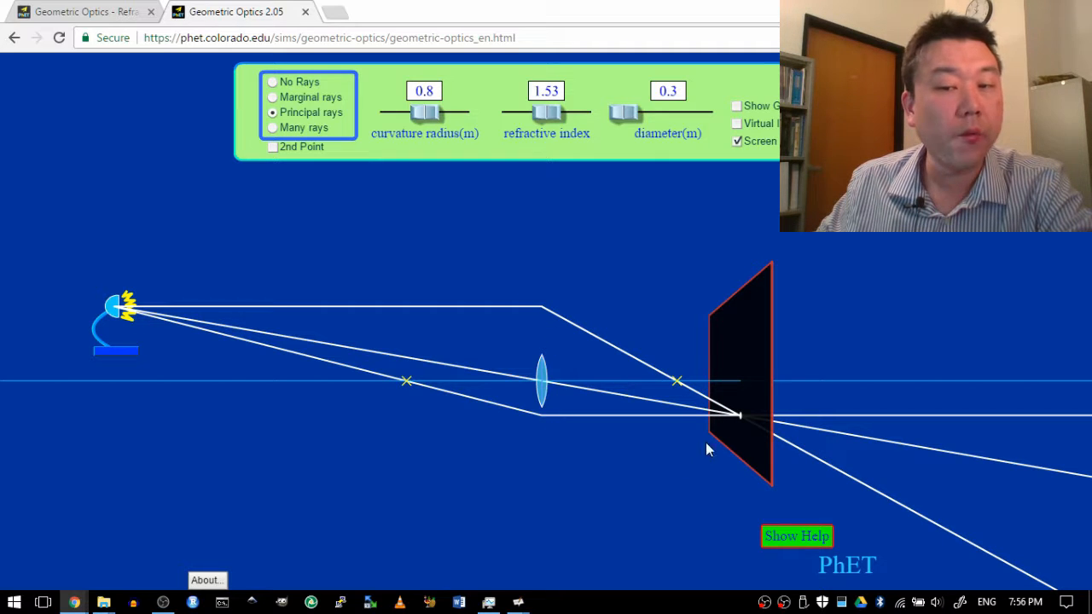
{"action": "mouse_move", "coordinate": [310, 170]}
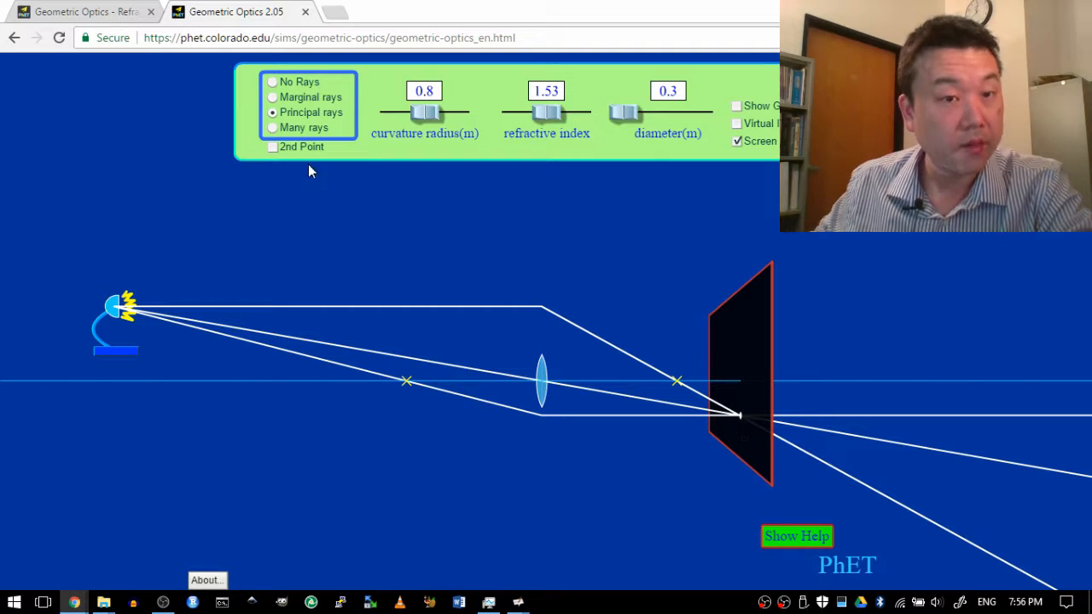
{"action": "left_click", "coordinate": [272, 127]}
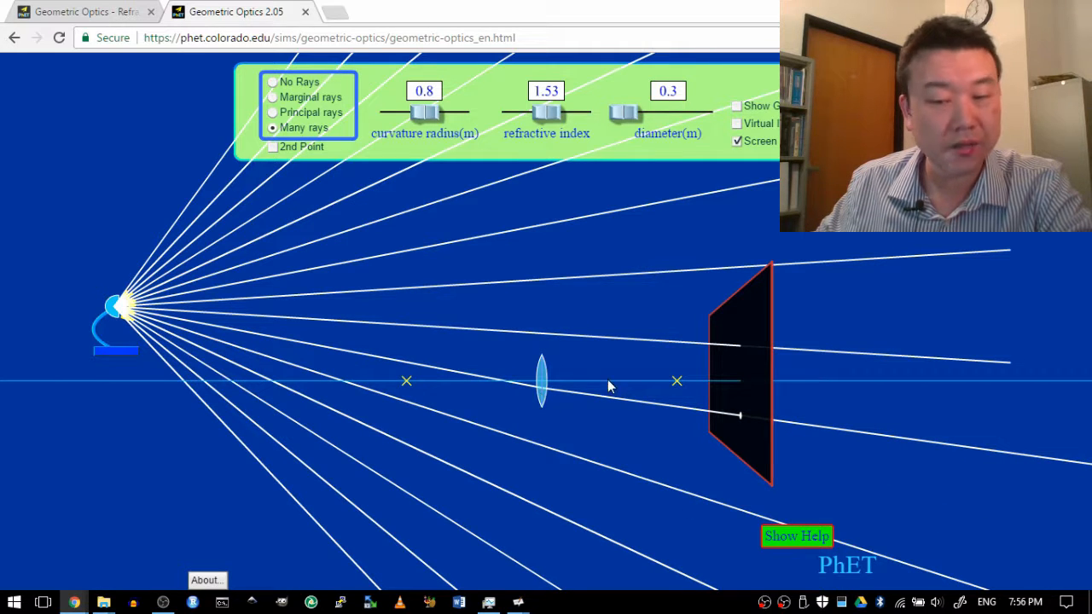
{"action": "left_click", "coordinate": [272, 112]}
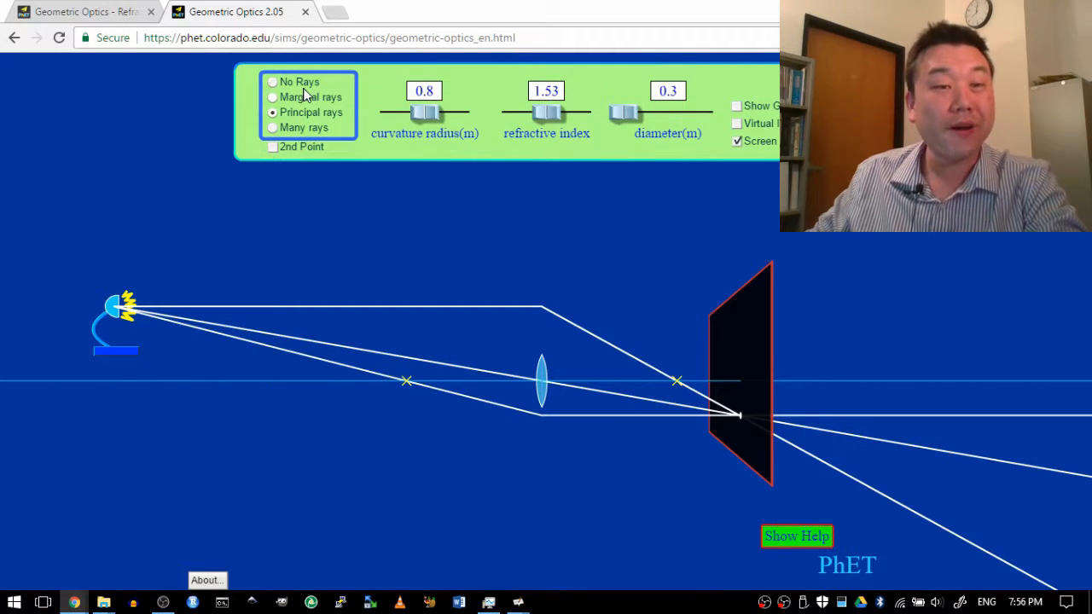
{"action": "left_click", "coordinate": [272, 96]}
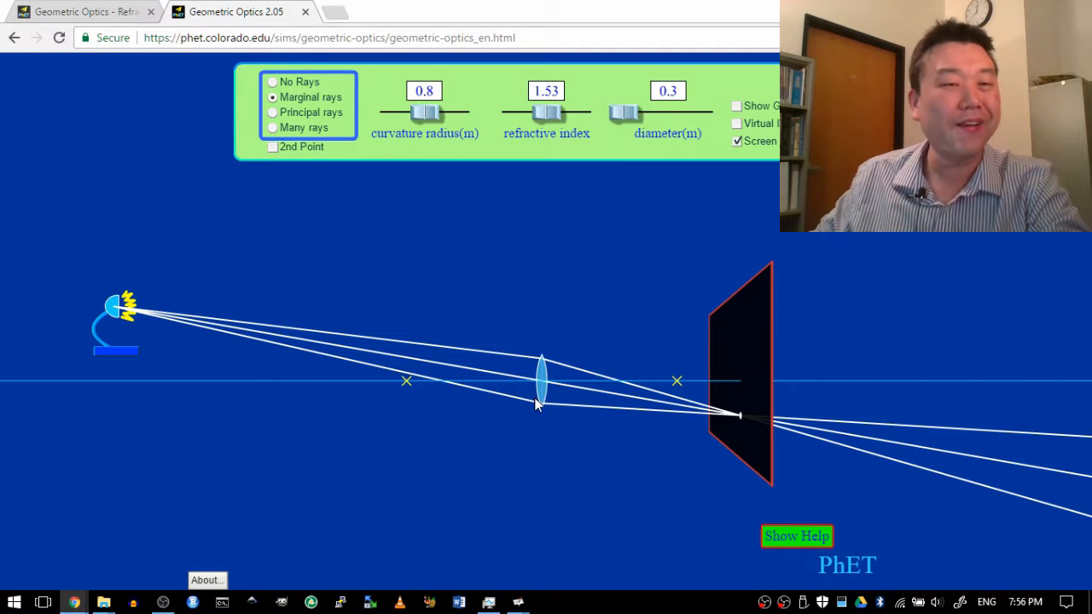
{"action": "left_click", "coordinate": [272, 111]}
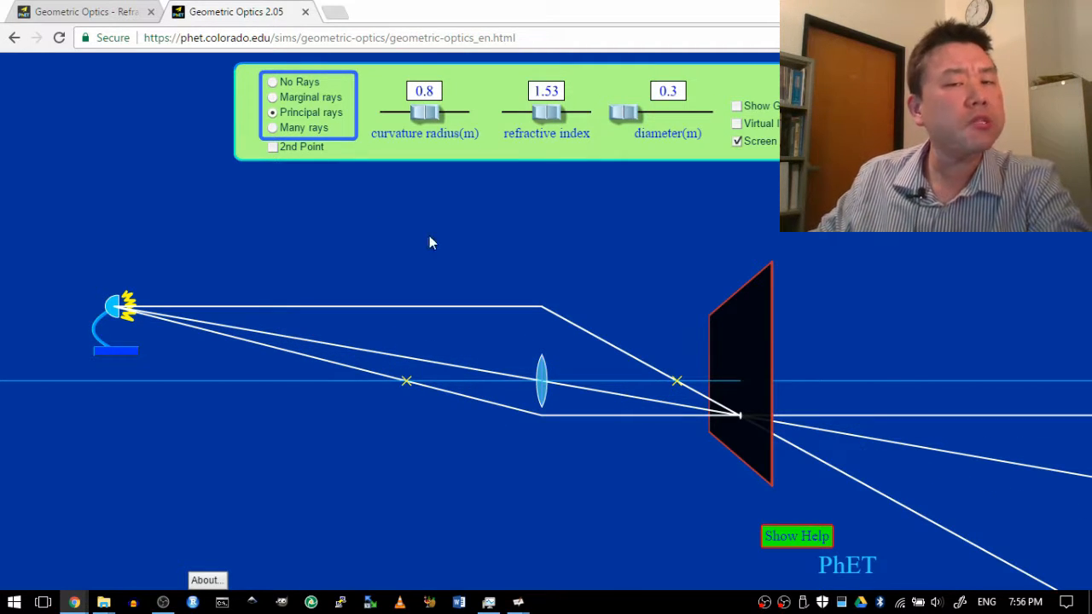
Drag the diameter slider up from 0.3 and settle it at 0.8 m.
{"action": "left_click_drag", "start_coordinate": [625, 112], "coordinate": [664, 112]}
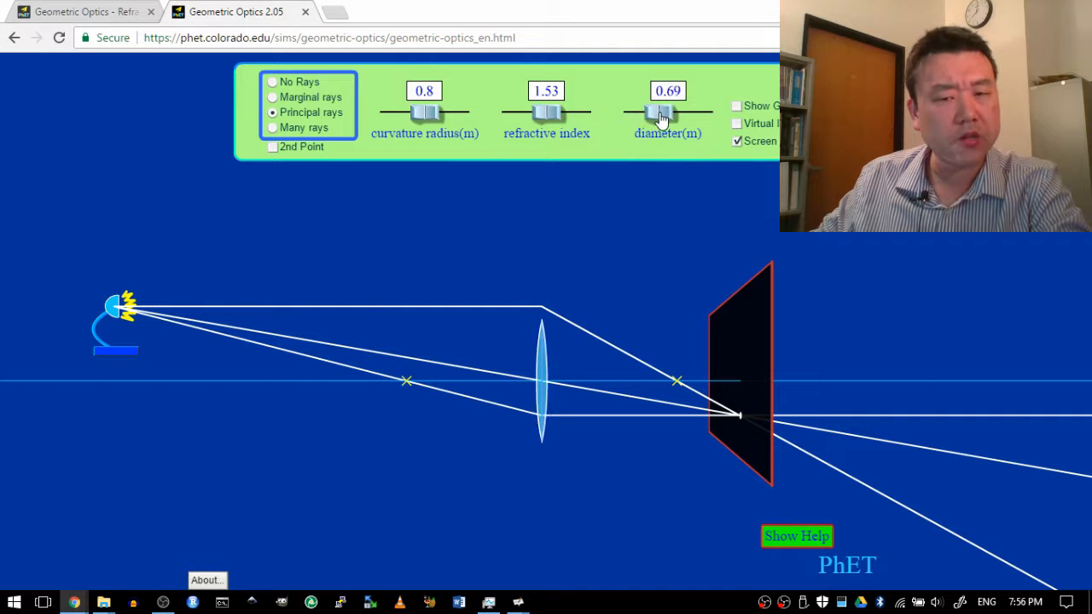
{"action": "left_click_drag", "start_coordinate": [661, 115], "coordinate": [674, 115]}
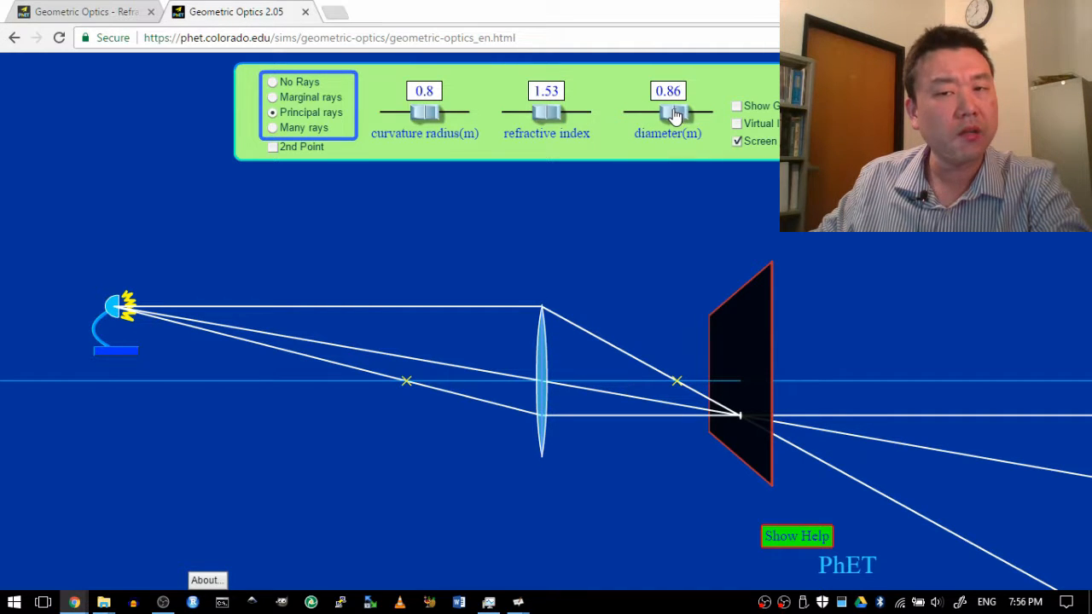
{"action": "left_click_drag", "start_coordinate": [673, 112], "coordinate": [669, 112]}
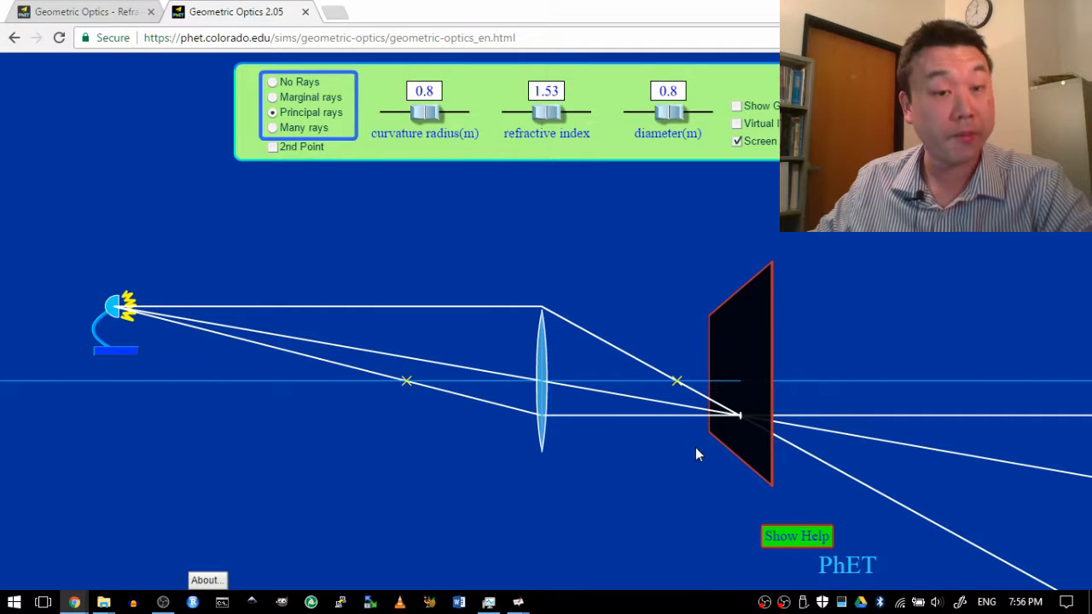
{"action": "mouse_move", "coordinate": [642, 356]}
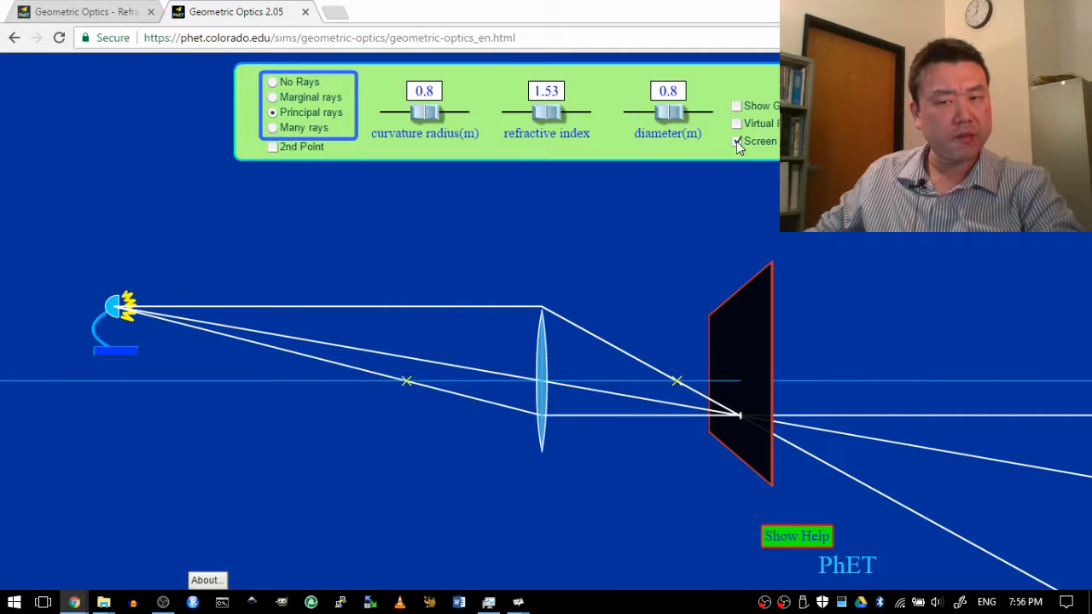
Hide the screen and move the arrow object, ending it far left of the lens.
{"action": "left_click", "coordinate": [736, 141]}
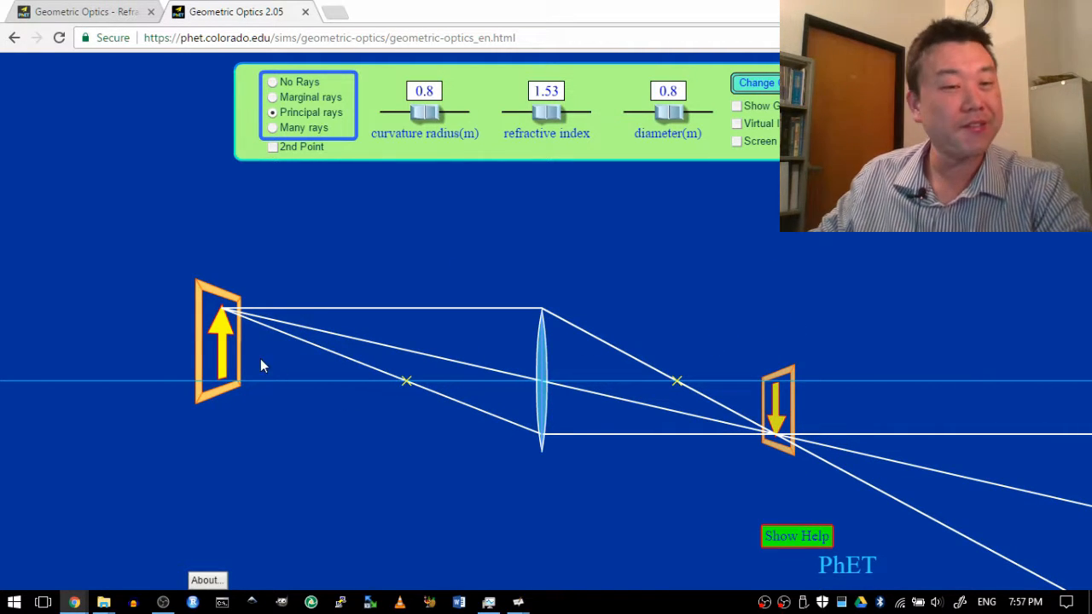
{"action": "left_click_drag", "start_coordinate": [217, 341], "coordinate": [341, 345]}
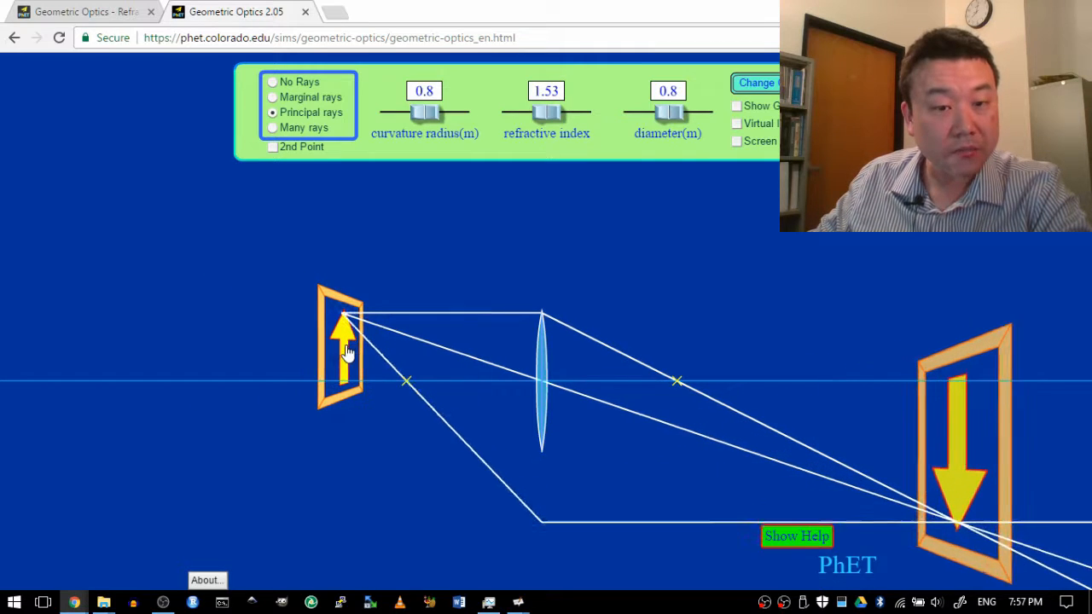
{"action": "left_click_drag", "start_coordinate": [344, 345], "coordinate": [366, 333]}
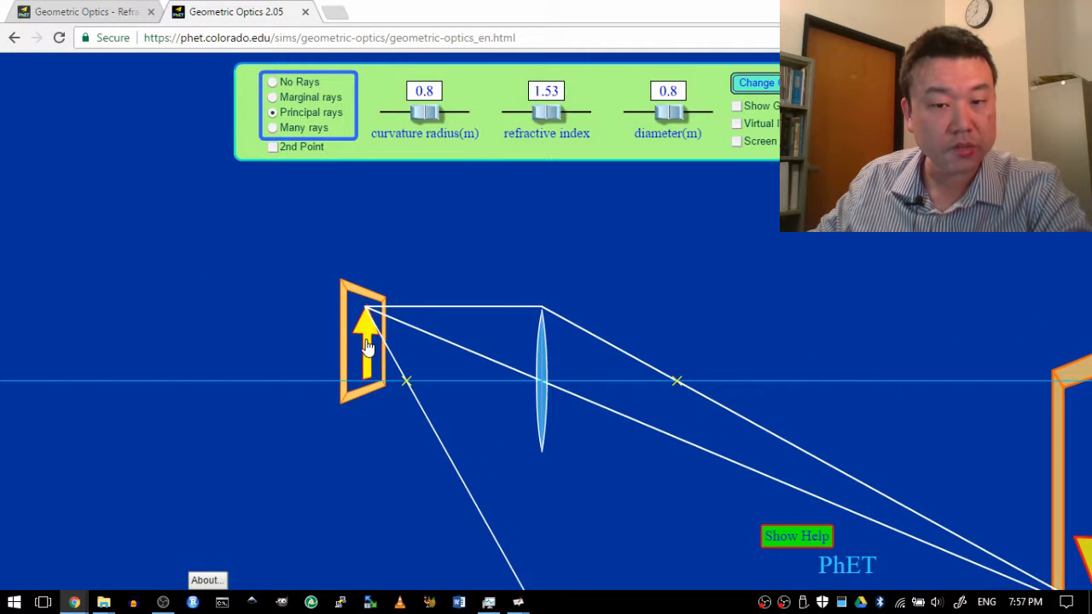
{"action": "left_click_drag", "start_coordinate": [367, 341], "coordinate": [285, 341]}
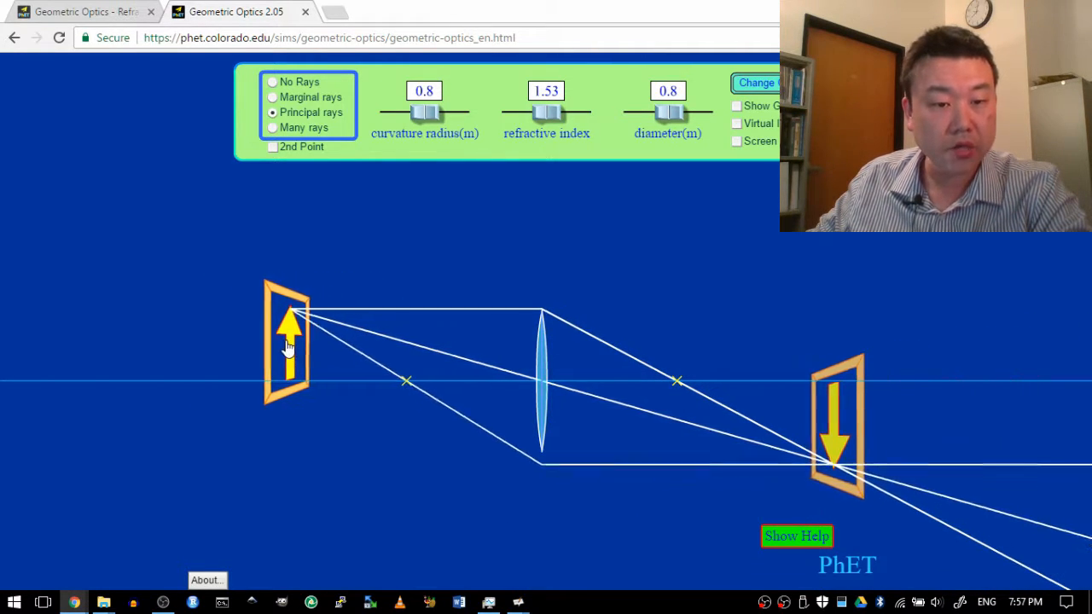
{"action": "left_click_drag", "start_coordinate": [285, 342], "coordinate": [180, 350]}
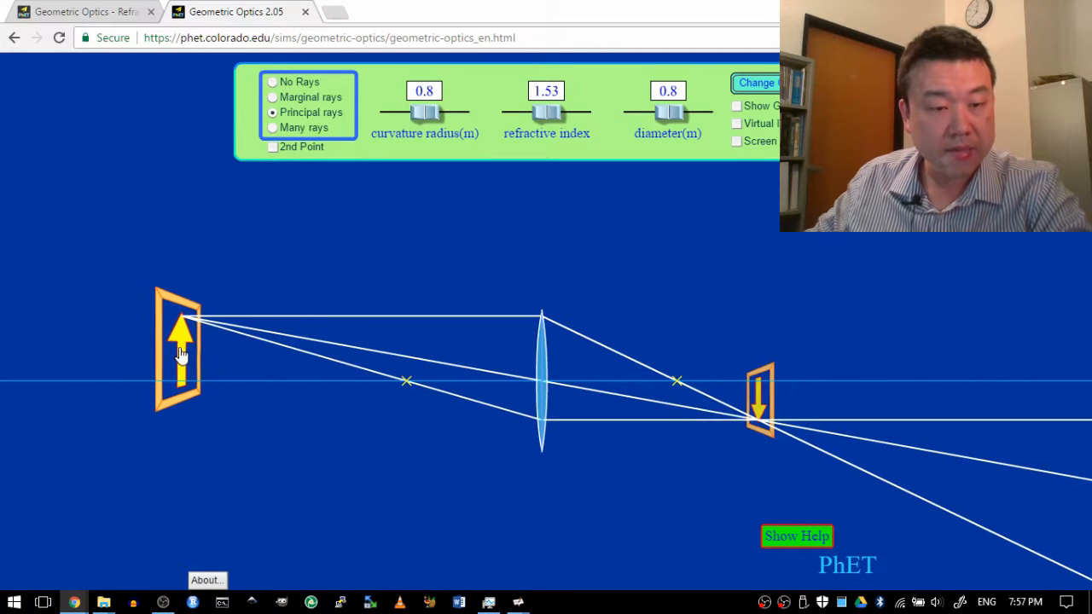
{"action": "left_click_drag", "start_coordinate": [179, 350], "coordinate": [124, 350]}
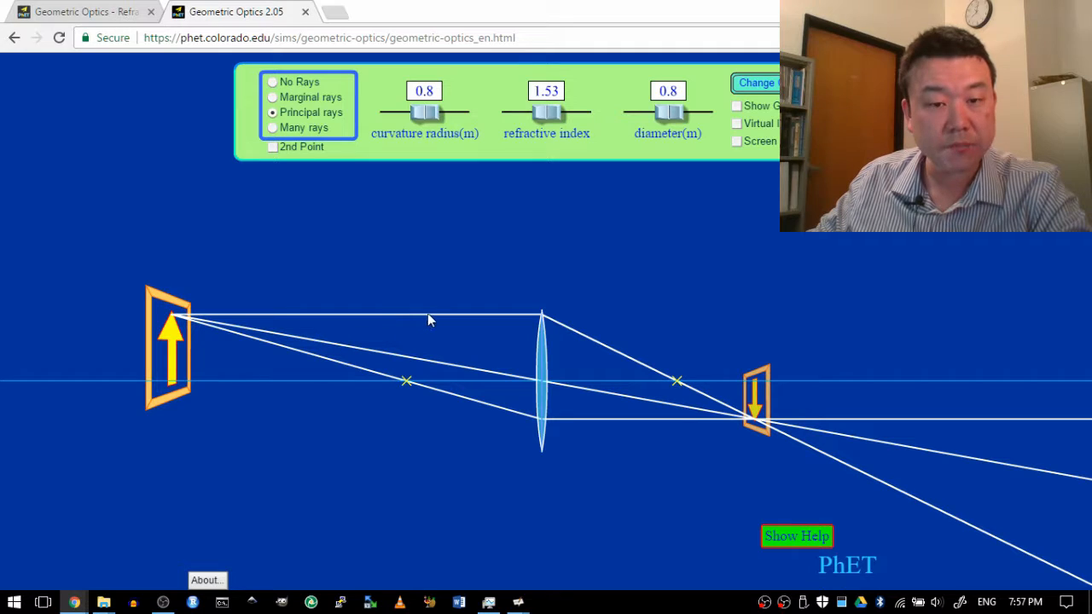
{"action": "mouse_move", "coordinate": [459, 366]}
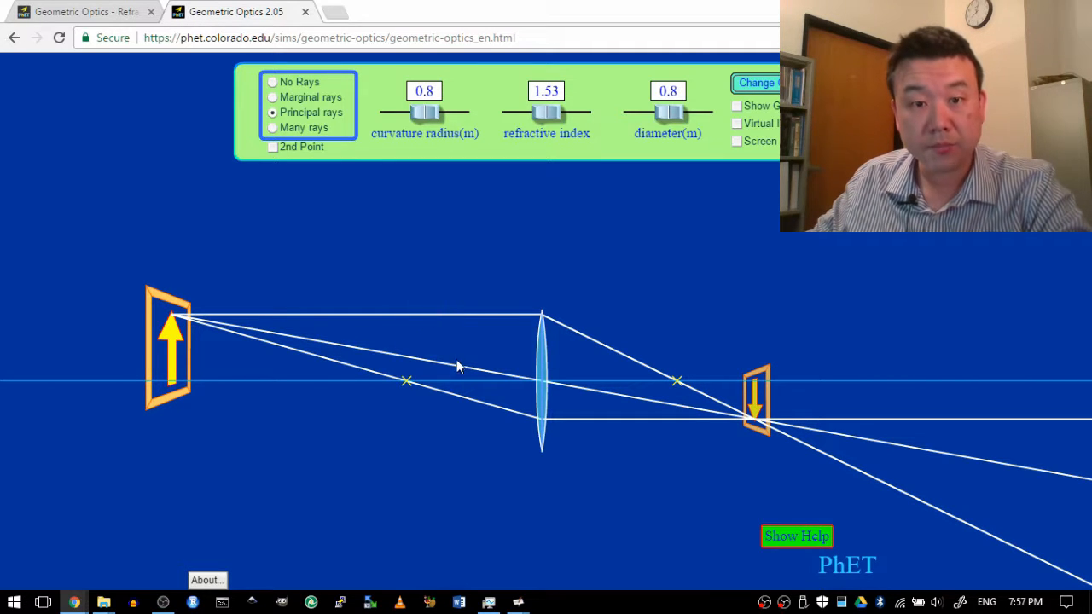
{"action": "mouse_move", "coordinate": [482, 320]}
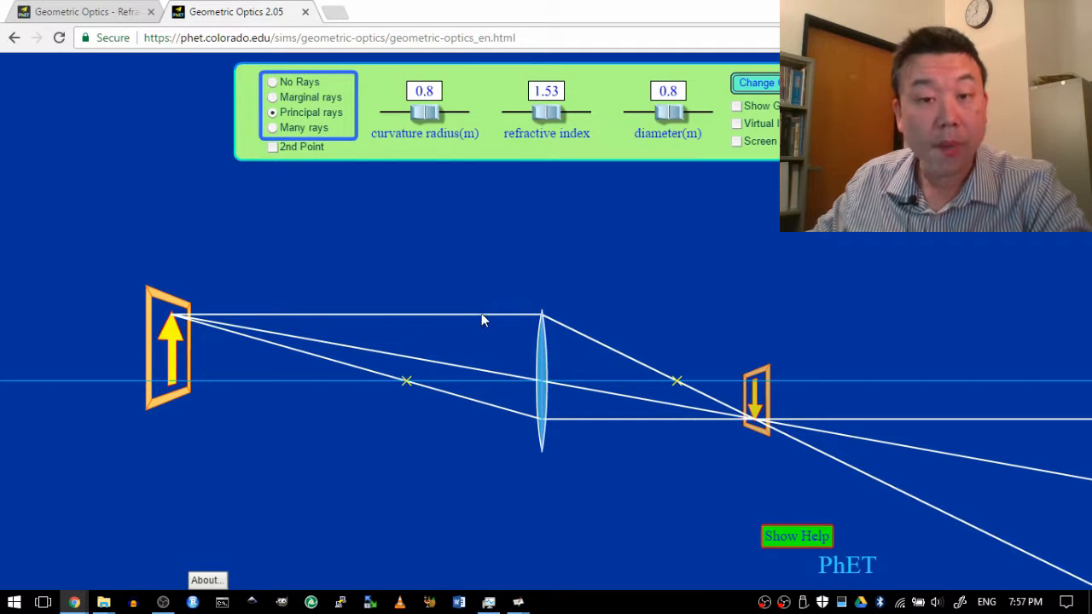
Set the lens diameter to 1 m and raise the arrow well above the axis, nearer the lens.
{"action": "left_click_drag", "start_coordinate": [668, 114], "coordinate": [691, 114]}
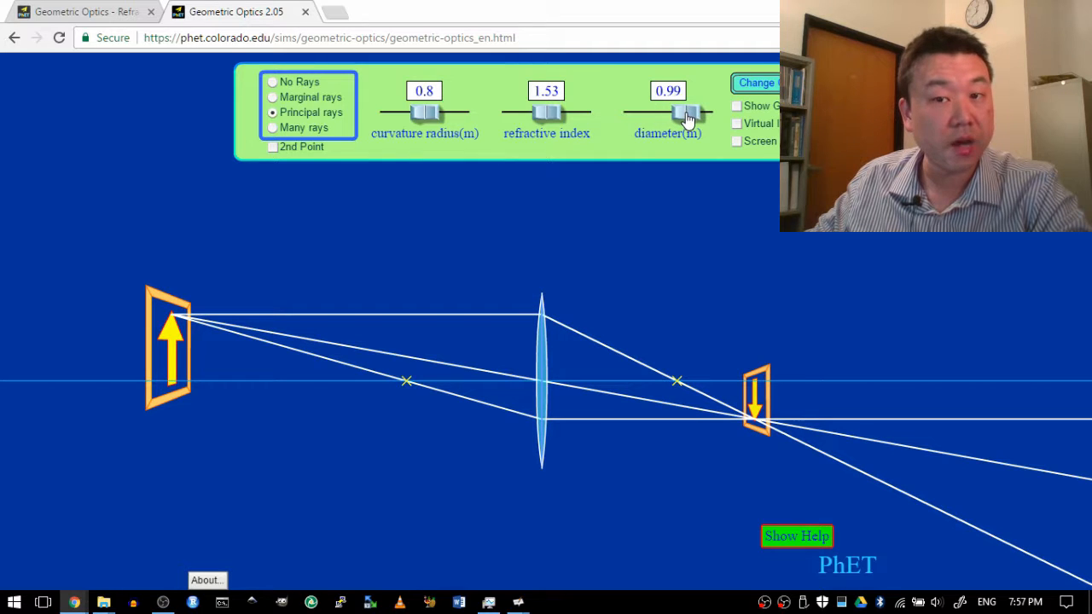
{"action": "left_click_drag", "start_coordinate": [691, 113], "coordinate": [668, 113]}
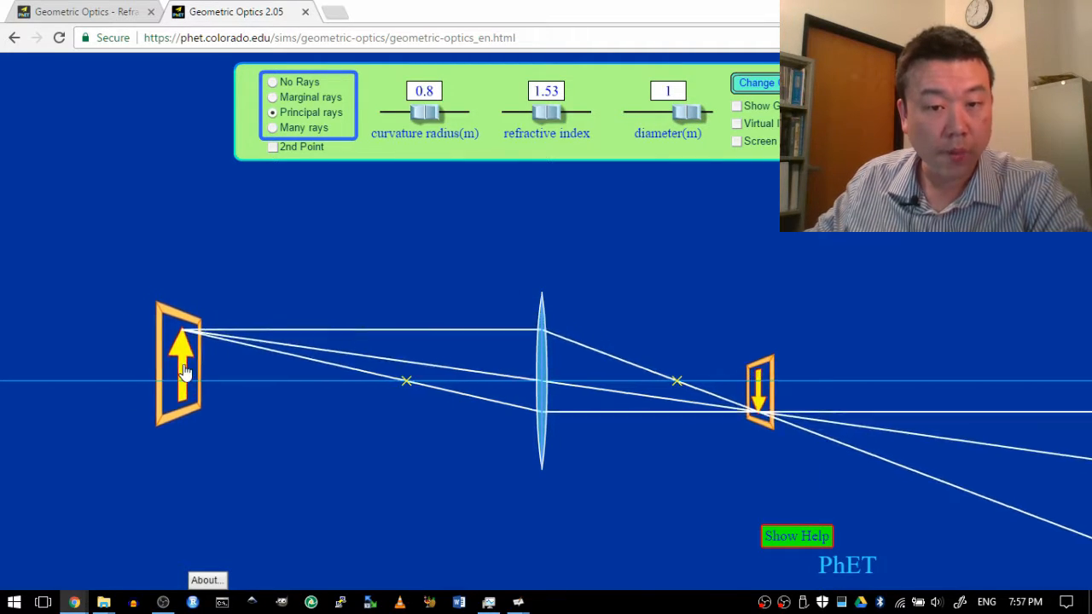
{"action": "left_click_drag", "start_coordinate": [180, 358], "coordinate": [209, 397]}
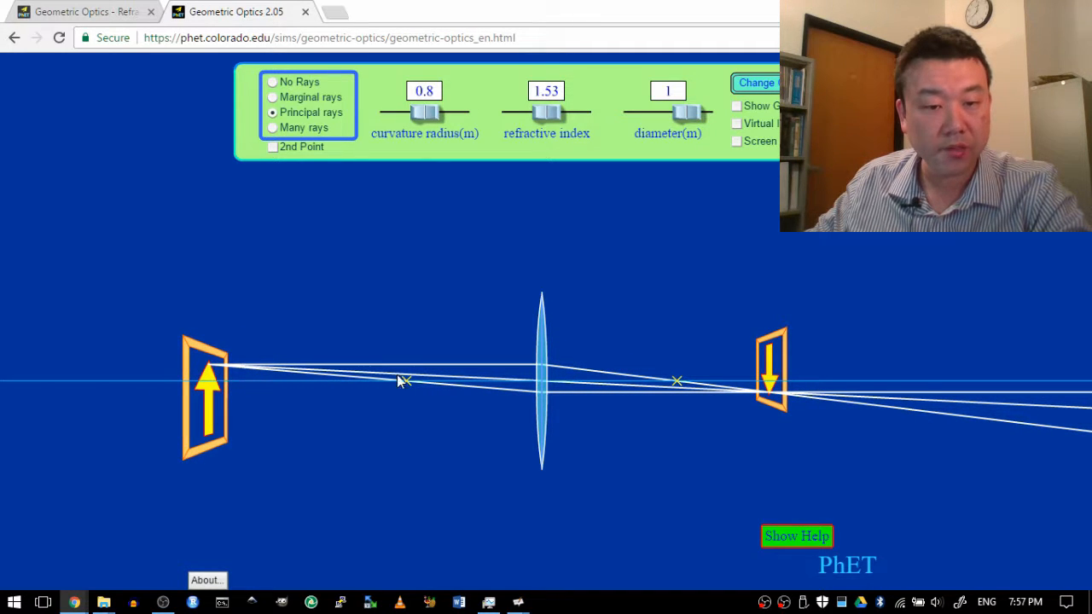
{"action": "left_click_drag", "start_coordinate": [207, 397], "coordinate": [215, 346]}
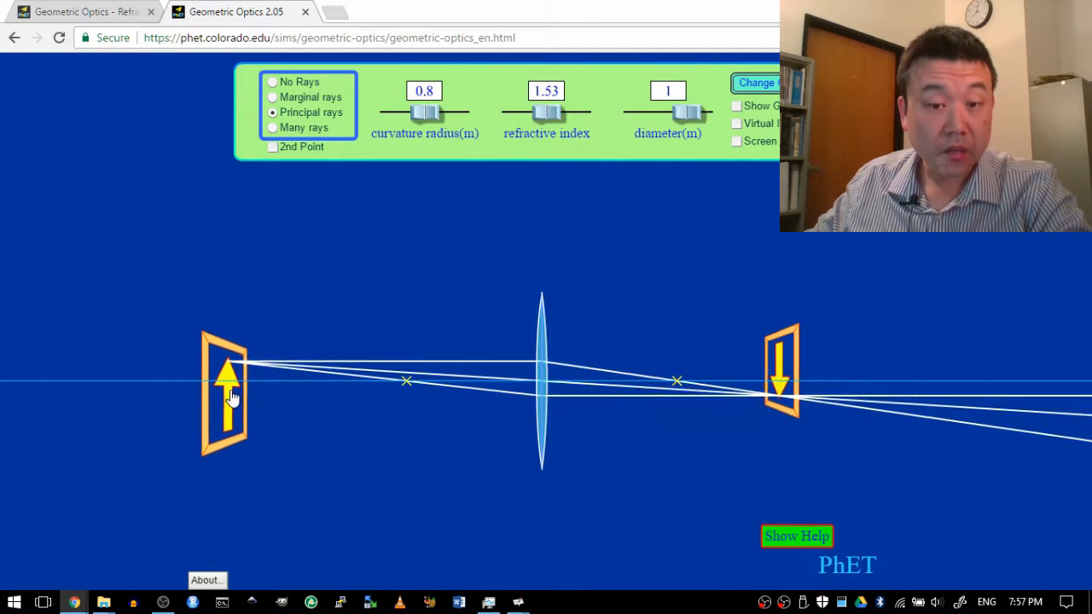
{"action": "left_click_drag", "start_coordinate": [231, 393], "coordinate": [230, 303]}
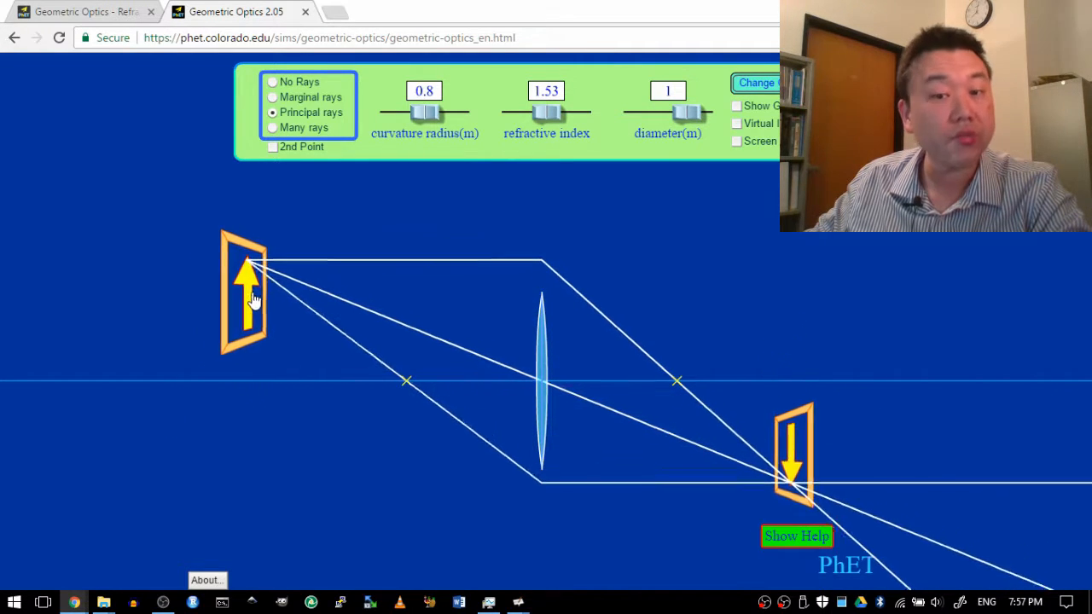
{"action": "left_click_drag", "start_coordinate": [245, 290], "coordinate": [304, 273]}
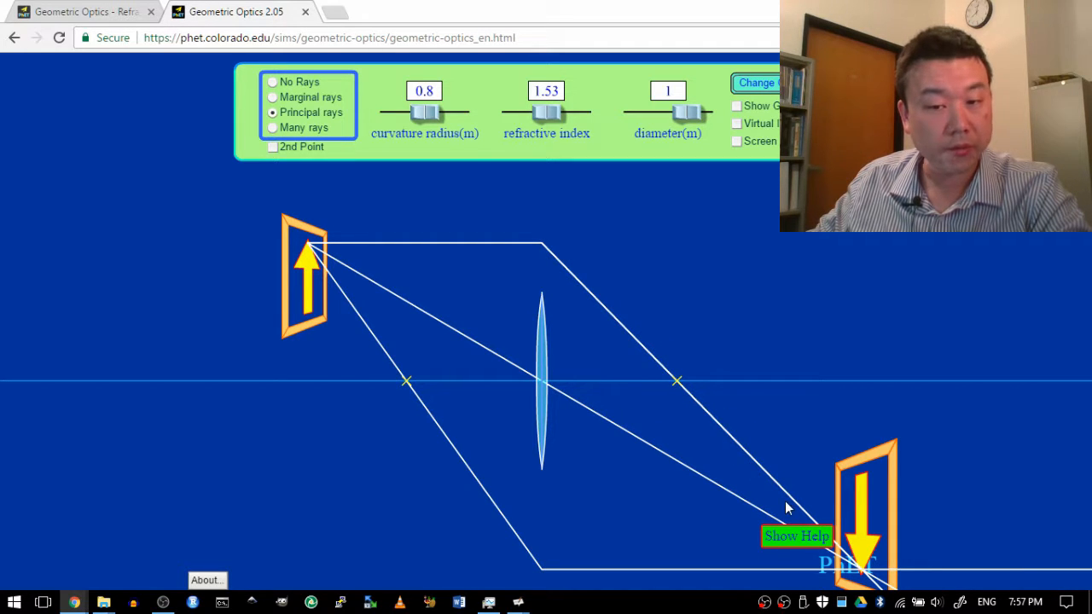
{"action": "mouse_move", "coordinate": [639, 442]}
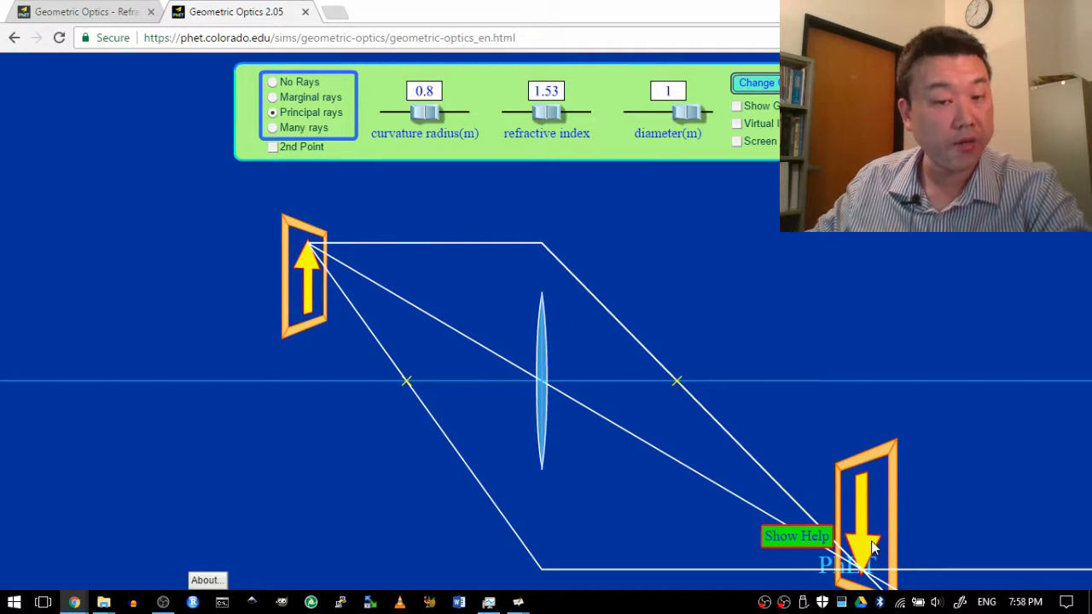
{"action": "mouse_move", "coordinate": [307, 307]}
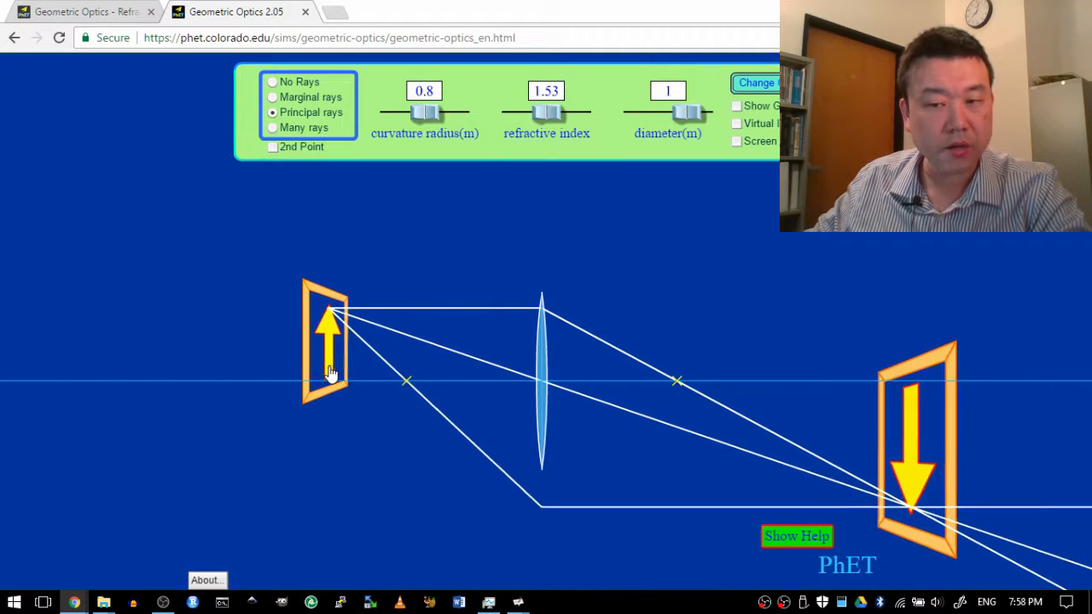
Drag the arrow object inside the focal length so the refracted rays diverge.
{"action": "left_click_drag", "start_coordinate": [327, 341], "coordinate": [359, 341]}
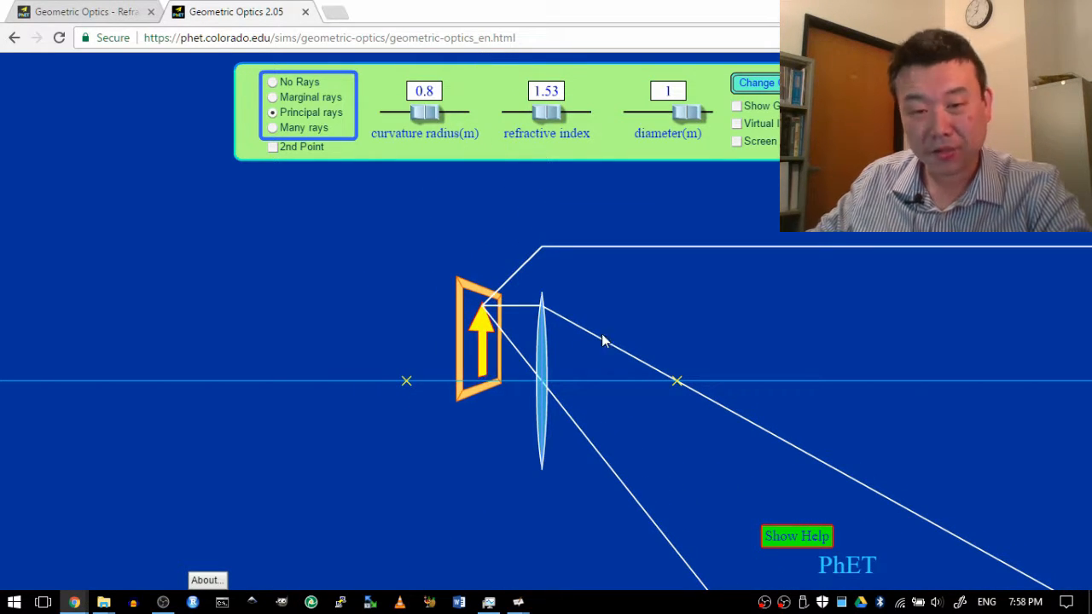
{"action": "mouse_move", "coordinate": [626, 374]}
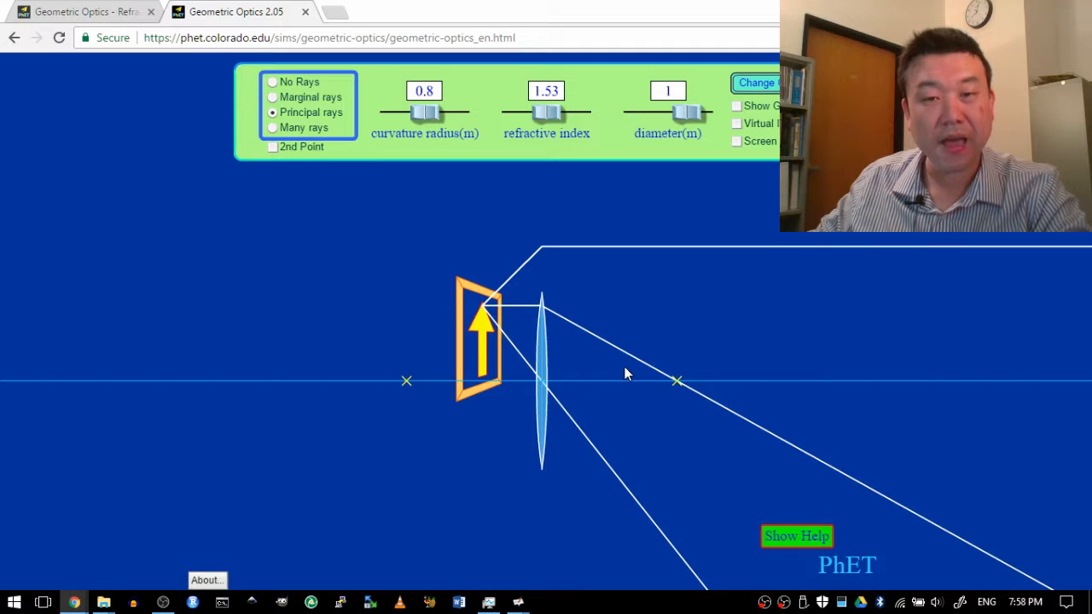
{"action": "mouse_move", "coordinate": [576, 451]}
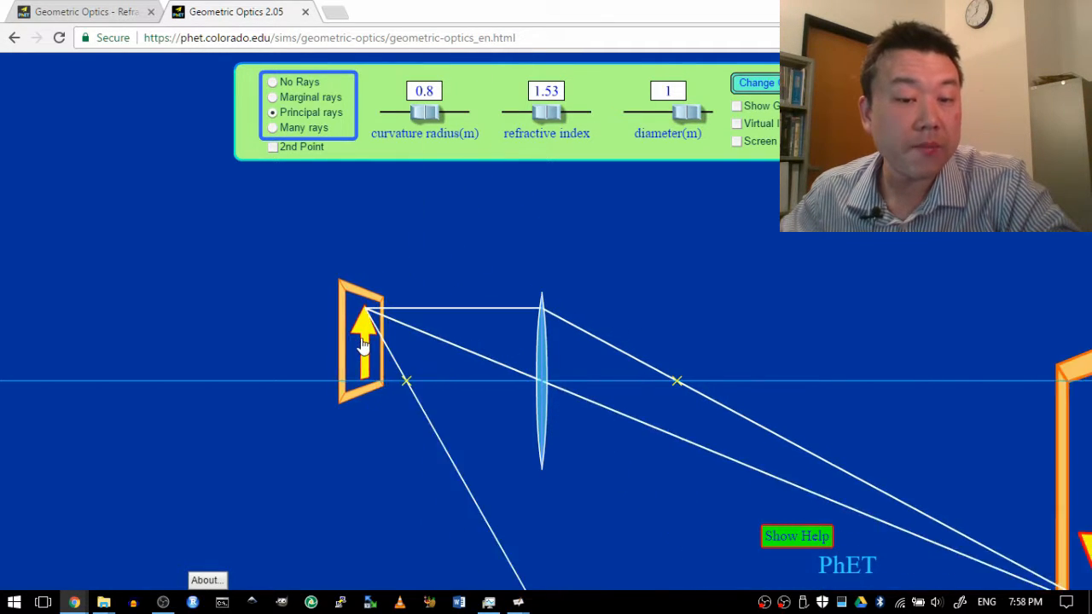
Move the arrow left beyond the focal point and select Many rays.
{"action": "left_click_drag", "start_coordinate": [362, 341], "coordinate": [277, 341]}
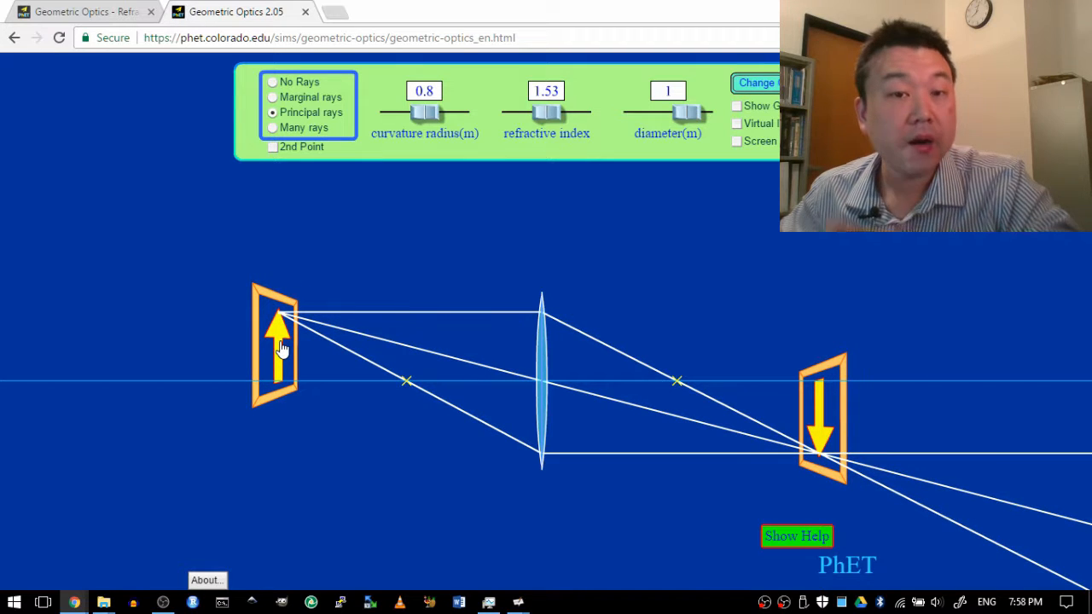
{"action": "mouse_move", "coordinate": [320, 332]}
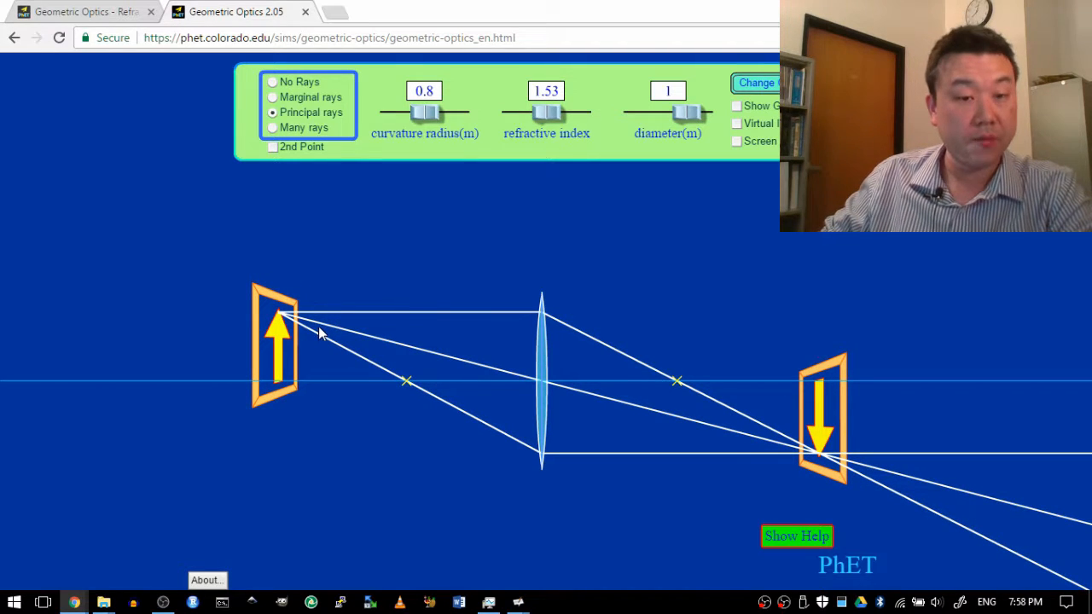
{"action": "mouse_move", "coordinate": [299, 312]}
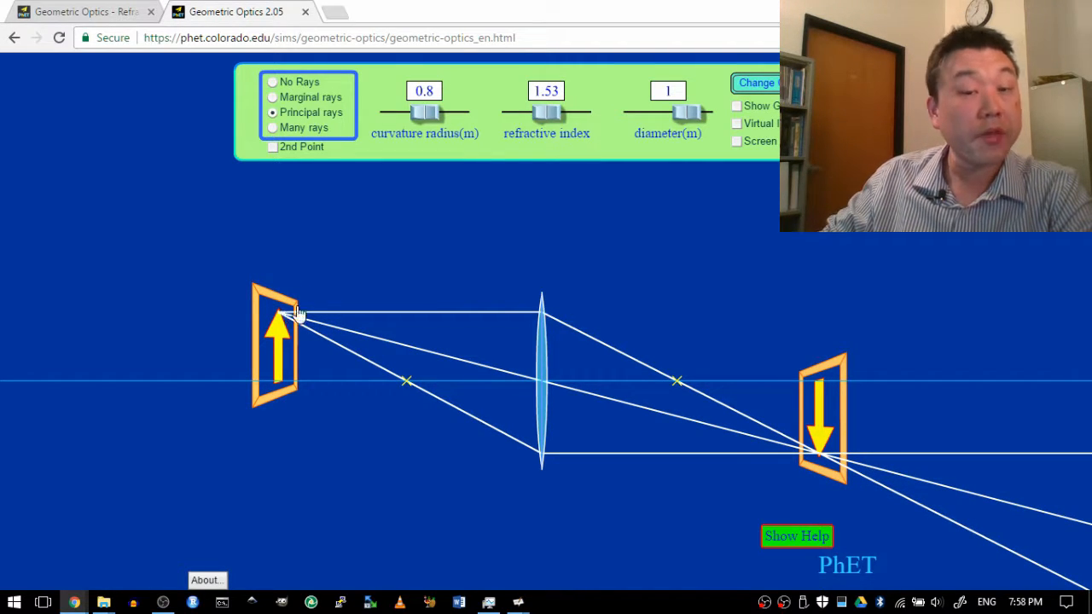
{"action": "mouse_move", "coordinate": [472, 310]}
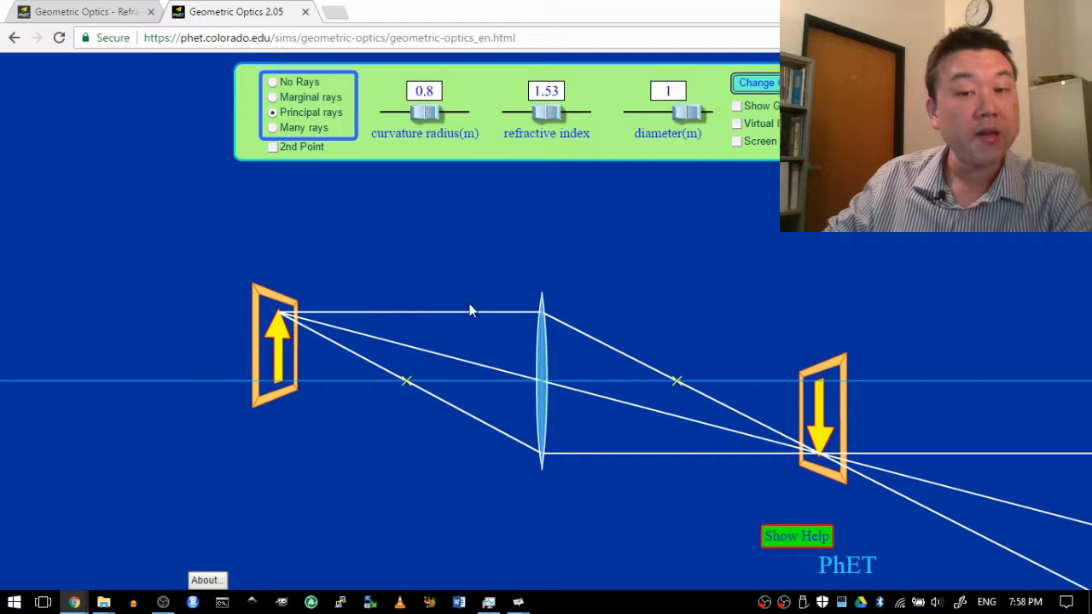
{"action": "left_click", "coordinate": [272, 127]}
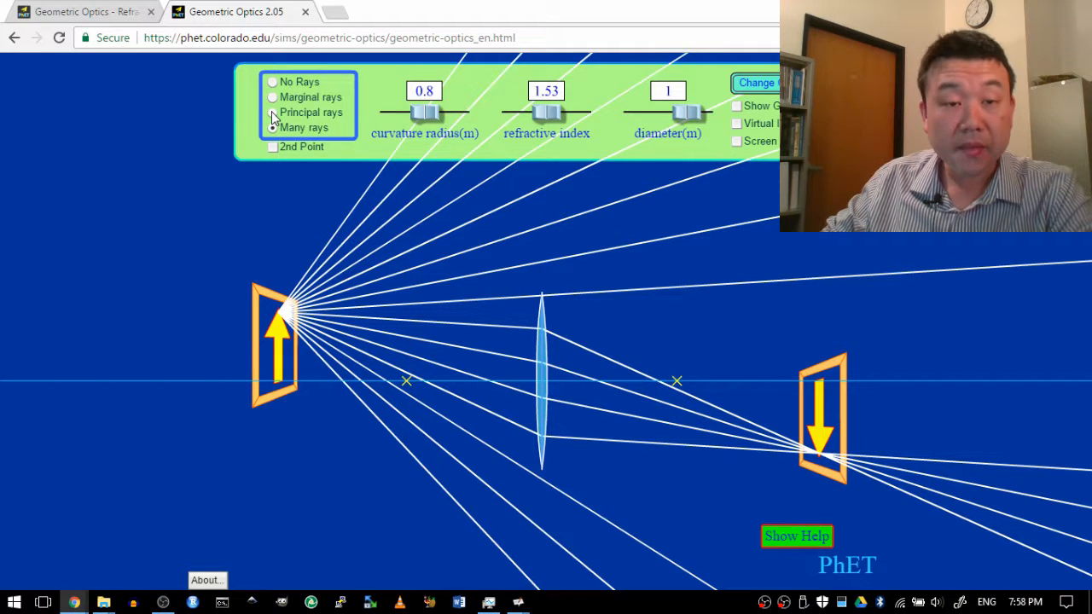
Switch to principal rays and drag the arrow inside the focal length to show its upright virtual image.
{"action": "left_click", "coordinate": [272, 111]}
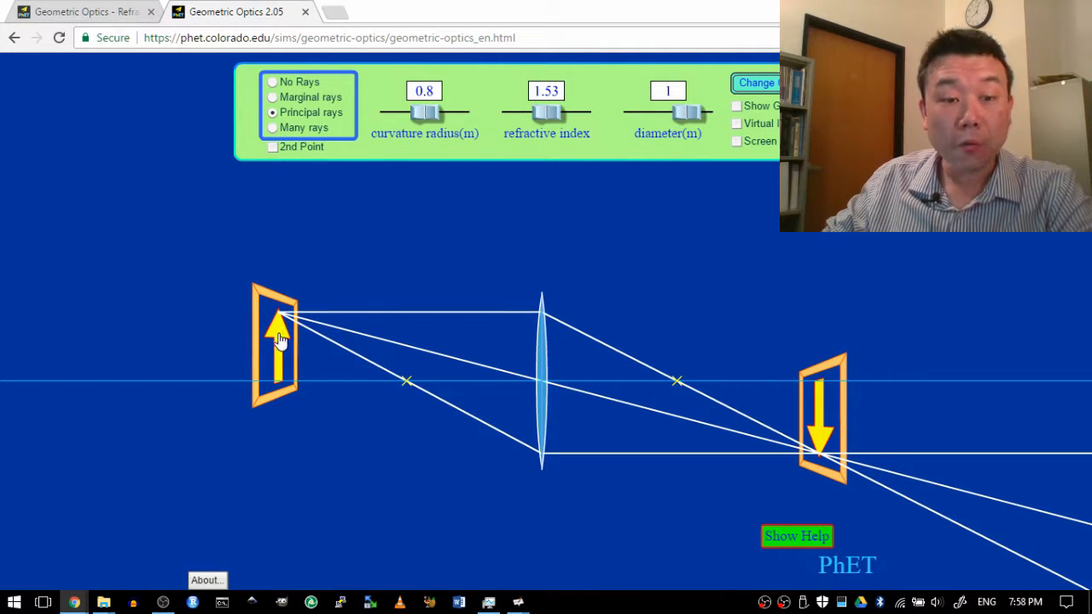
{"action": "left_click_drag", "start_coordinate": [277, 341], "coordinate": [401, 342]}
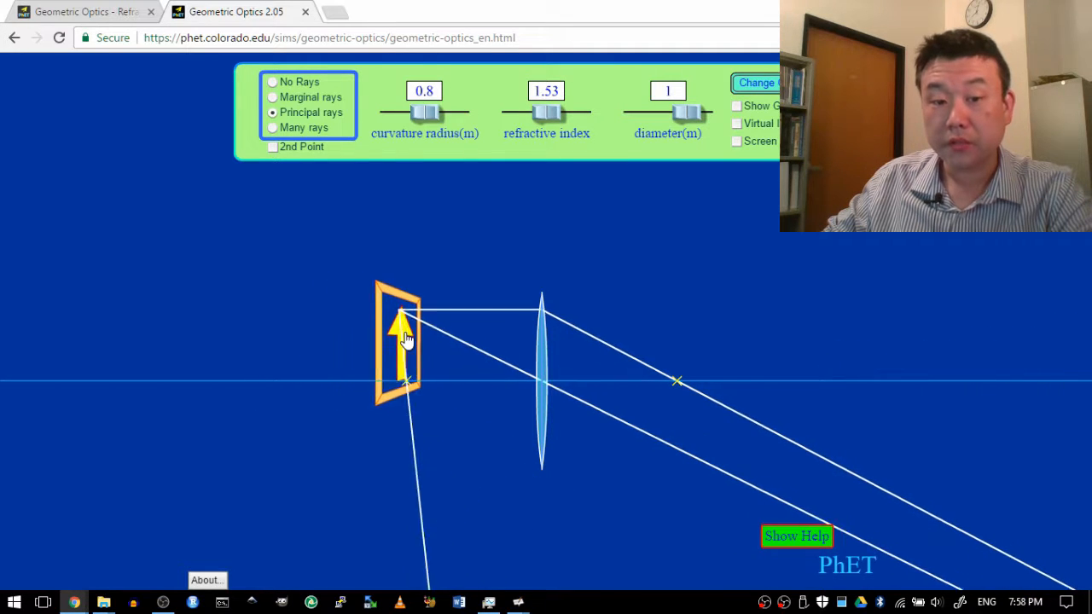
{"action": "left_click_drag", "start_coordinate": [401, 341], "coordinate": [470, 341]}
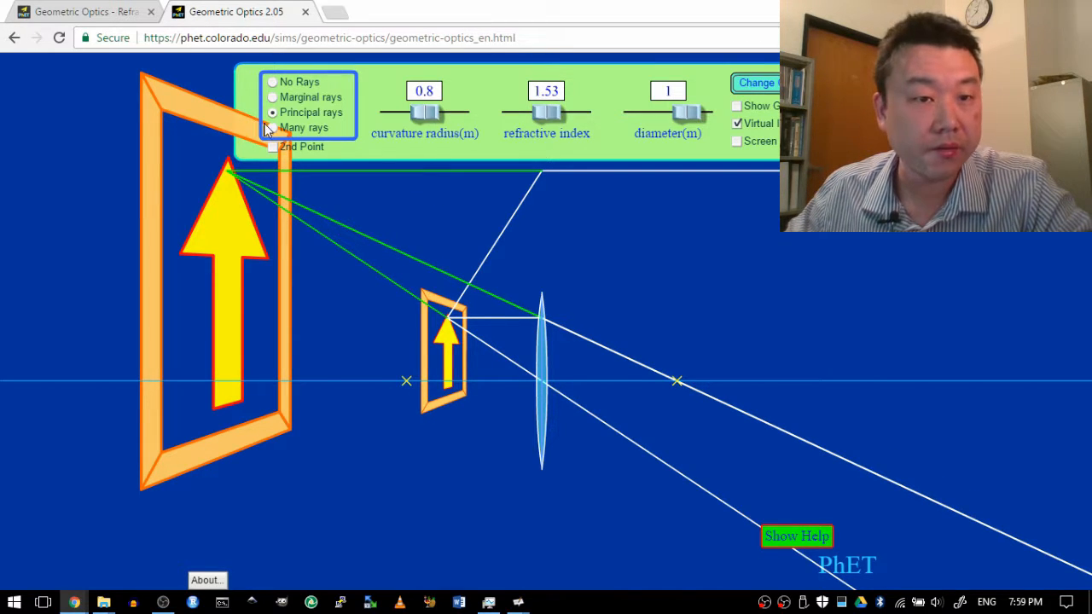
Switch the ray mode to Many rays, fanning rays from the arrow tip.
{"action": "left_click", "coordinate": [272, 127]}
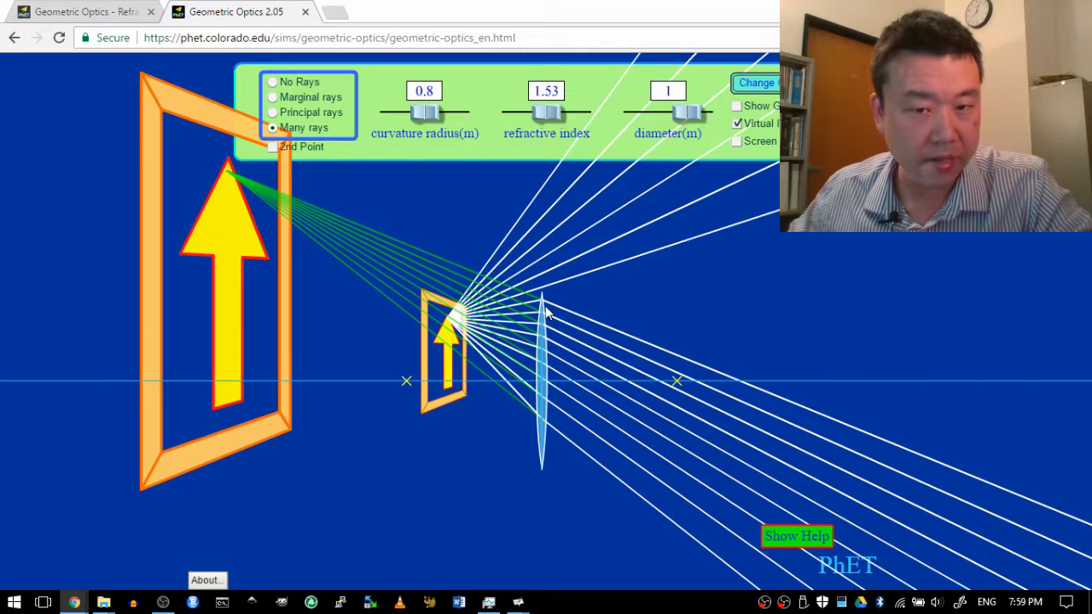
{"action": "mouse_move", "coordinate": [443, 329]}
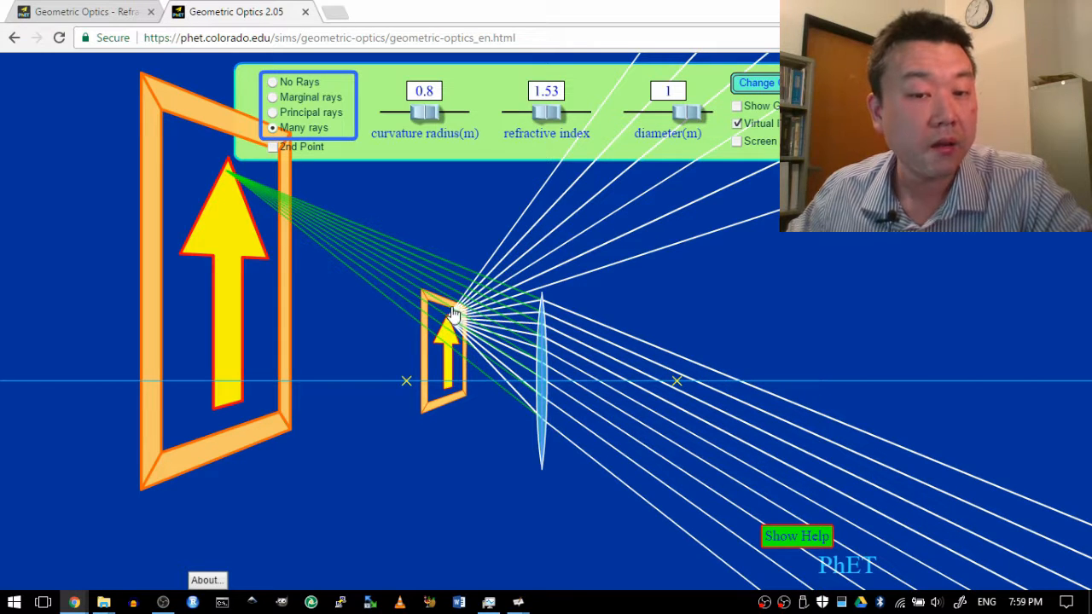
{"action": "mouse_move", "coordinate": [491, 294]}
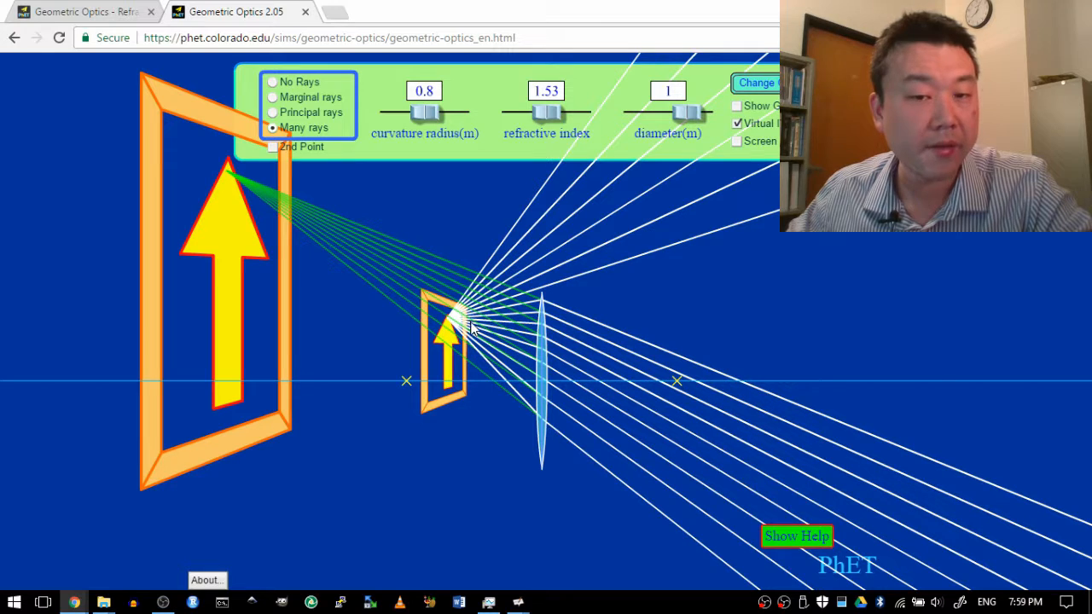
{"action": "mouse_move", "coordinate": [546, 303]}
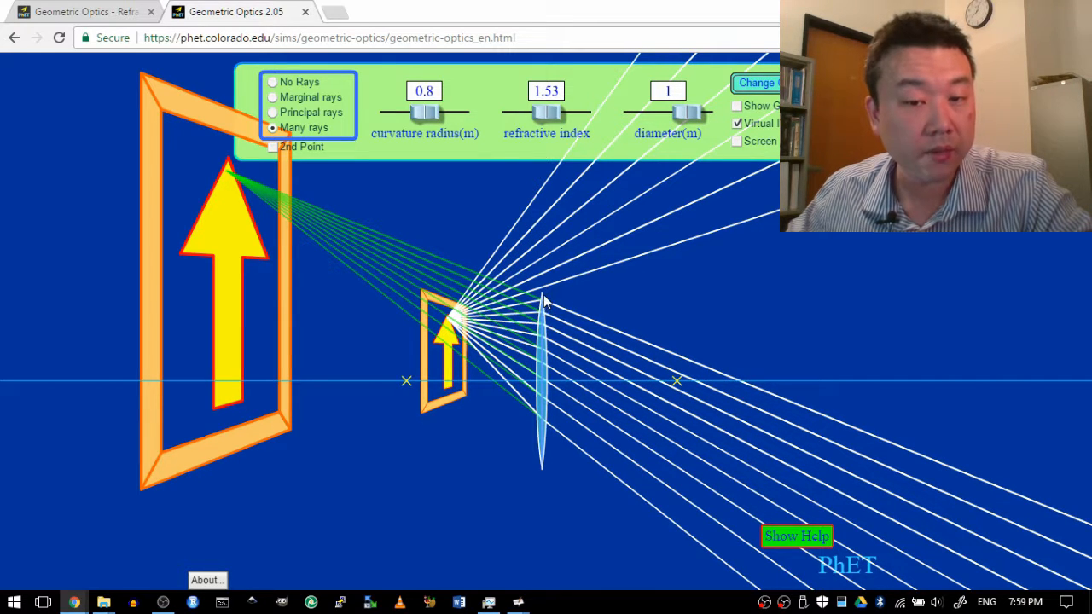
{"action": "mouse_move", "coordinate": [652, 345]}
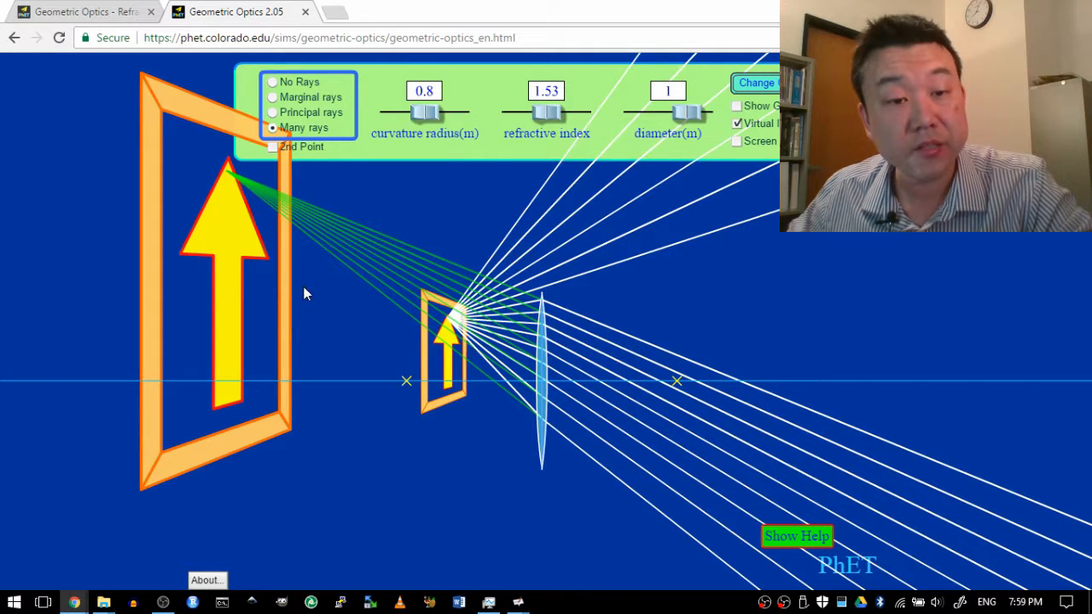
{"action": "mouse_move", "coordinate": [605, 327]}
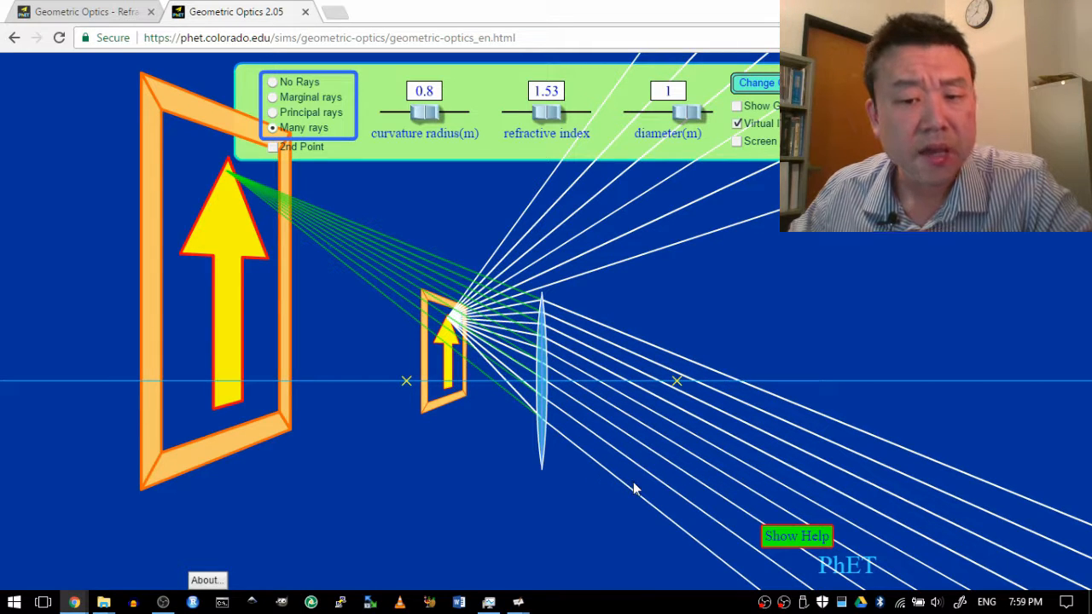
{"action": "mouse_move", "coordinate": [563, 437]}
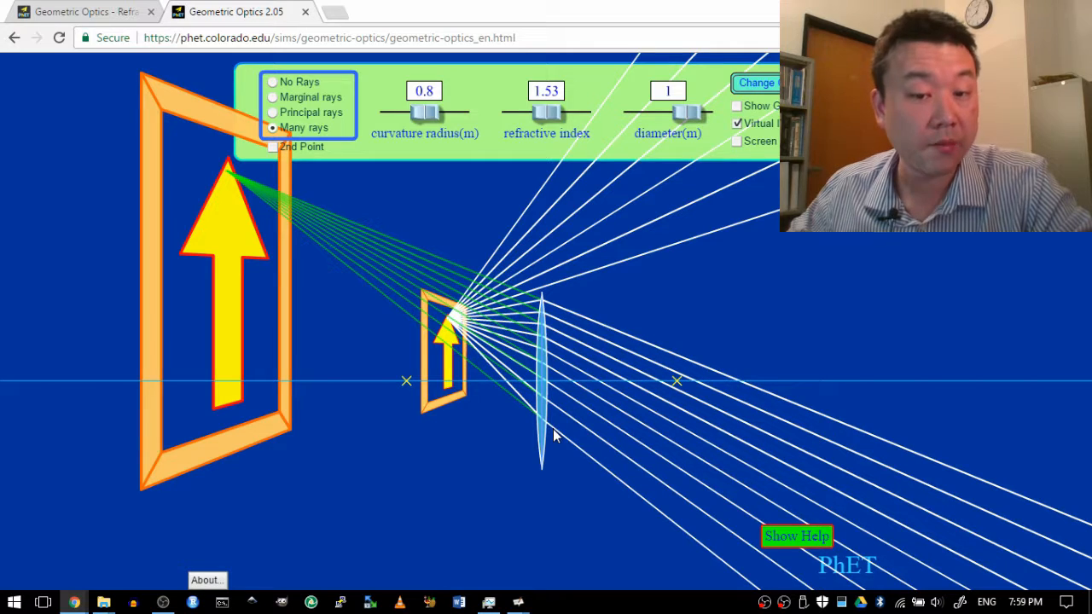
{"action": "mouse_move", "coordinate": [497, 390]}
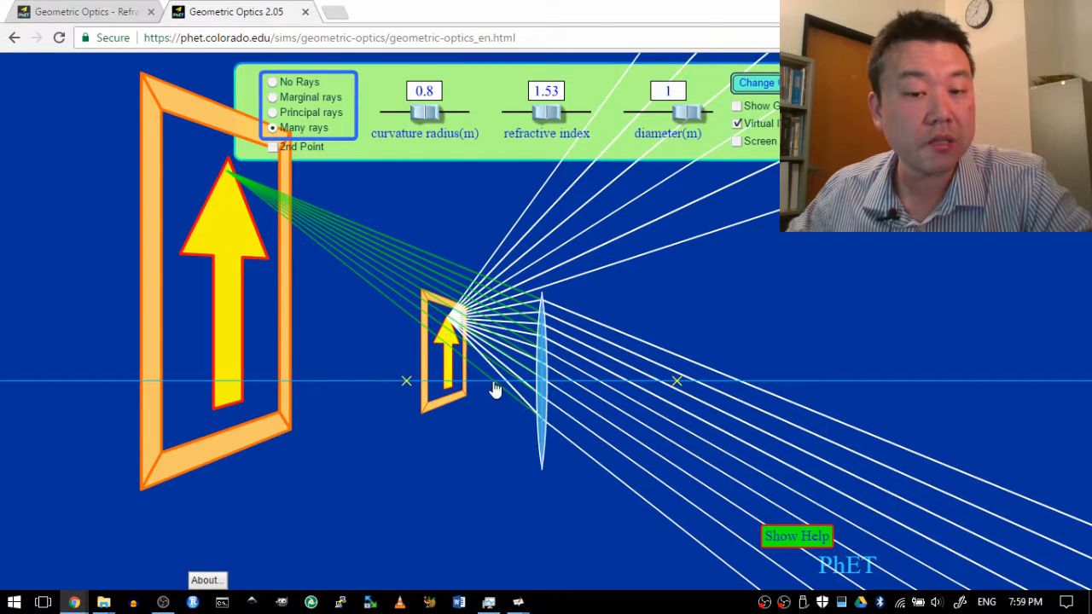
{"action": "mouse_move", "coordinate": [339, 268]}
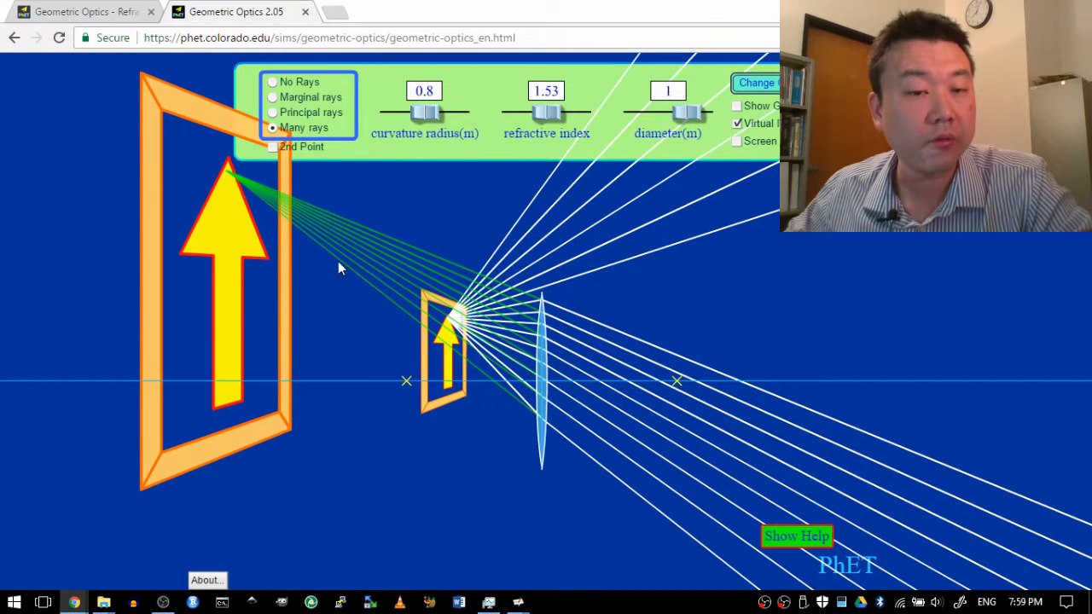
{"action": "mouse_move", "coordinate": [275, 230]}
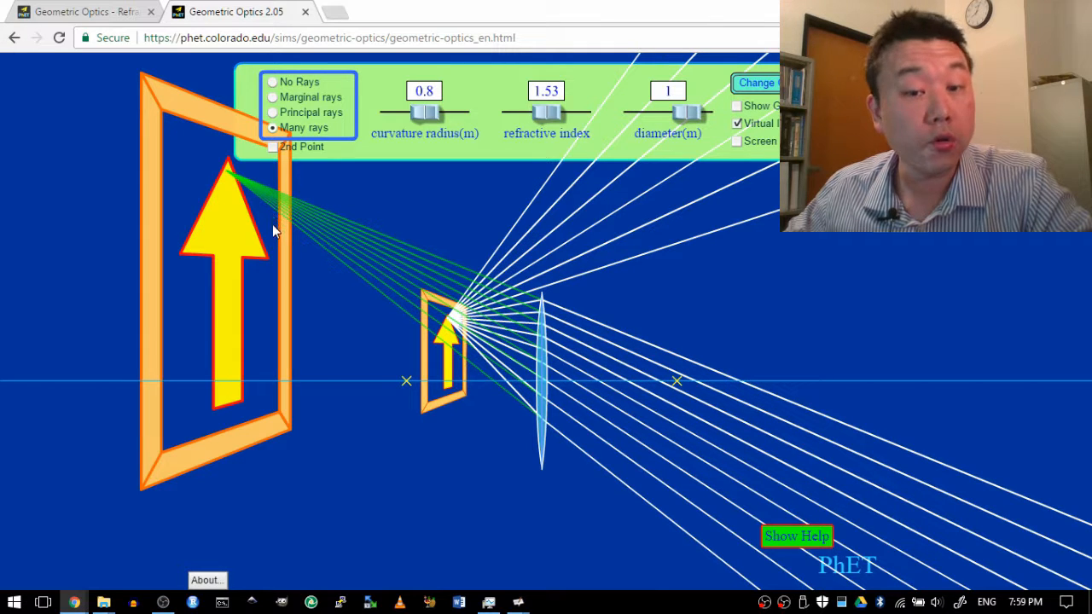
{"action": "mouse_move", "coordinate": [589, 375]}
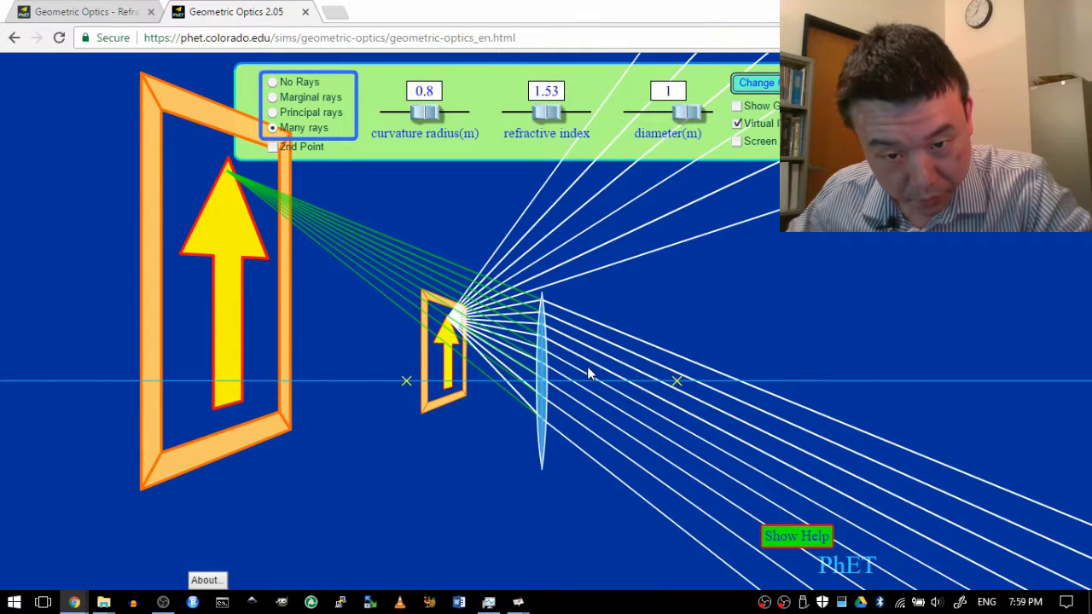
{"action": "mouse_move", "coordinate": [512, 485]}
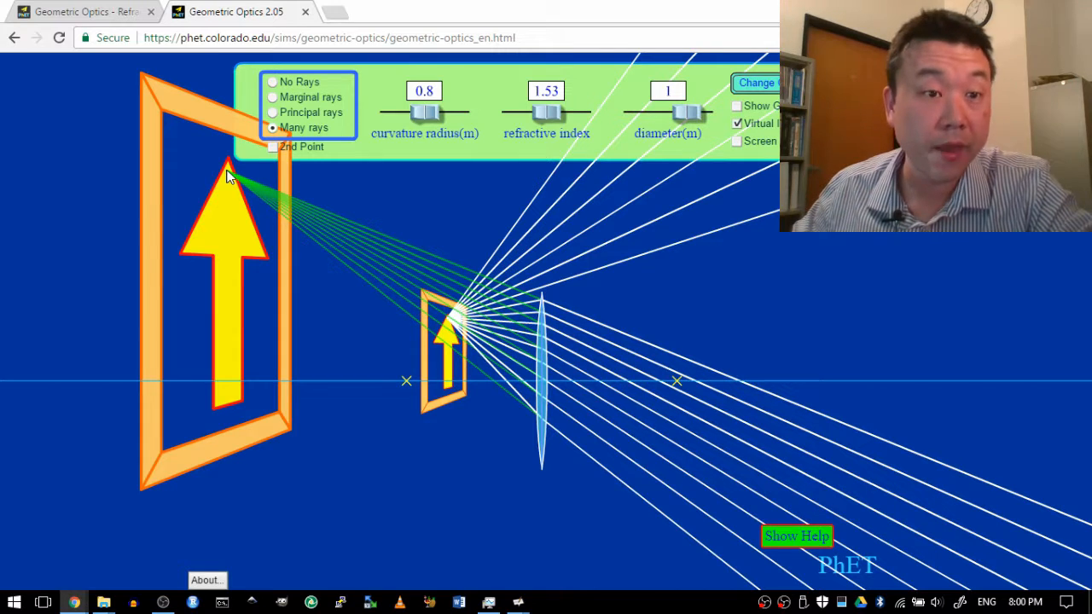
{"action": "mouse_move", "coordinate": [516, 350]}
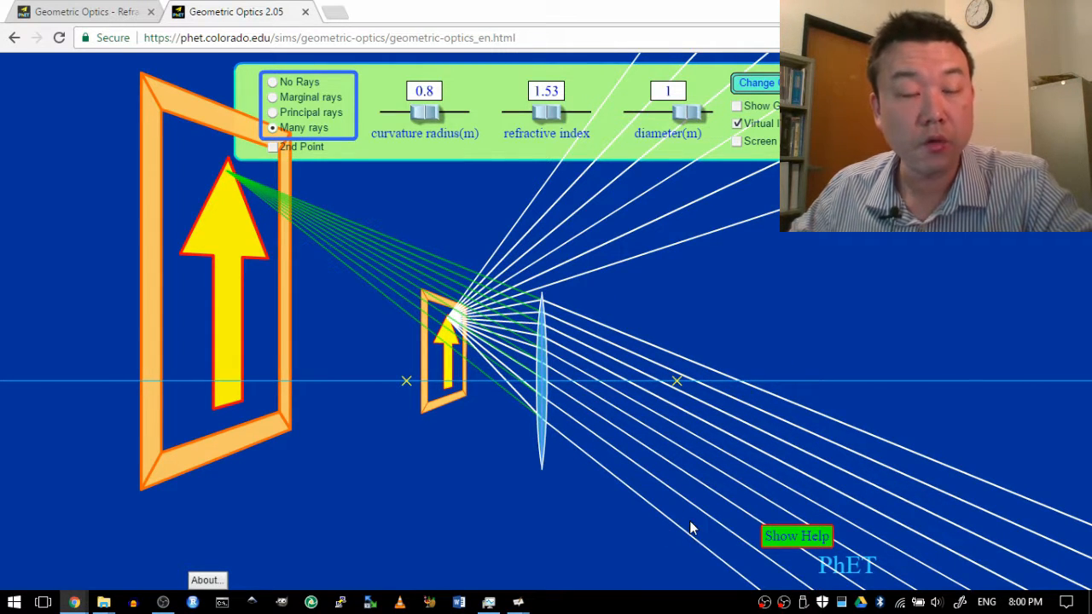
{"action": "mouse_move", "coordinate": [231, 180]}
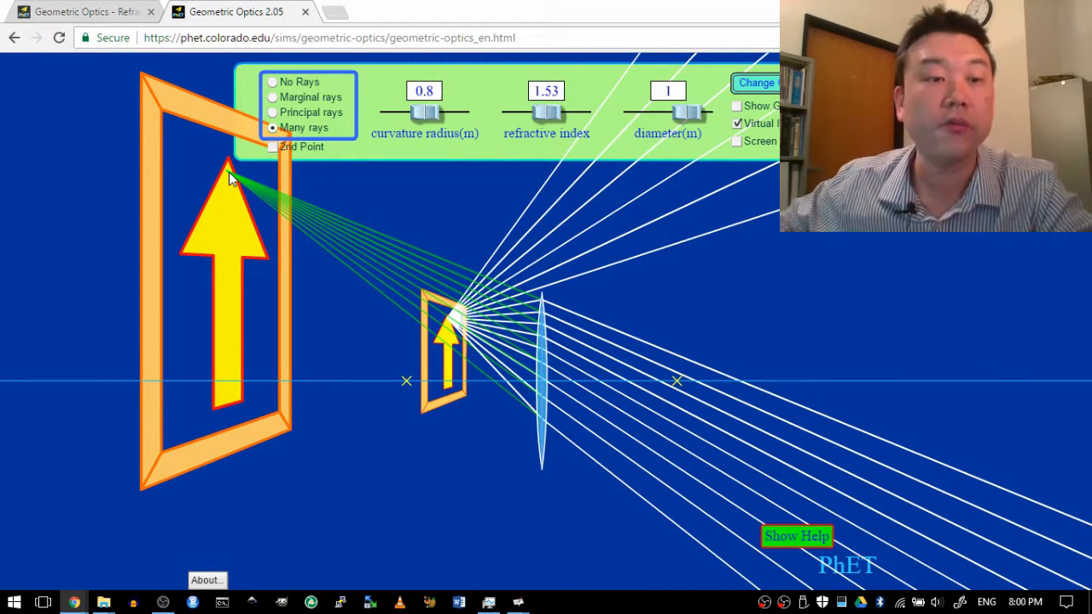
{"action": "mouse_move", "coordinate": [605, 314]}
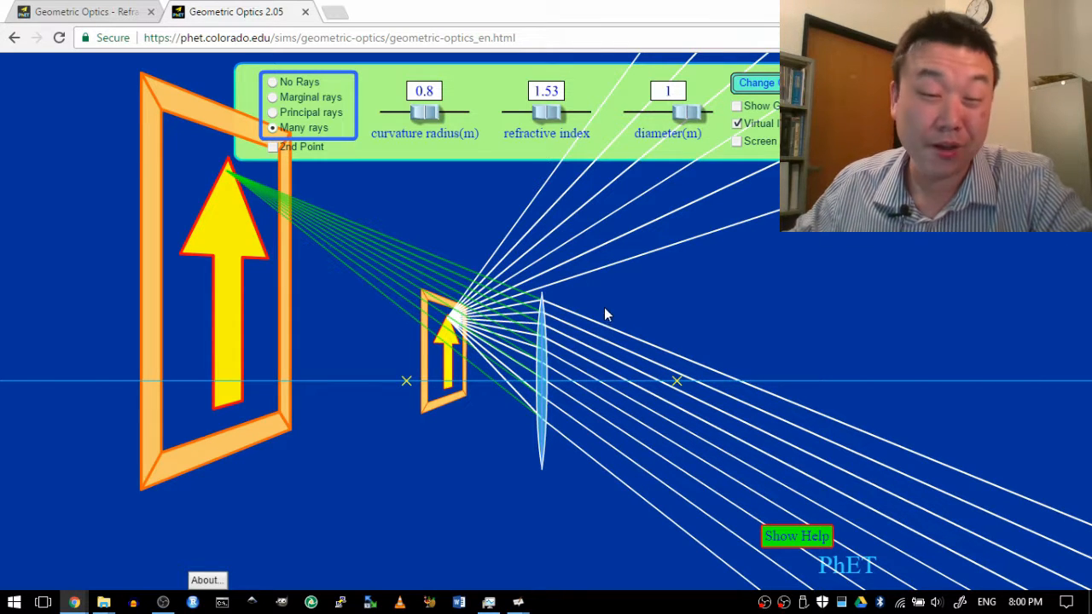
{"action": "mouse_move", "coordinate": [379, 226]}
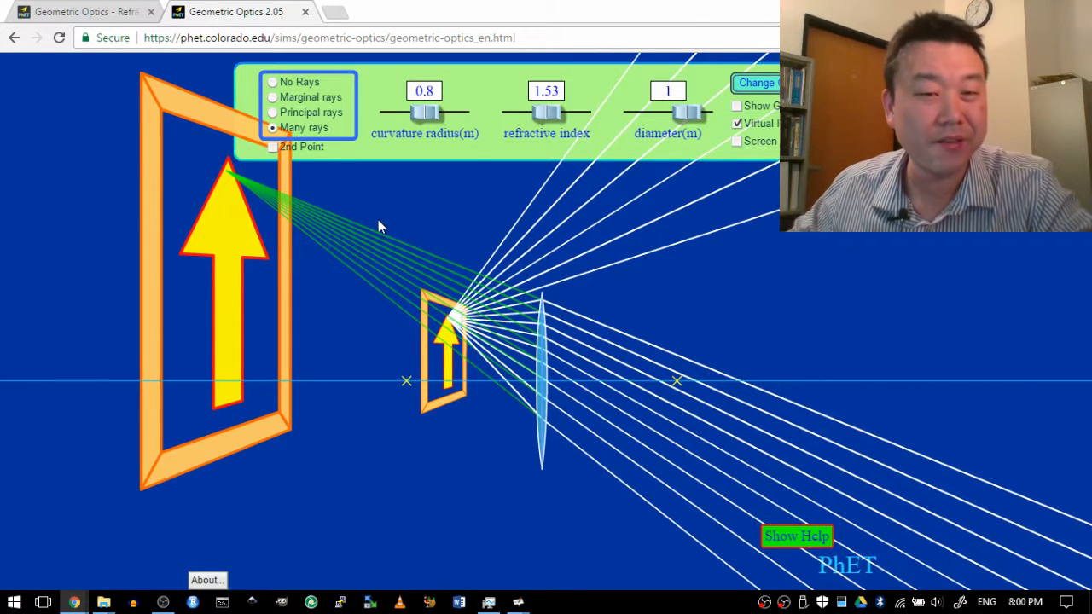
{"action": "mouse_move", "coordinate": [271, 229]}
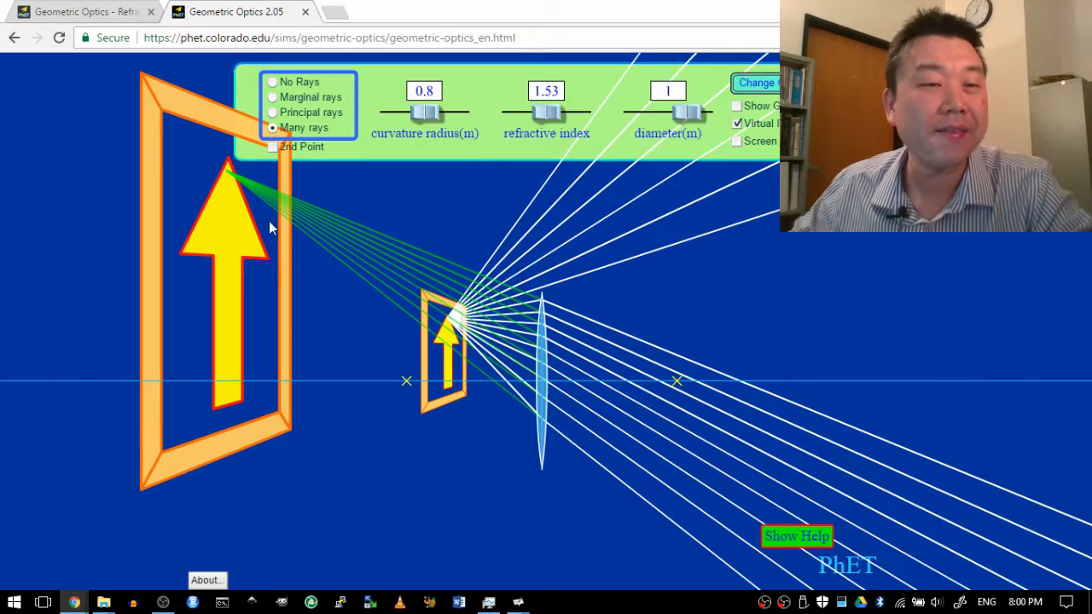
Return the ray mode to Principal rays only.
{"action": "left_click", "coordinate": [272, 112]}
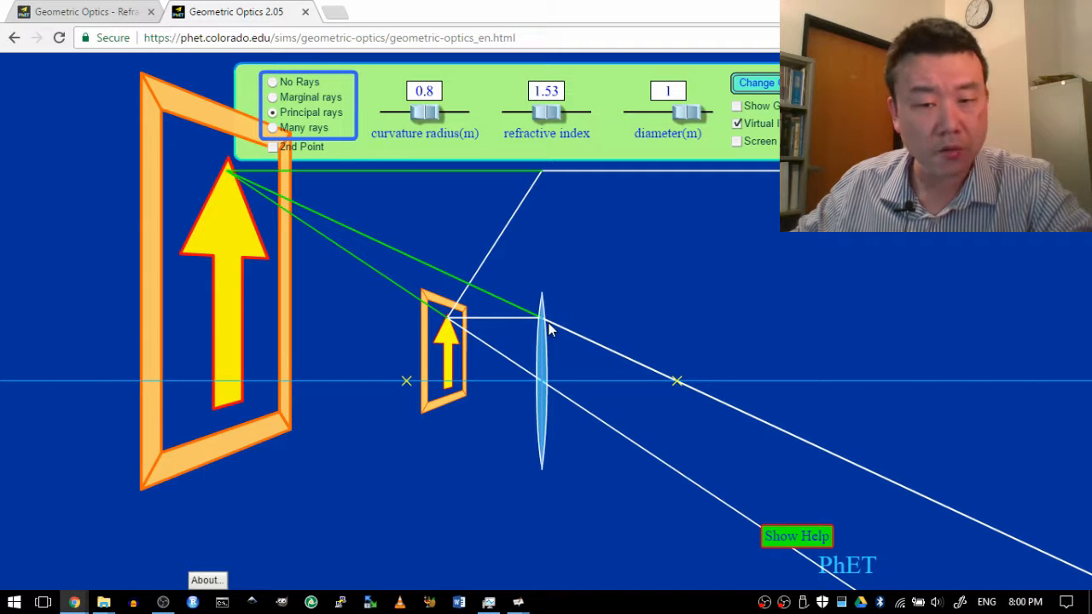
{"action": "mouse_move", "coordinate": [448, 331]}
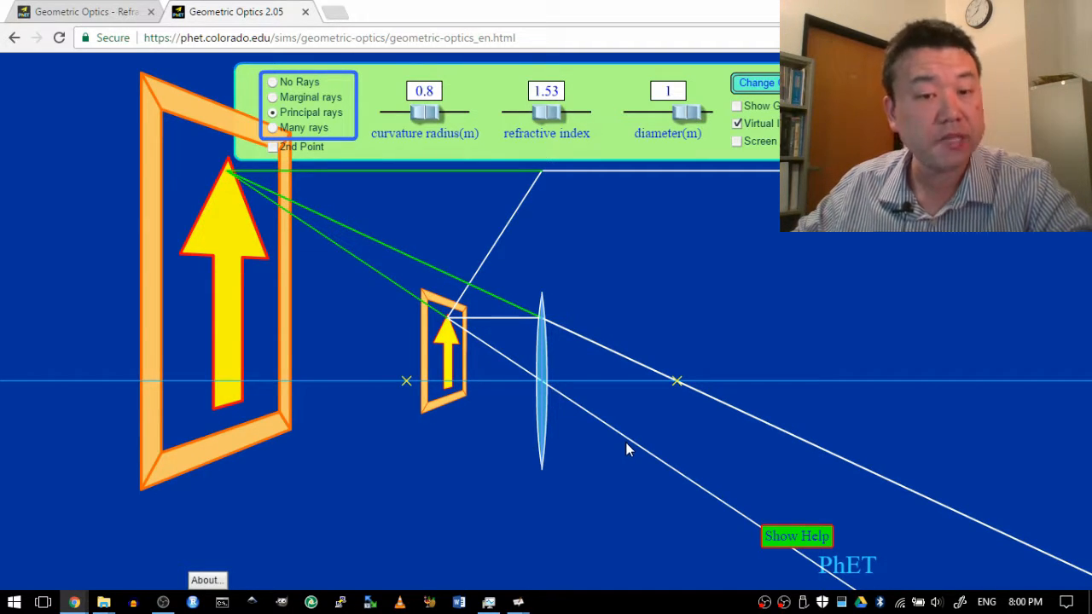
{"action": "mouse_move", "coordinate": [597, 406]}
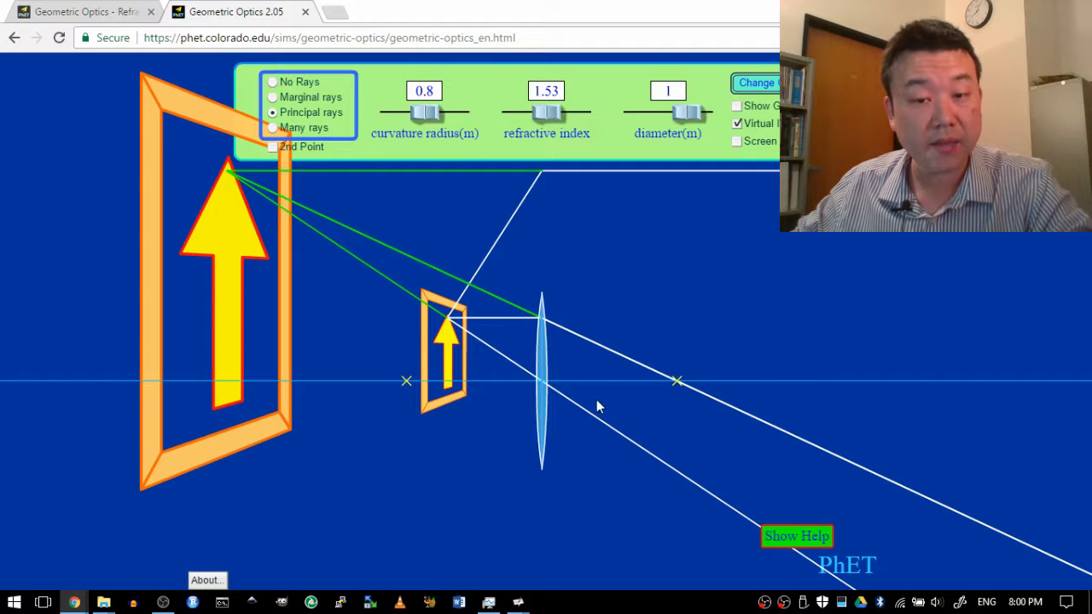
{"action": "mouse_move", "coordinate": [478, 351]}
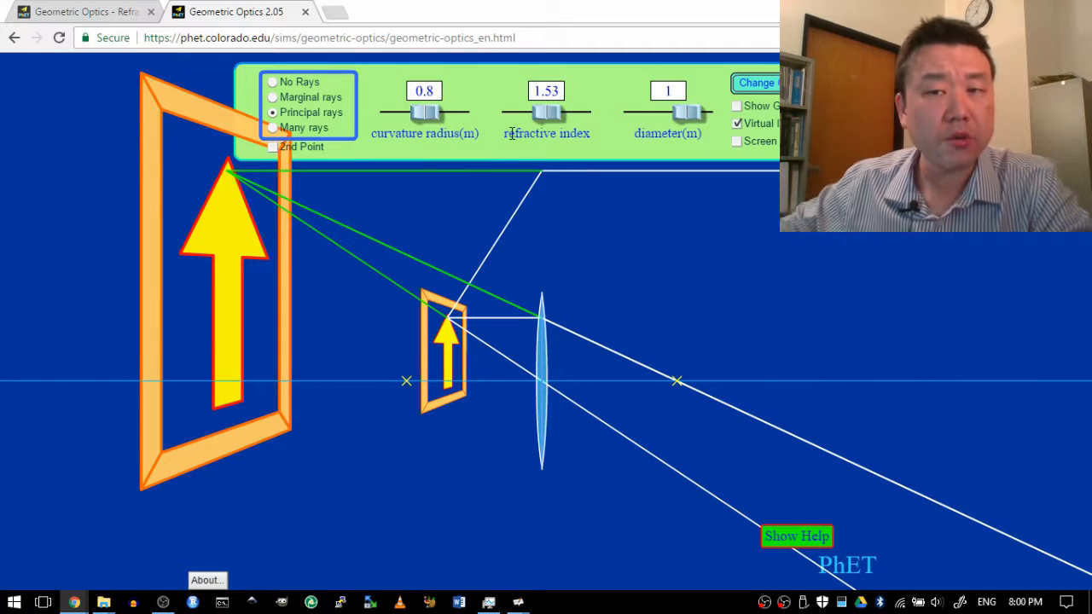
Turn on the Screen with its light source and slide the screen out past the focal point.
{"action": "left_click", "coordinate": [737, 141]}
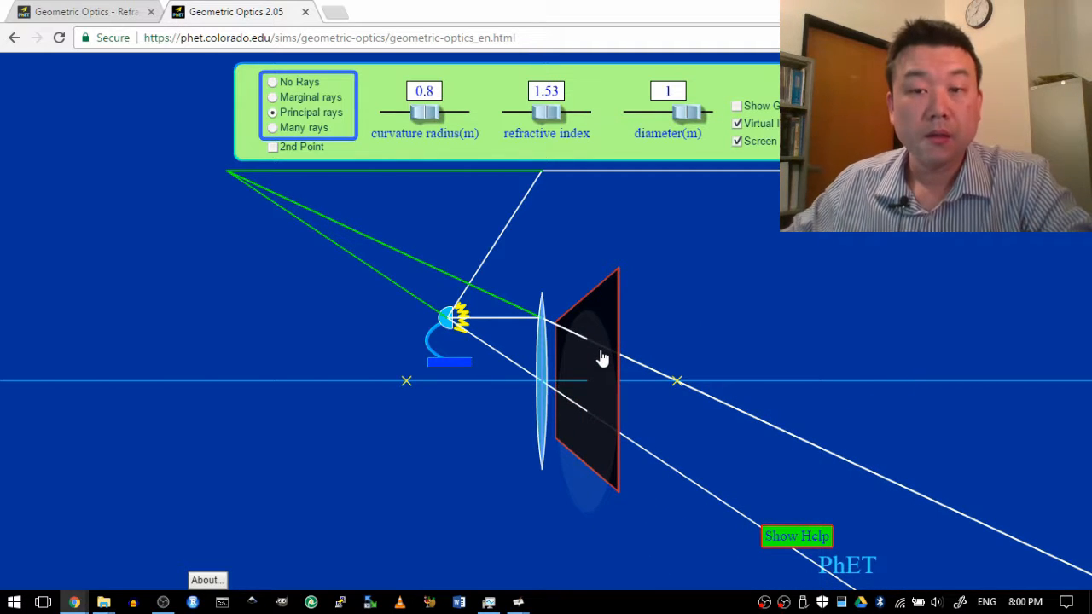
{"action": "left_click_drag", "start_coordinate": [601, 358], "coordinate": [626, 381]}
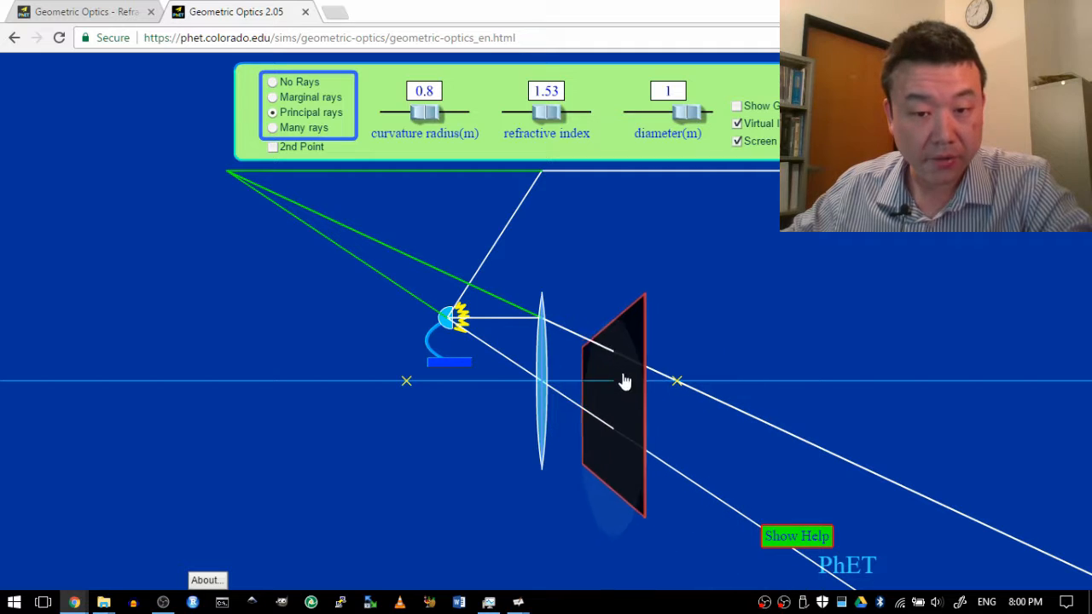
{"action": "left_click_drag", "start_coordinate": [625, 381], "coordinate": [597, 373]}
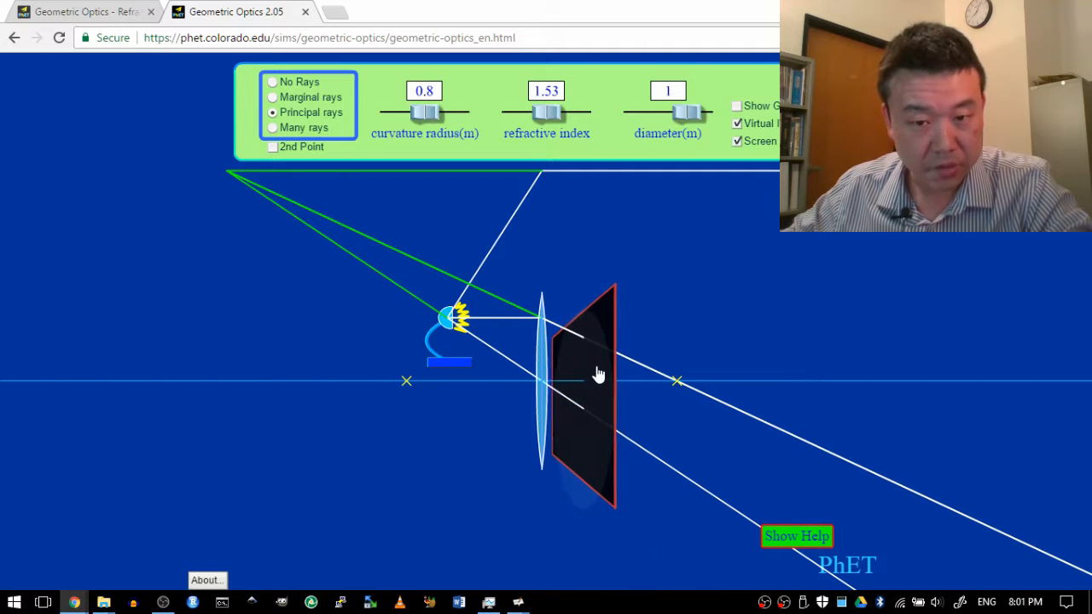
{"action": "left_click_drag", "start_coordinate": [597, 374], "coordinate": [696, 423]}
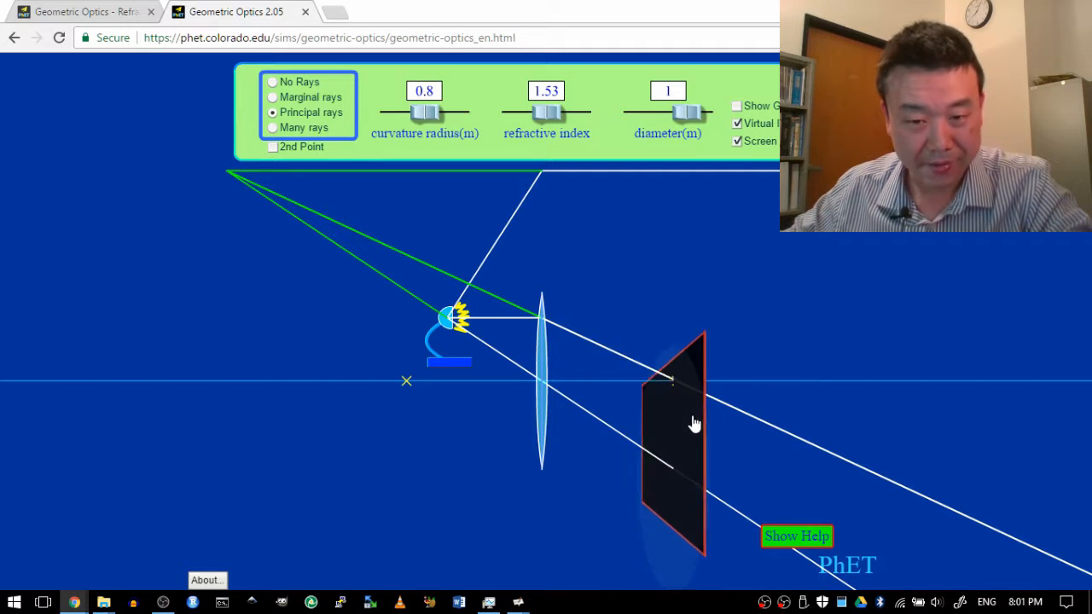
{"action": "left_click_drag", "start_coordinate": [674, 418], "coordinate": [930, 511]}
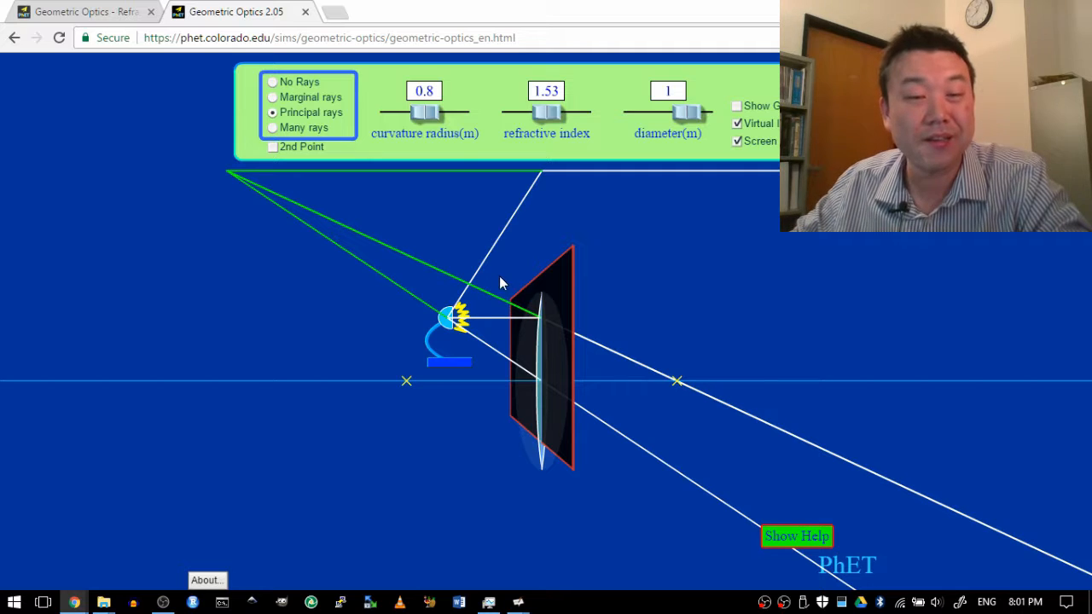
{"action": "mouse_move", "coordinate": [553, 299]}
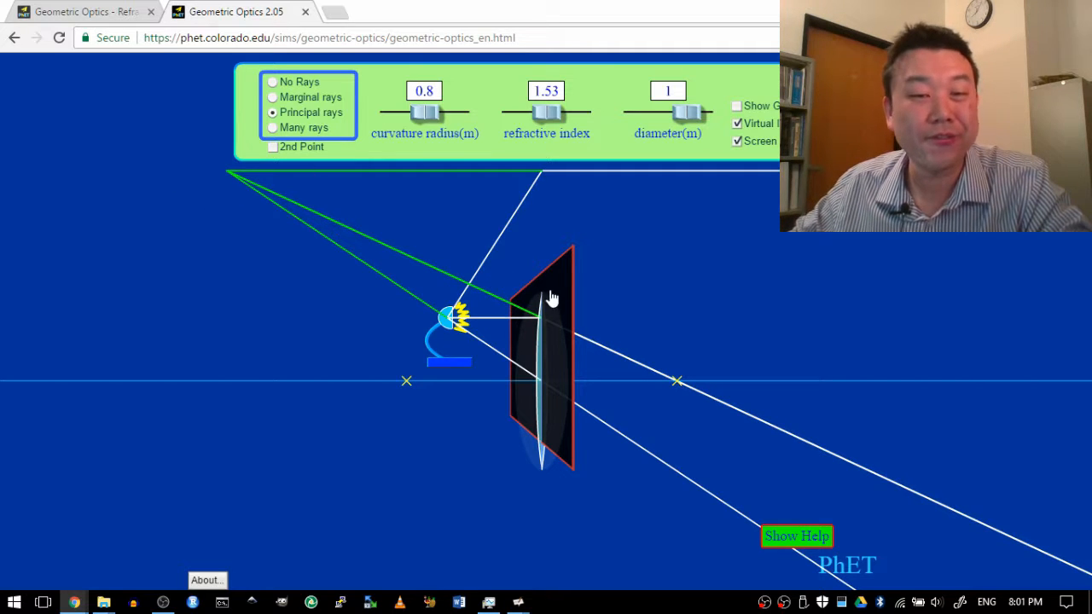
{"action": "left_click_drag", "start_coordinate": [554, 298], "coordinate": [729, 337]}
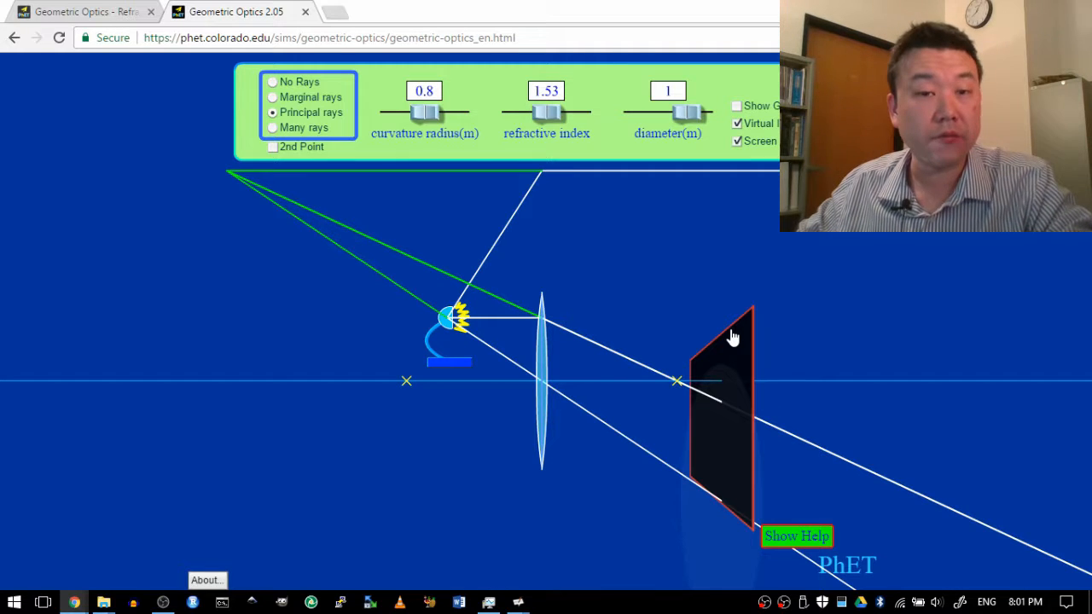
{"action": "mouse_move", "coordinate": [593, 228]}
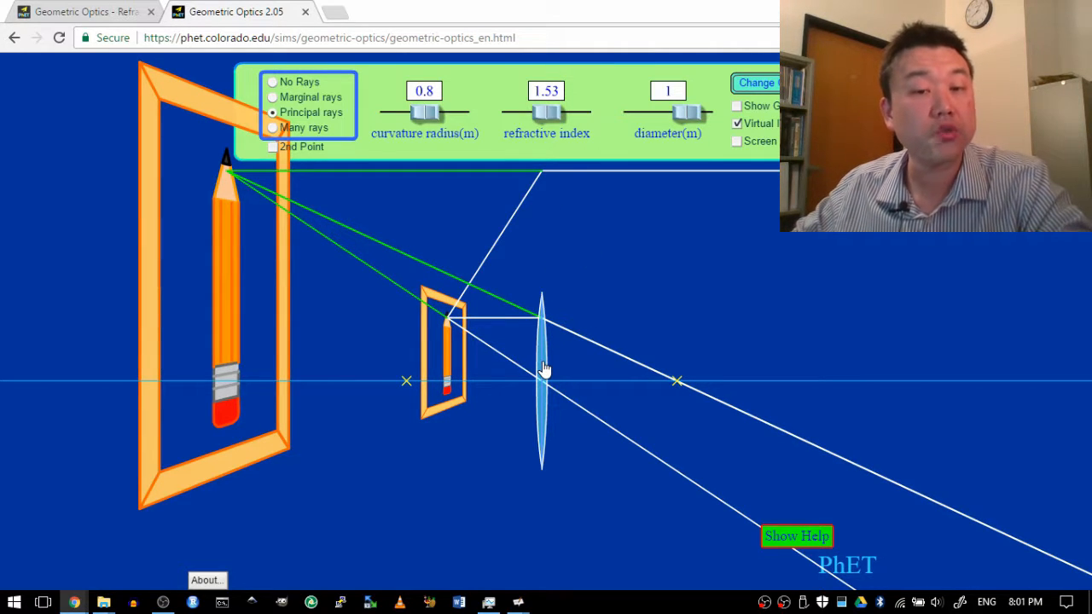
{"action": "mouse_move", "coordinate": [474, 379]}
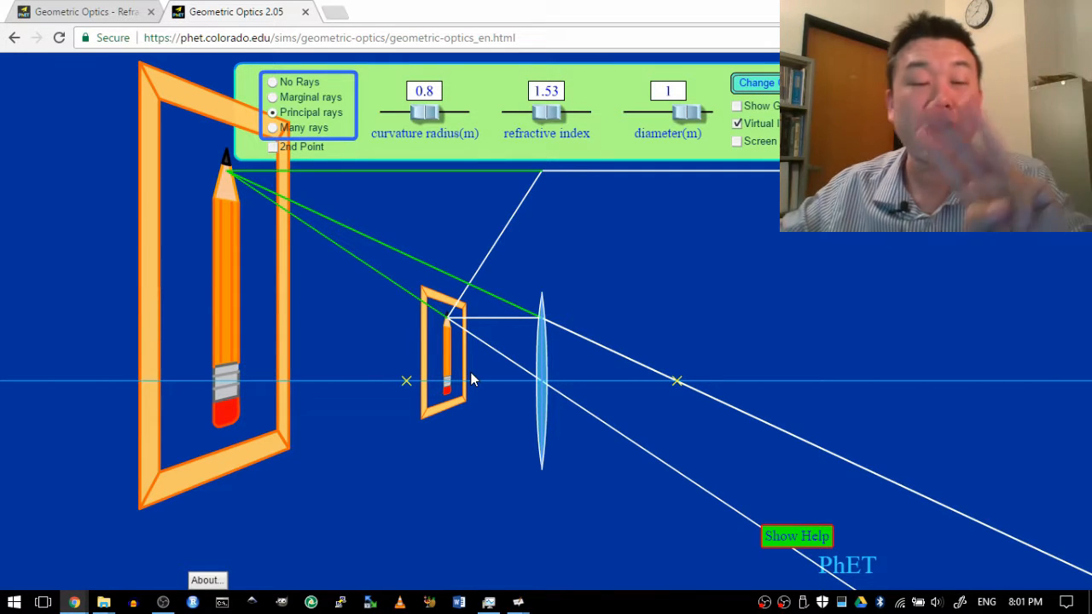
{"action": "mouse_move", "coordinate": [520, 409]}
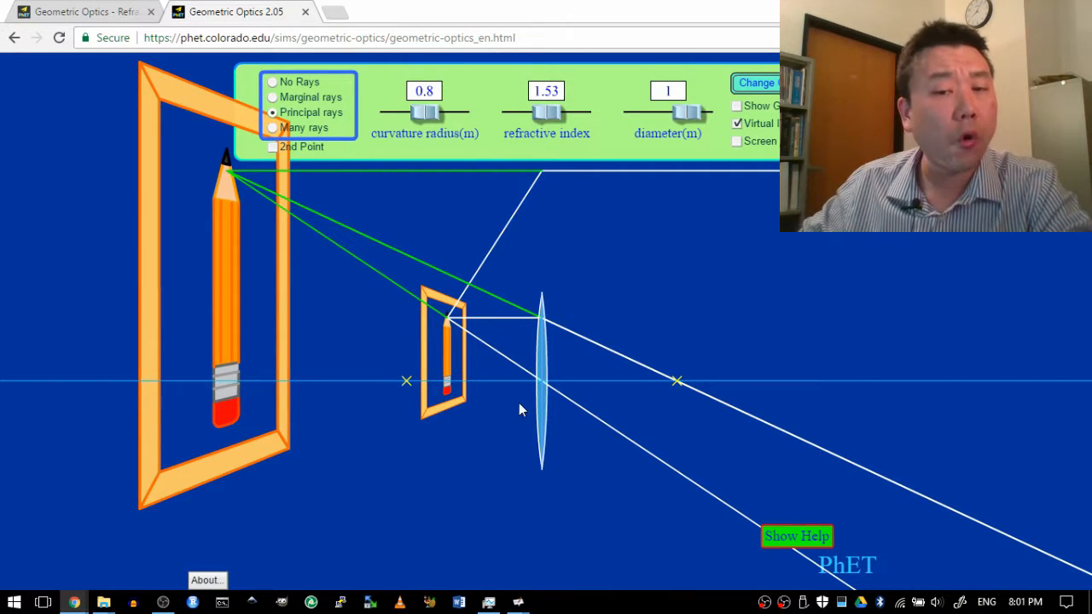
{"action": "mouse_move", "coordinate": [592, 341]}
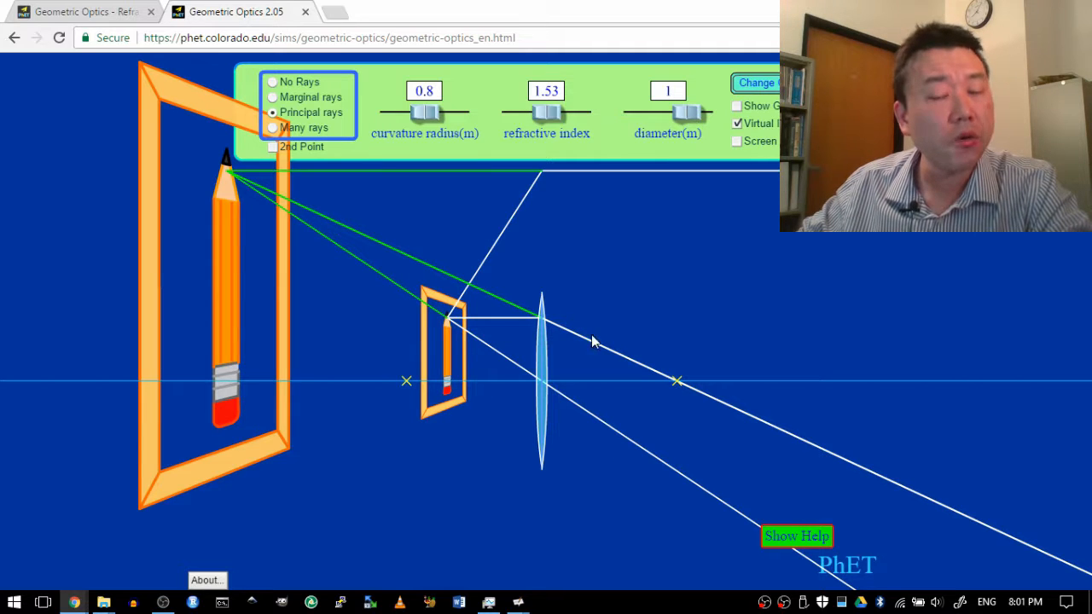
{"action": "mouse_move", "coordinate": [559, 439]}
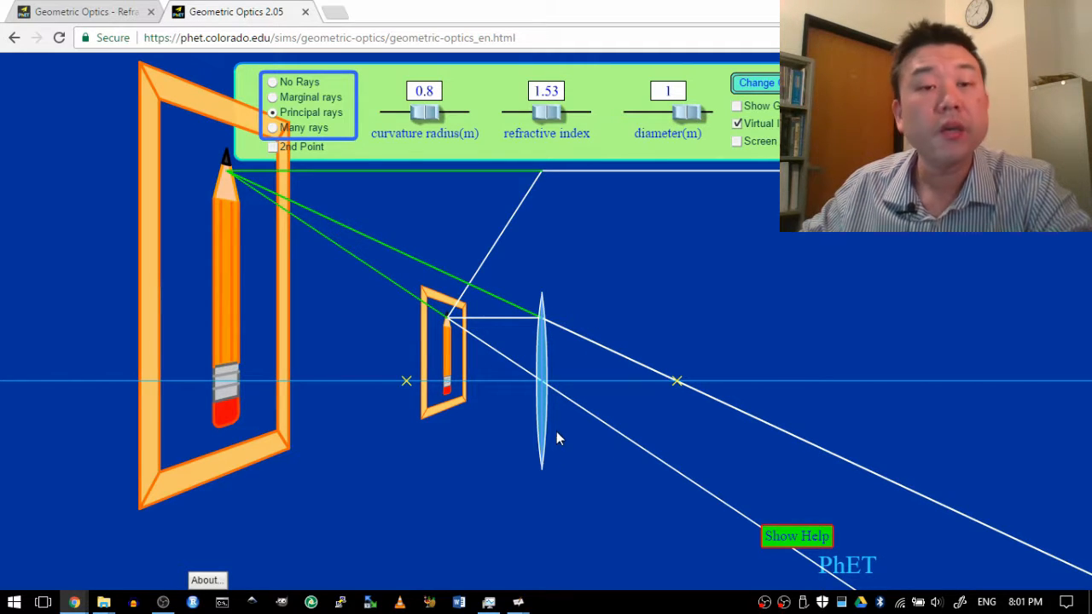
{"action": "mouse_move", "coordinate": [530, 435]}
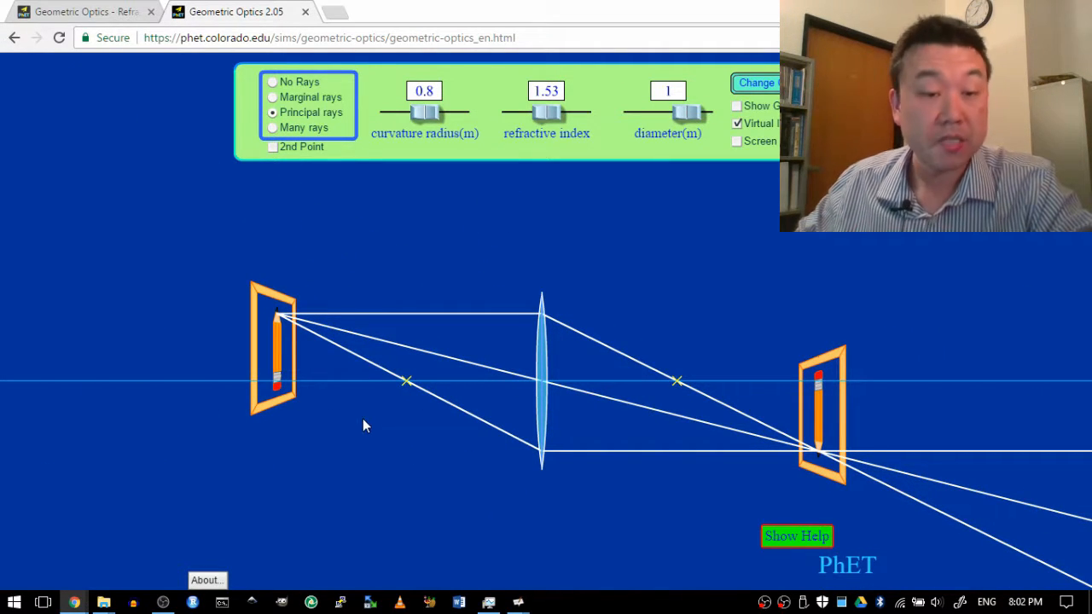
{"action": "mouse_move", "coordinate": [325, 371]}
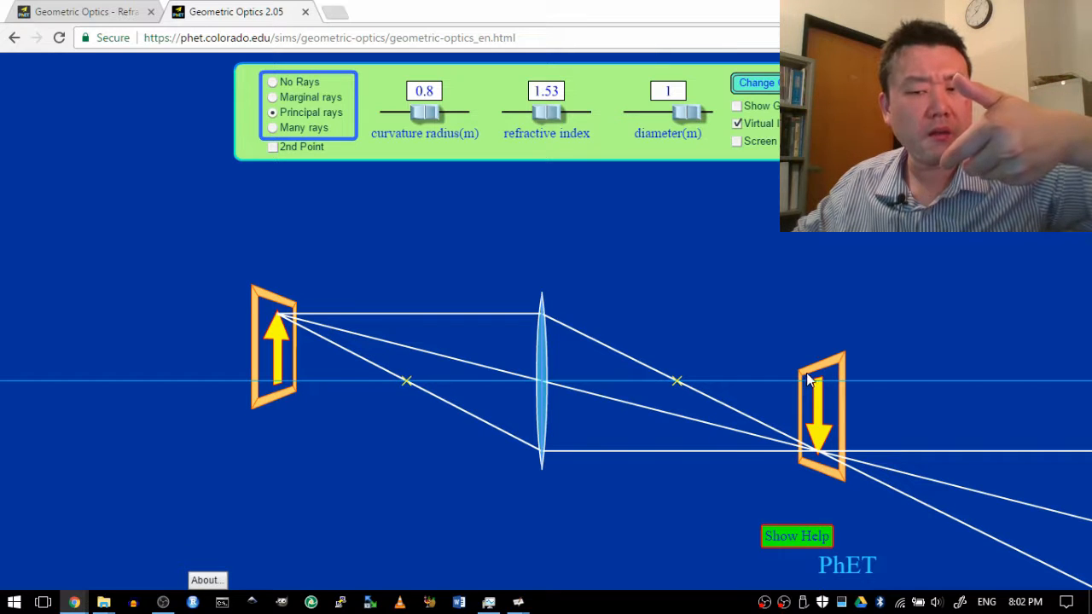
{"action": "mouse_move", "coordinate": [810, 435]}
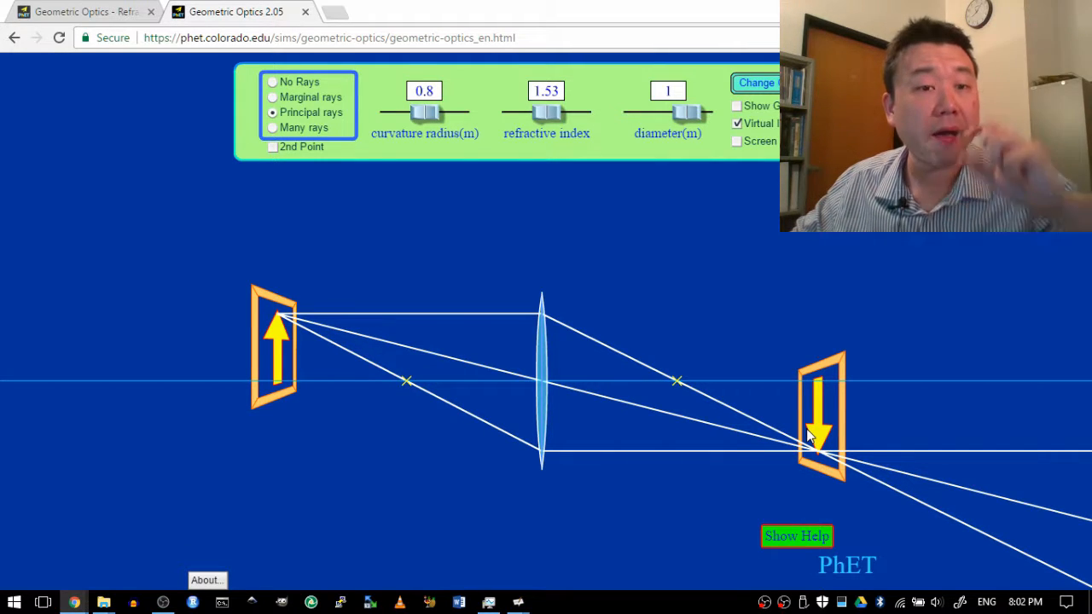
{"action": "mouse_move", "coordinate": [573, 310]}
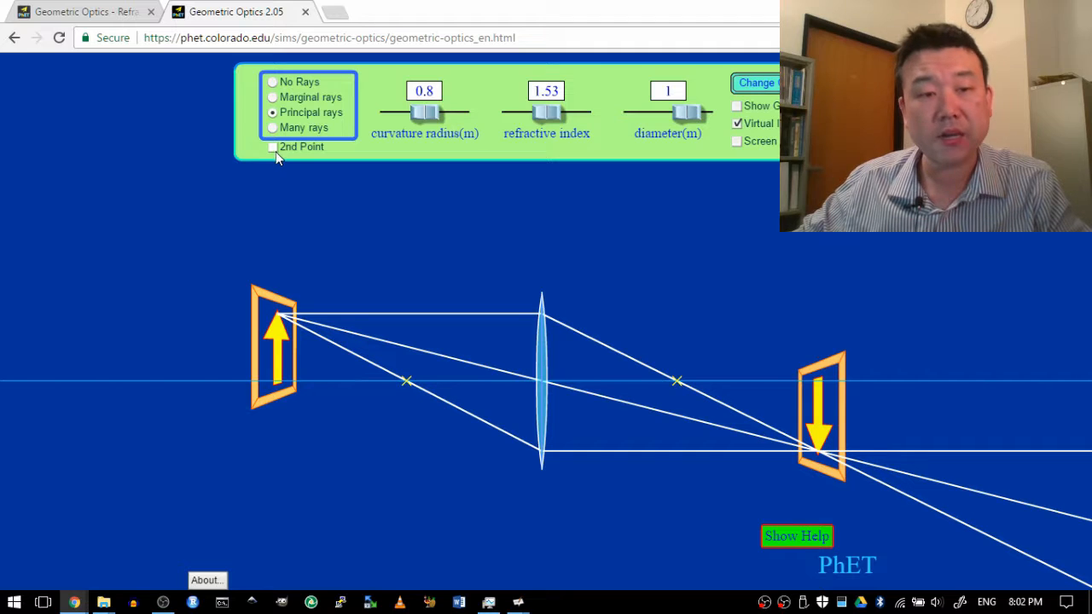
Enable 2nd Point and drag the green point down the arrow onto the optical axis.
{"action": "left_click", "coordinate": [273, 145]}
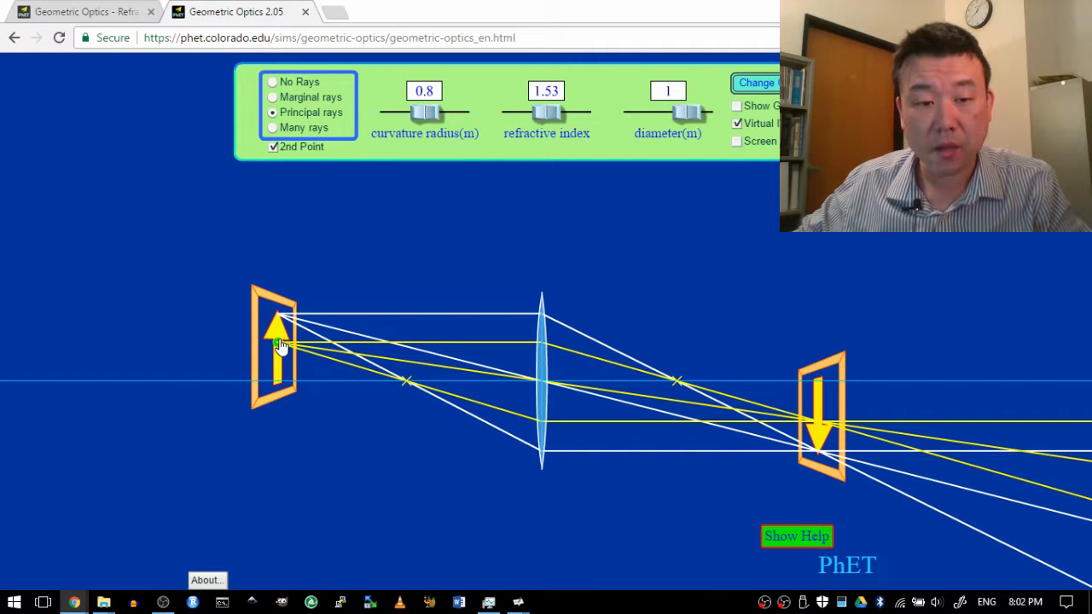
{"action": "left_click_drag", "start_coordinate": [282, 346], "coordinate": [282, 367]}
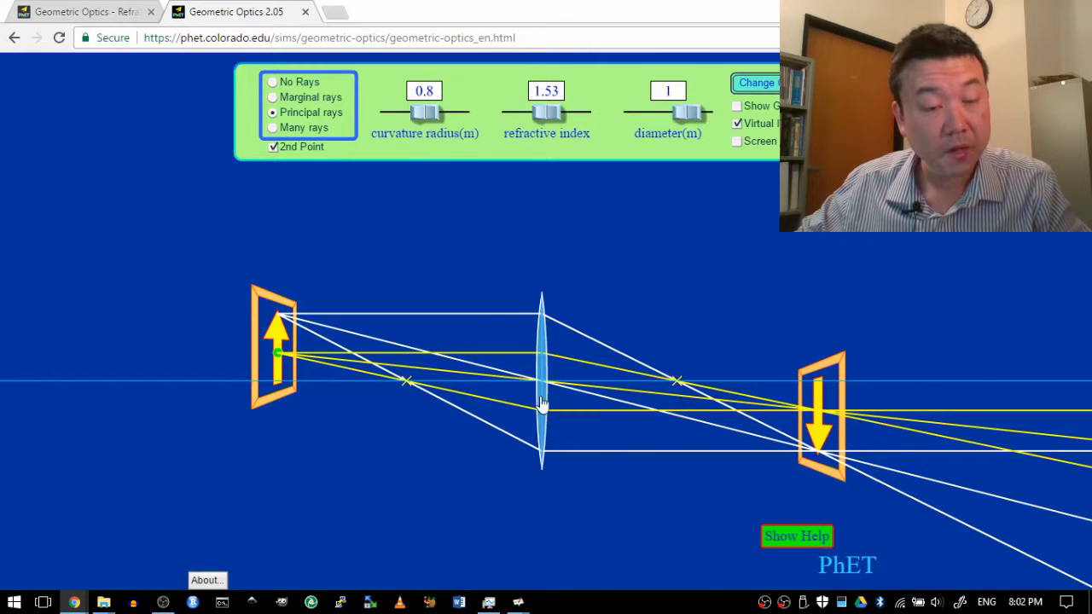
{"action": "mouse_move", "coordinate": [285, 320]}
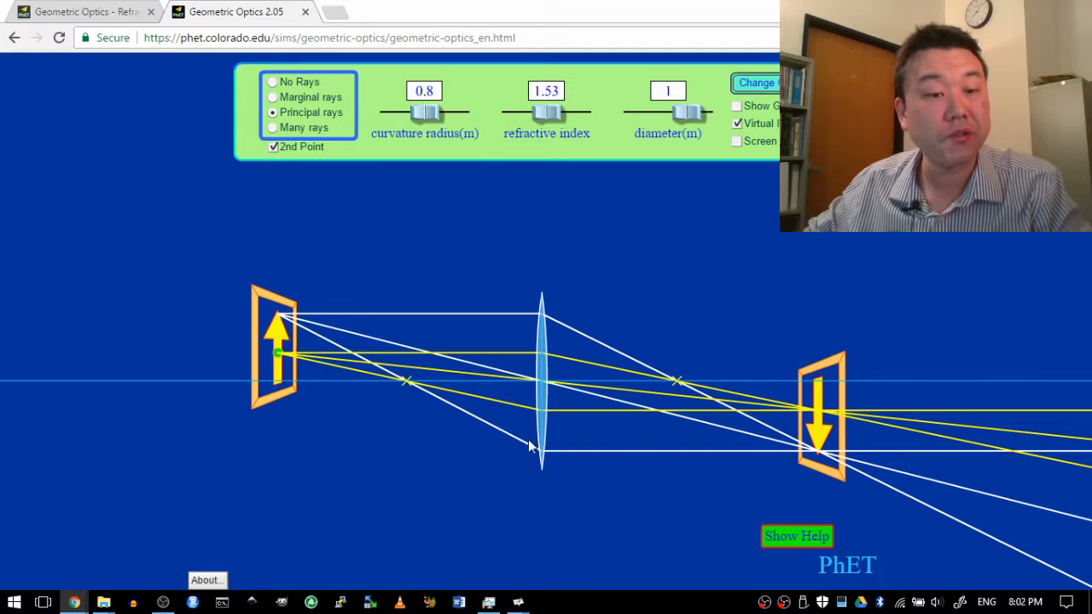
{"action": "mouse_move", "coordinate": [280, 358]}
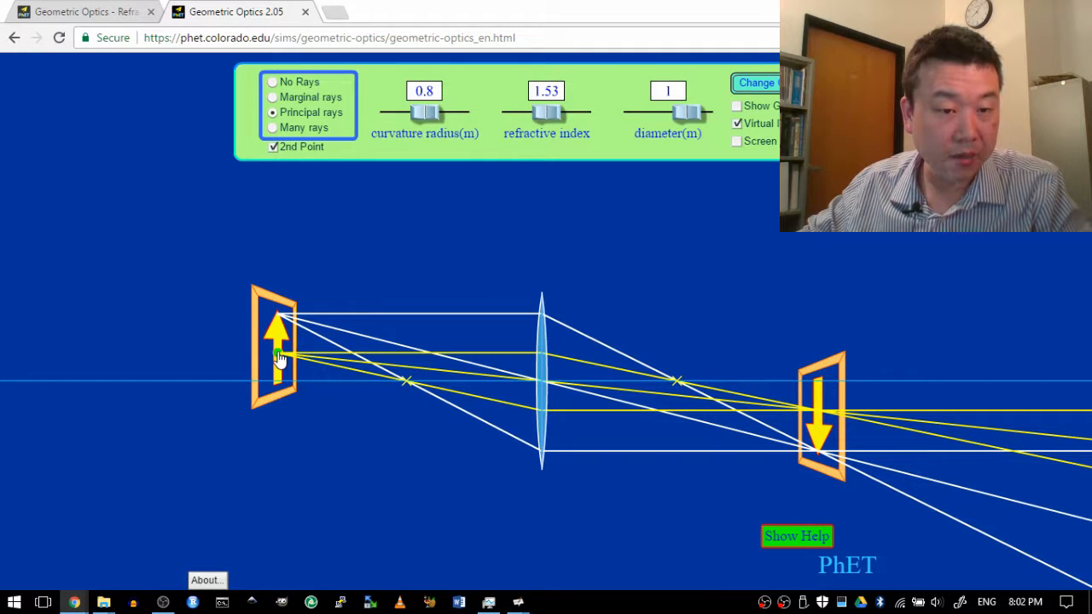
{"action": "left_click_drag", "start_coordinate": [279, 357], "coordinate": [282, 384]}
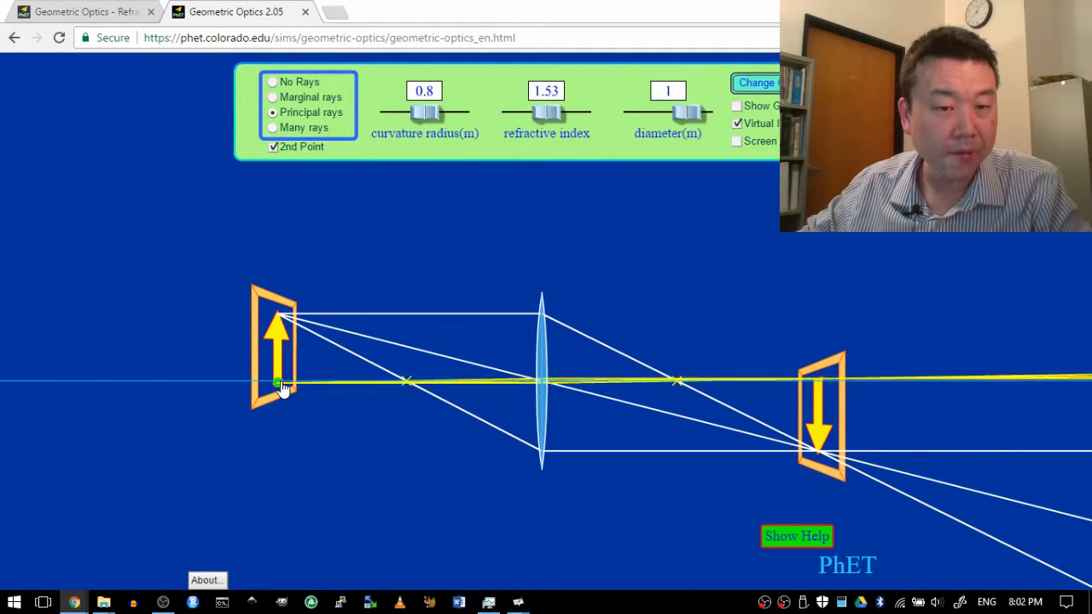